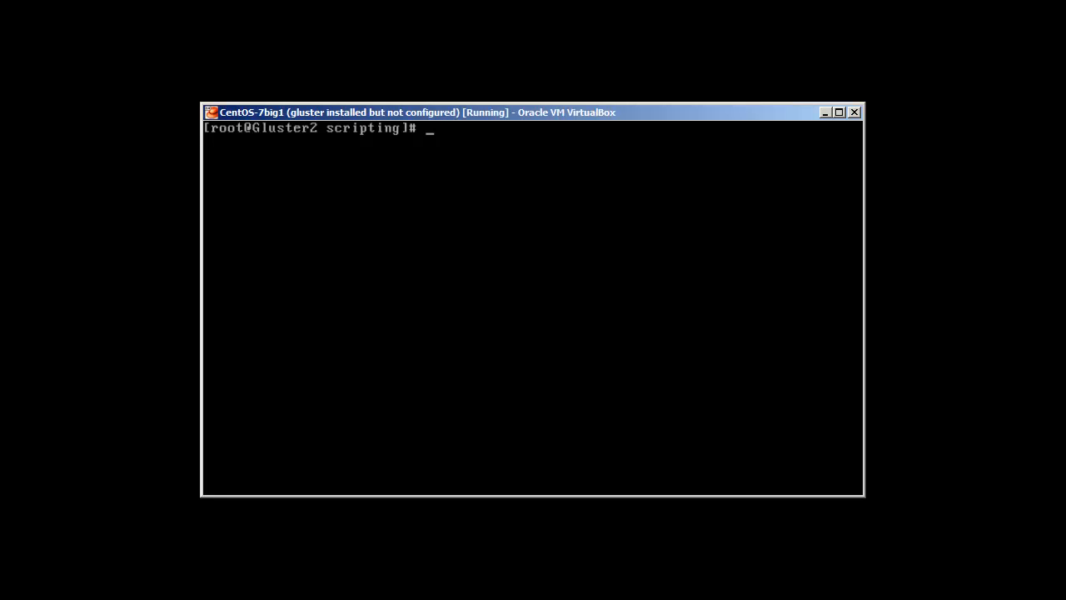
Start the command 'vim selectcase' at the CentOS root prompt.
{"action": "type", "text": "vim"}
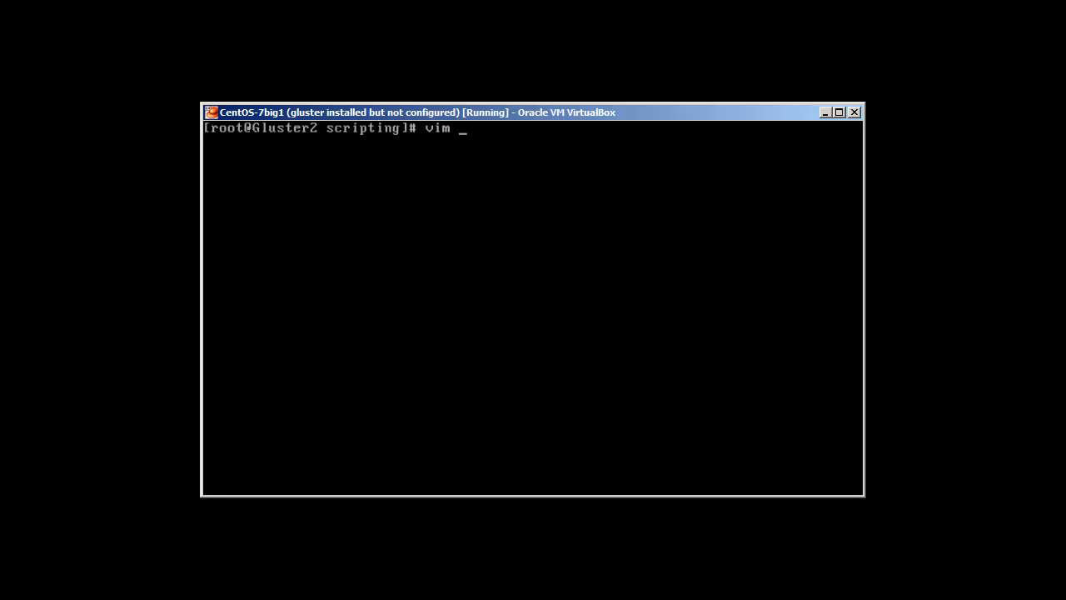
{"action": "type", "text": "selec"}
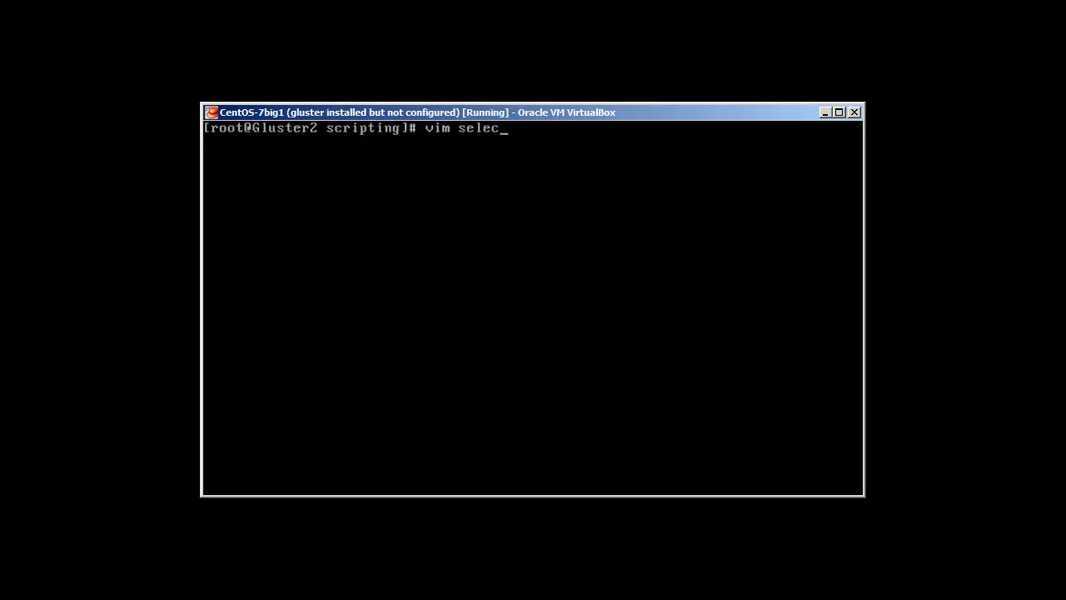
{"action": "type", "text": "tcase"}
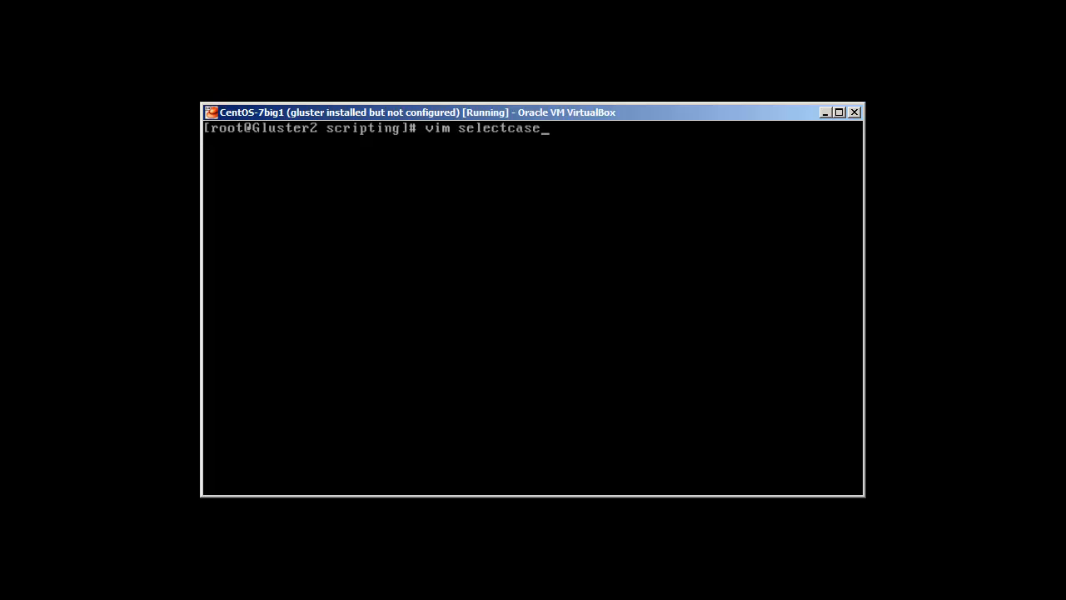
Create selectcase.sh in vim and write the #!/bin/bash shebang line.
{"action": "key", "text": "Return"}
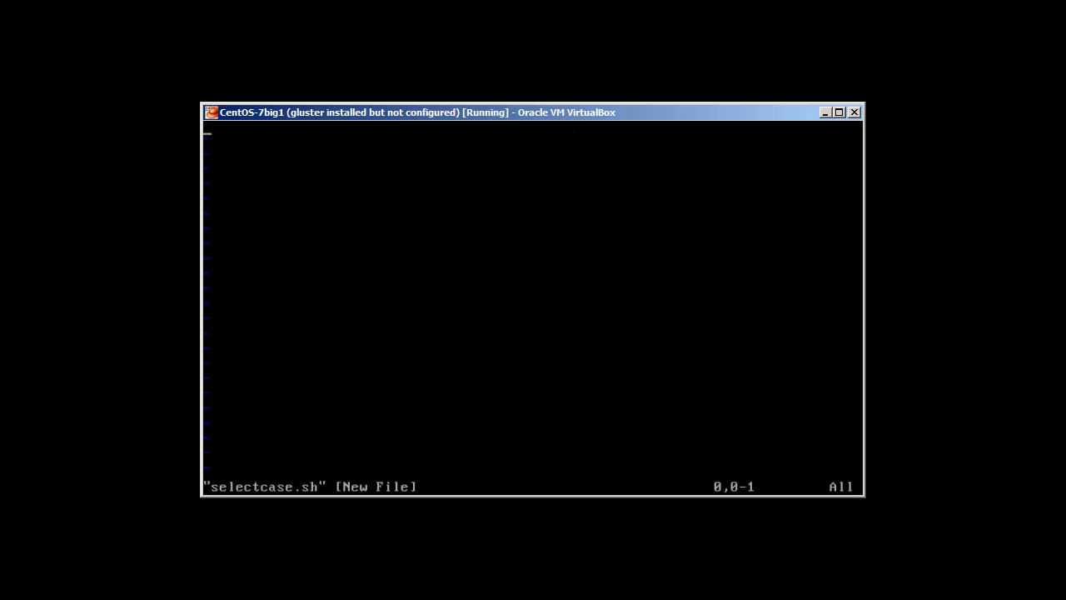
{"action": "type", "text": "#!/bin"}
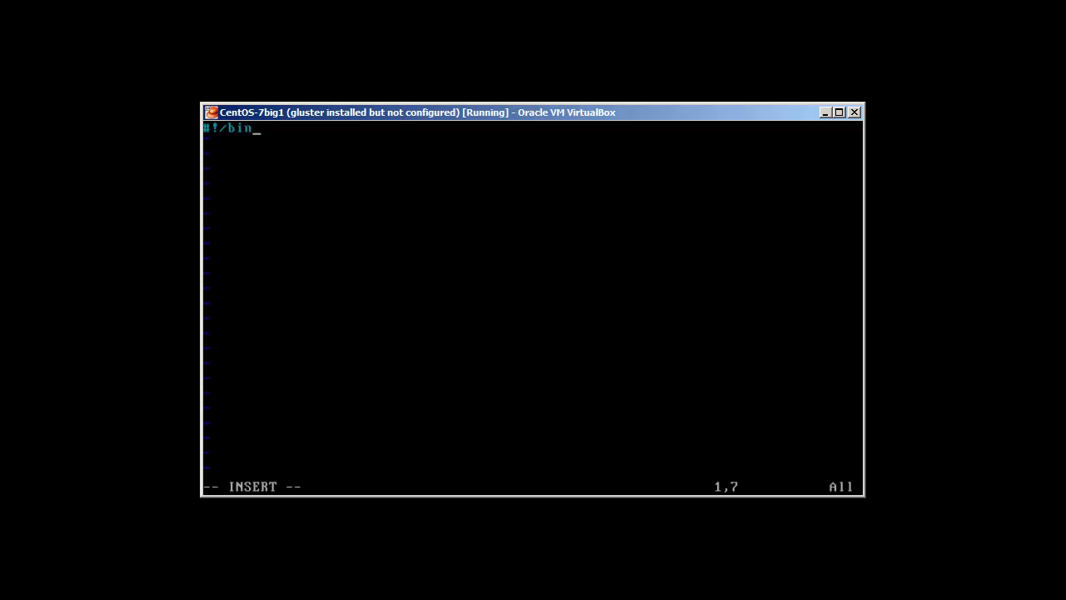
{"action": "type", "text": "/bash"}
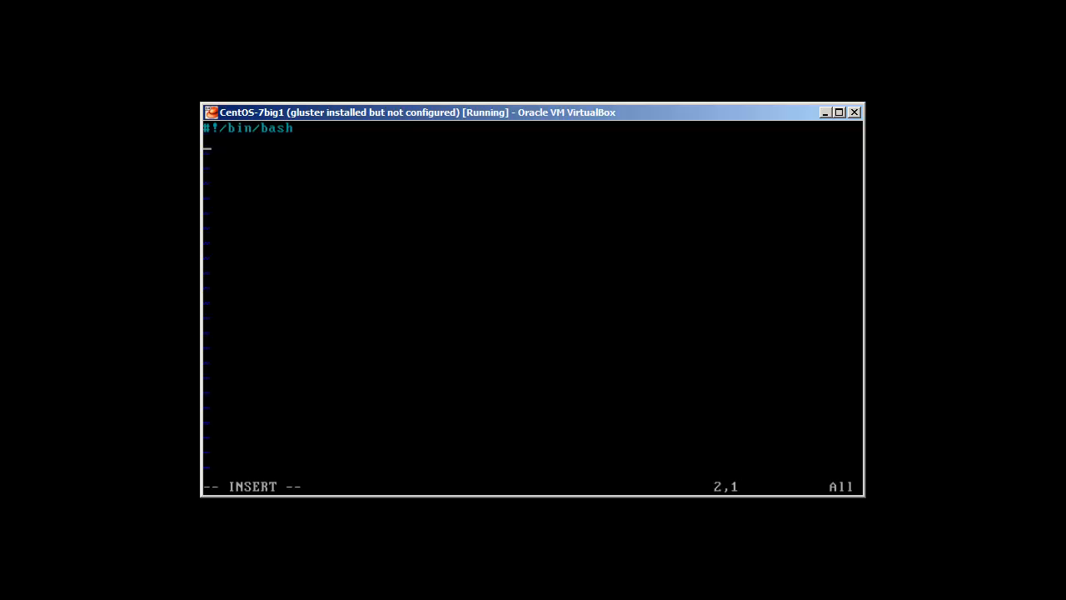
Add the prompt line PS3="Select the Logs: ".
{"action": "type", "text": "PS"}
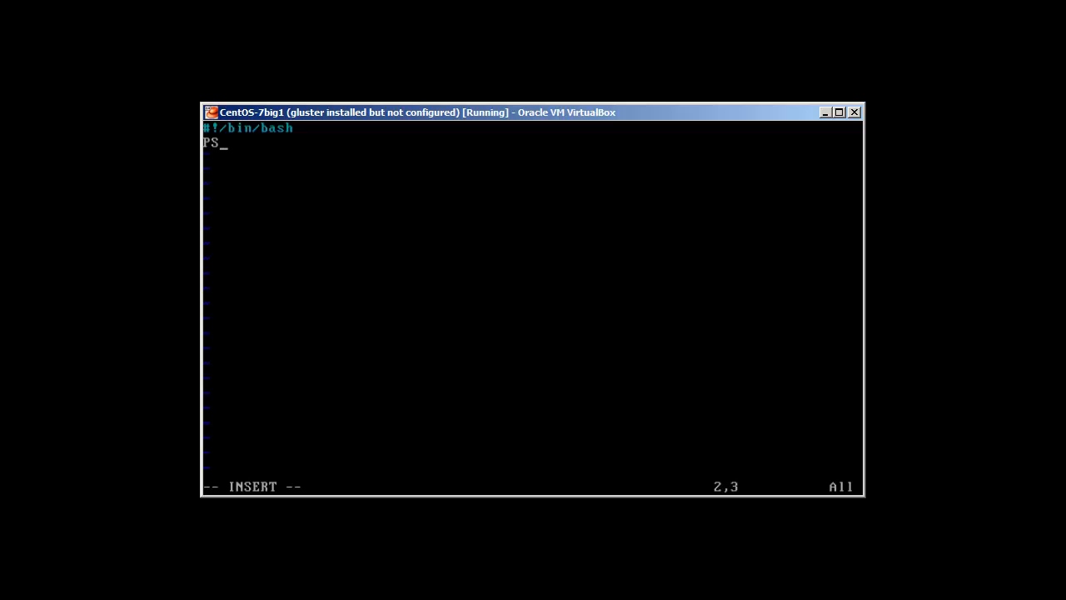
{"action": "type", "text": "3"}
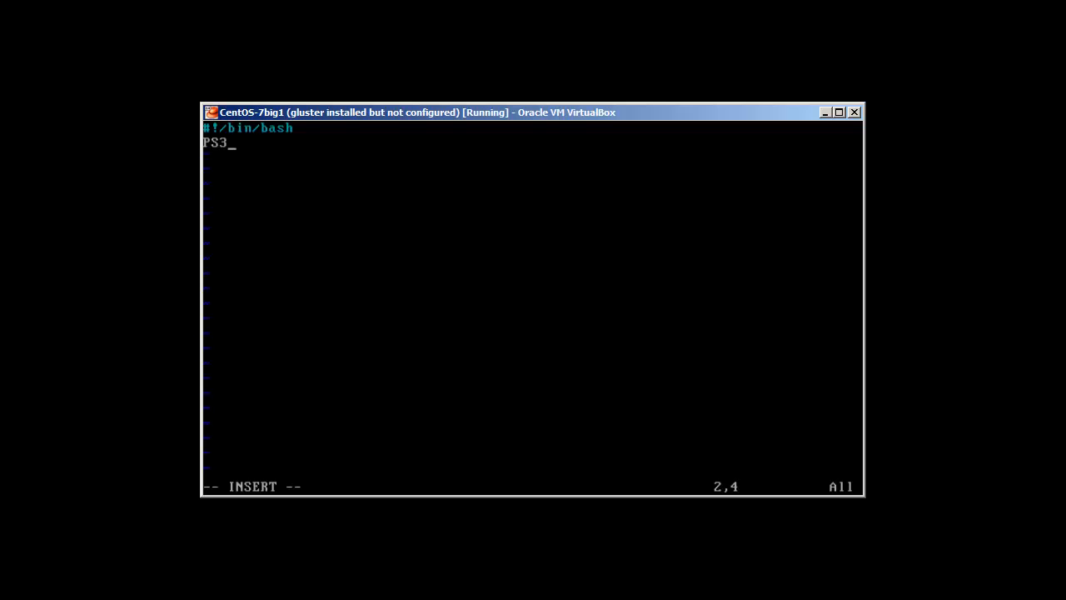
{"action": "type", "text": "="}
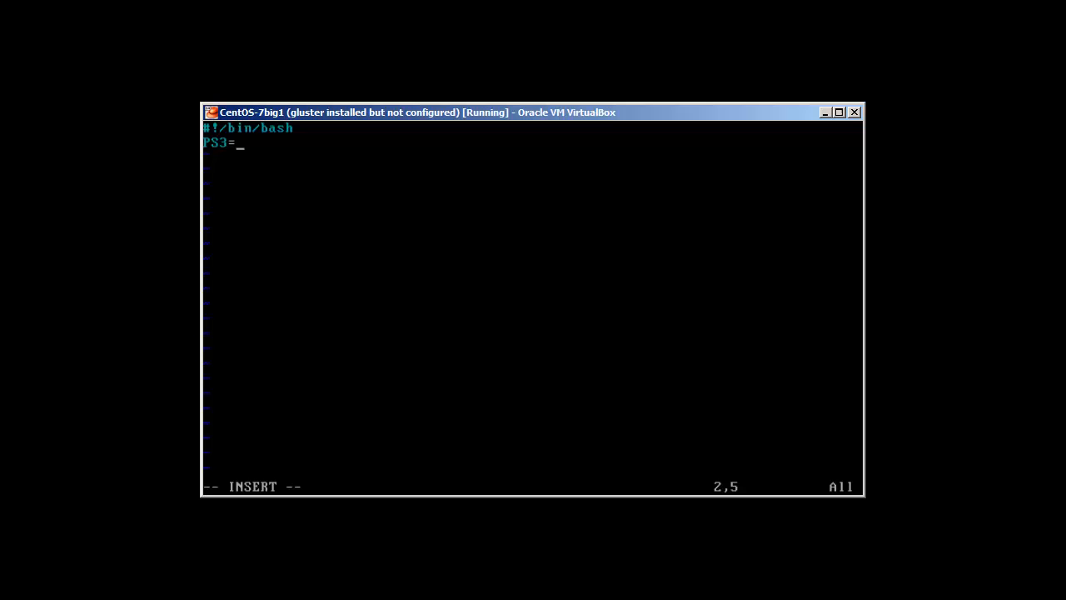
{"action": "type", "text": "\""}
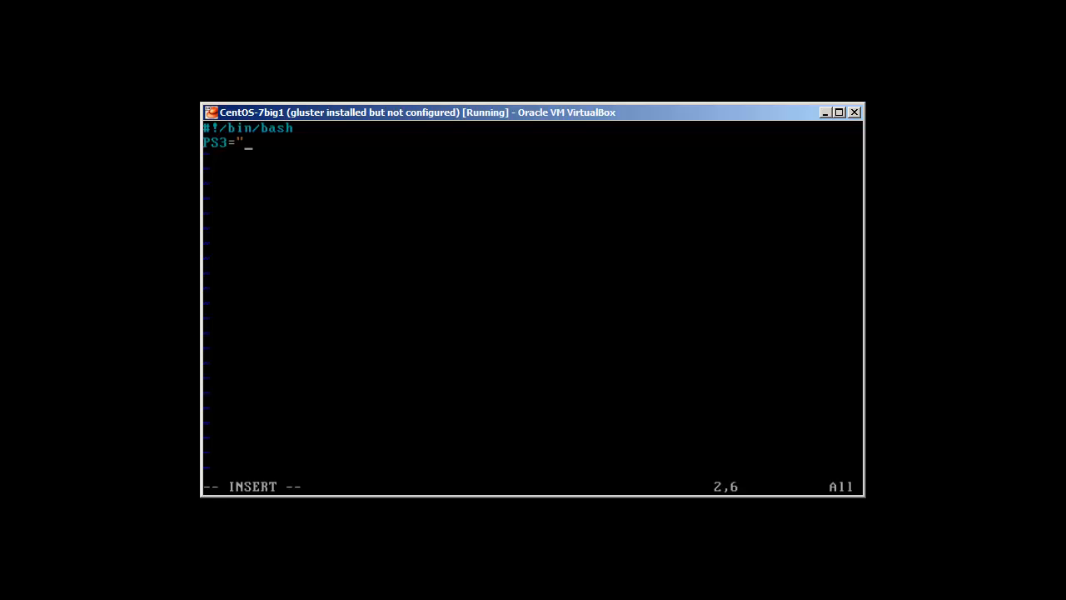
{"action": "type", "text": "S"}
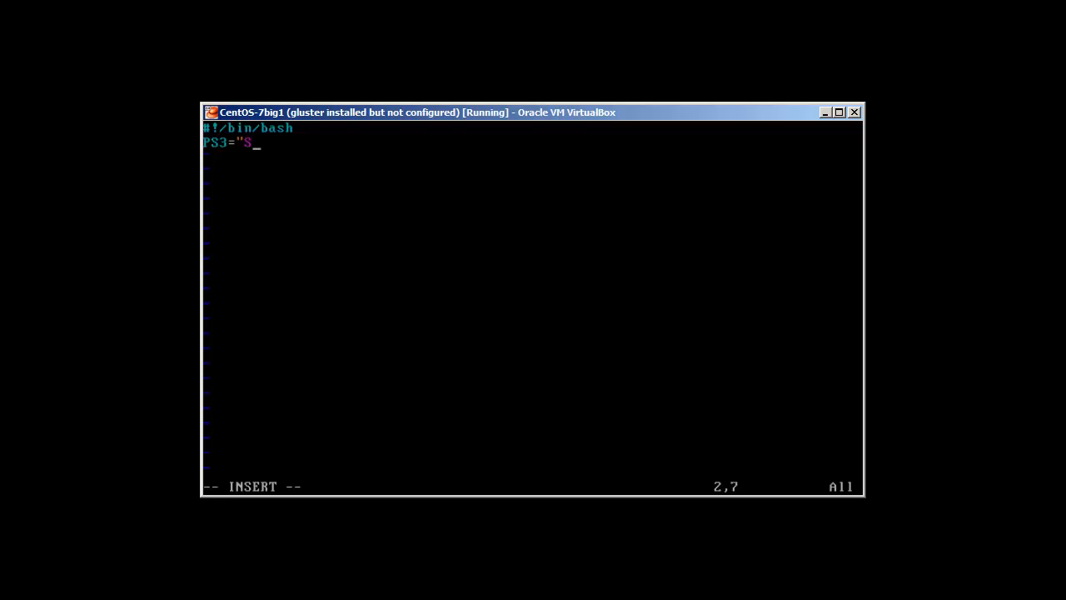
{"action": "type", "text": "el"}
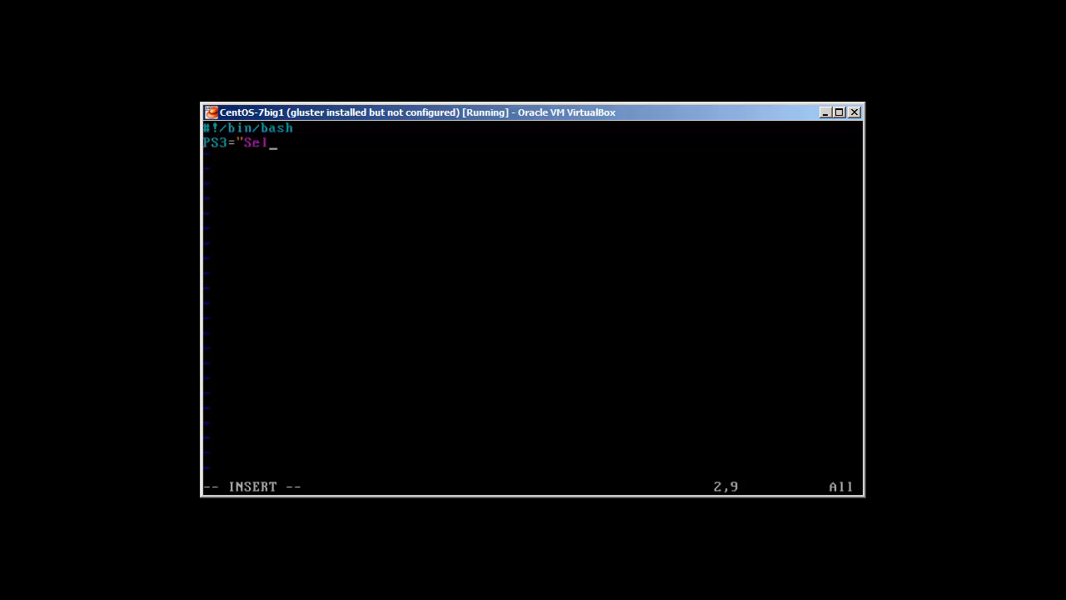
{"action": "type", "text": "ect t"}
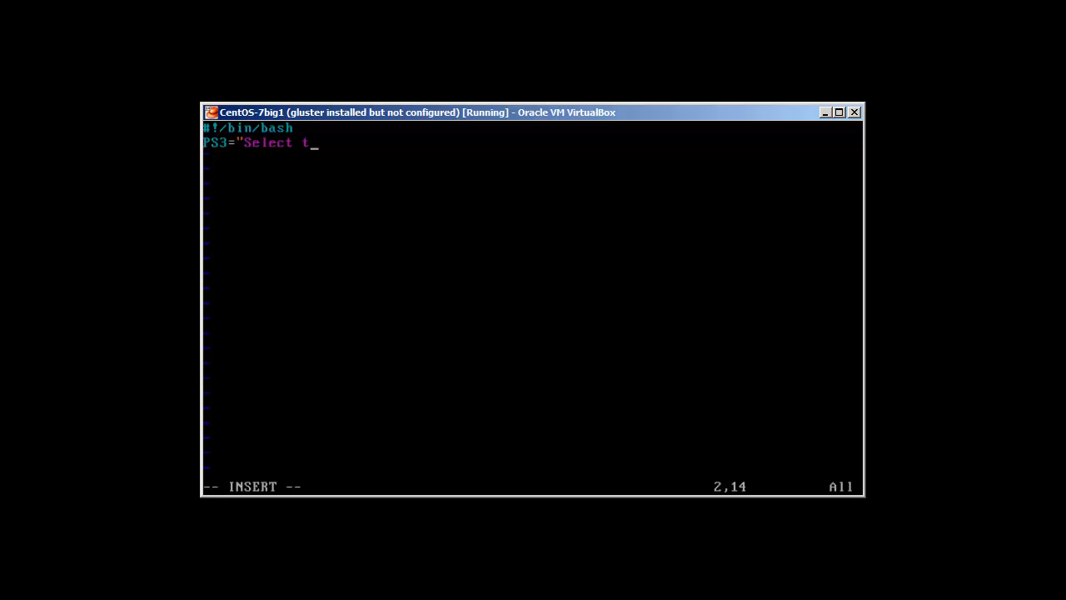
{"action": "type", "text": "he Logs"}
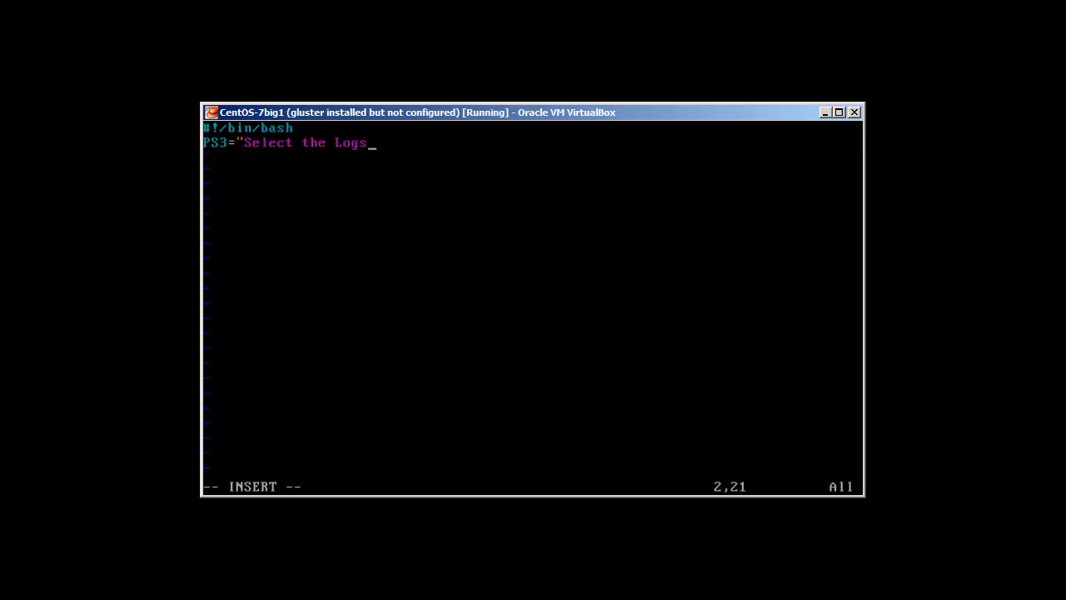
{"action": "type", "text": "\": \""}
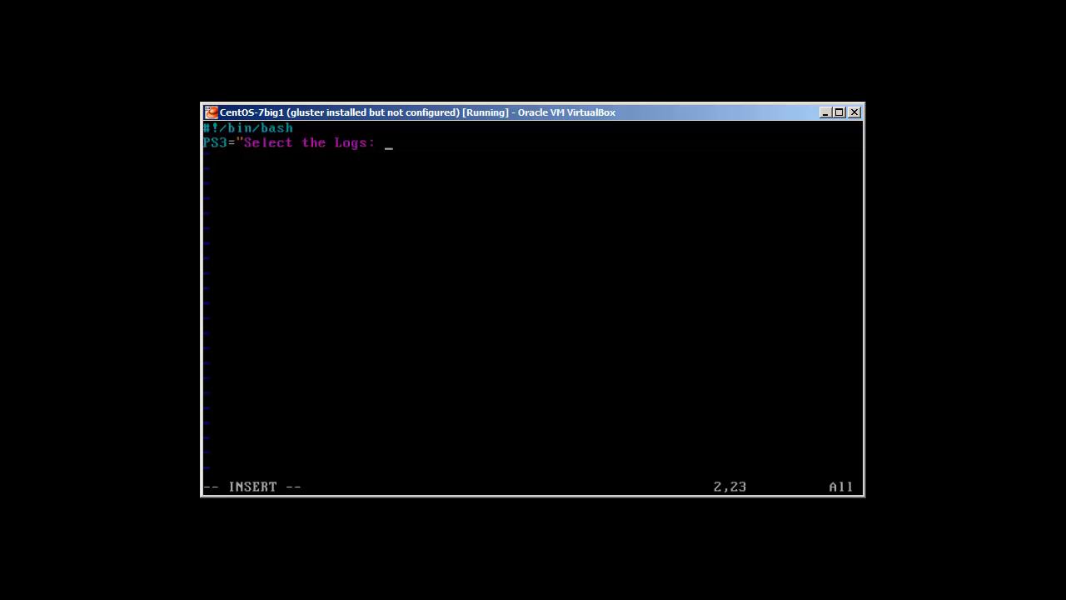
{"action": "type", "text": "\""}
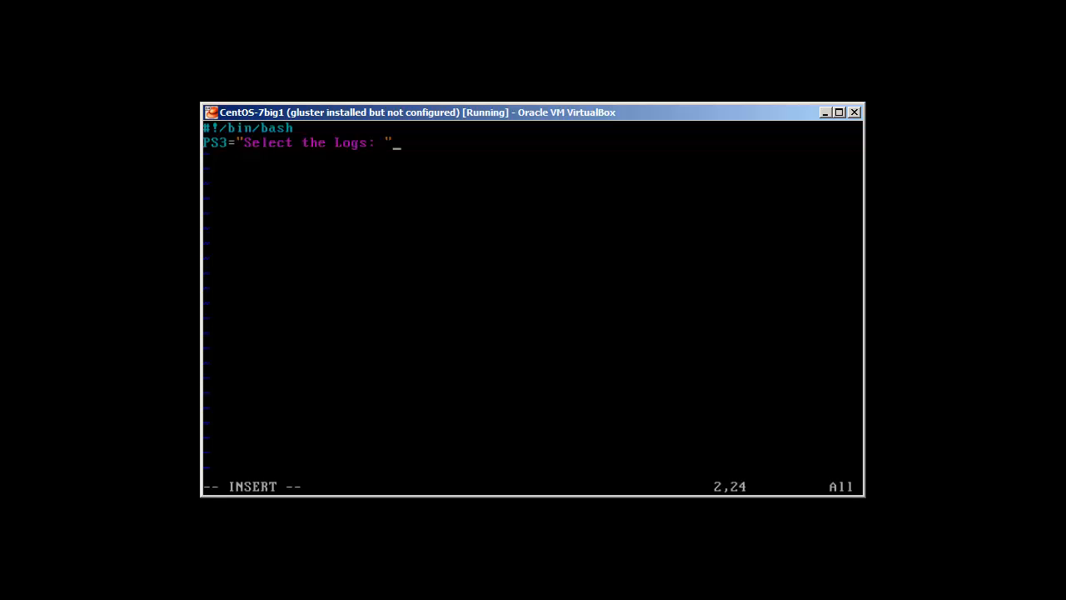
Write the select line 'select var in "Messages" "Yum"'.
{"action": "key", "text": "Return"}
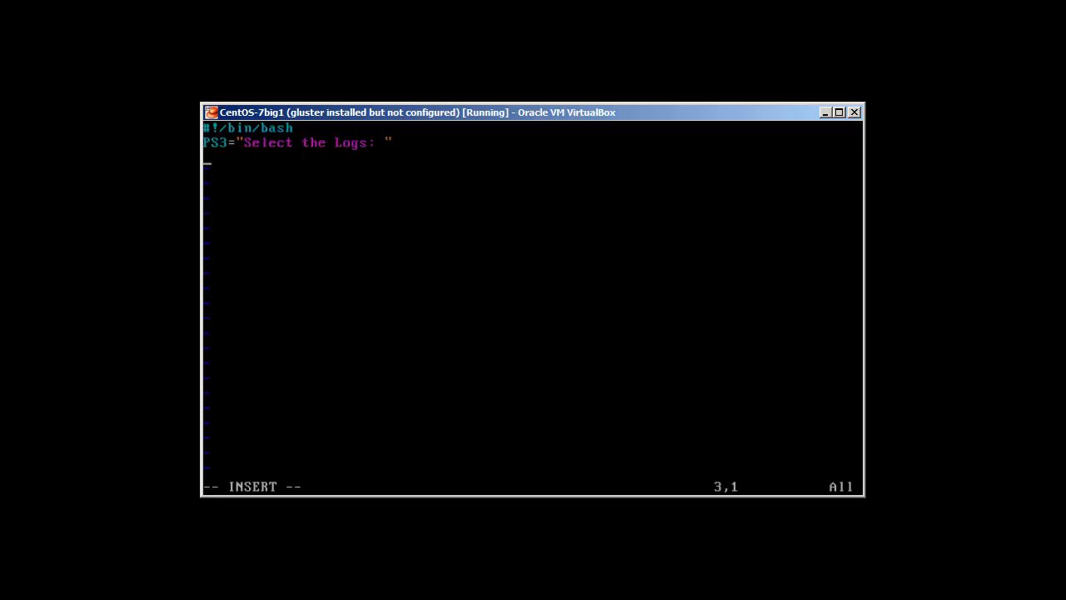
{"action": "type", "text": "s"}
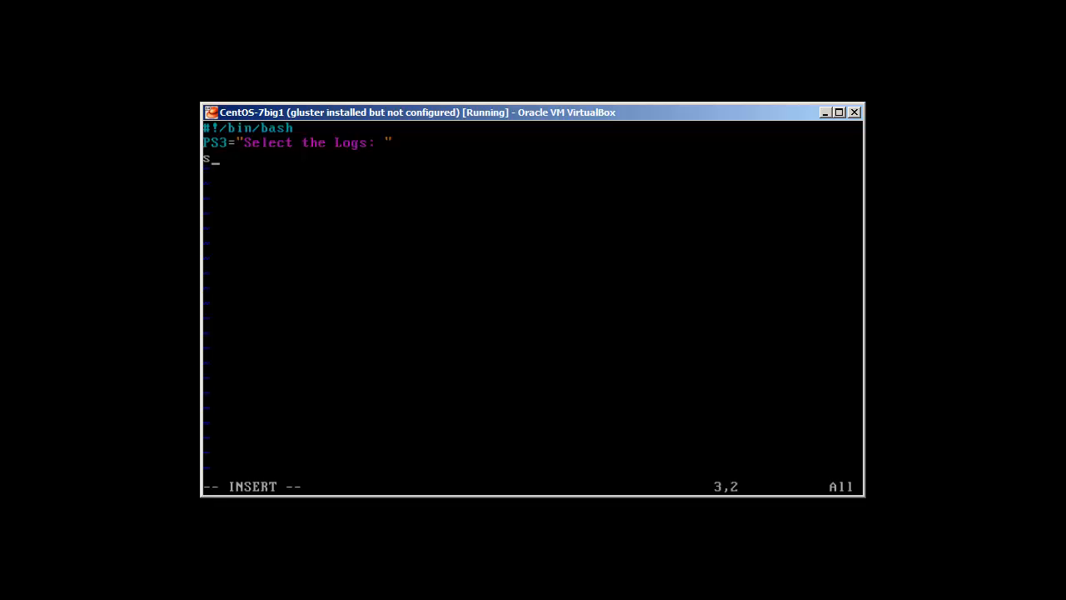
{"action": "type", "text": "elect"}
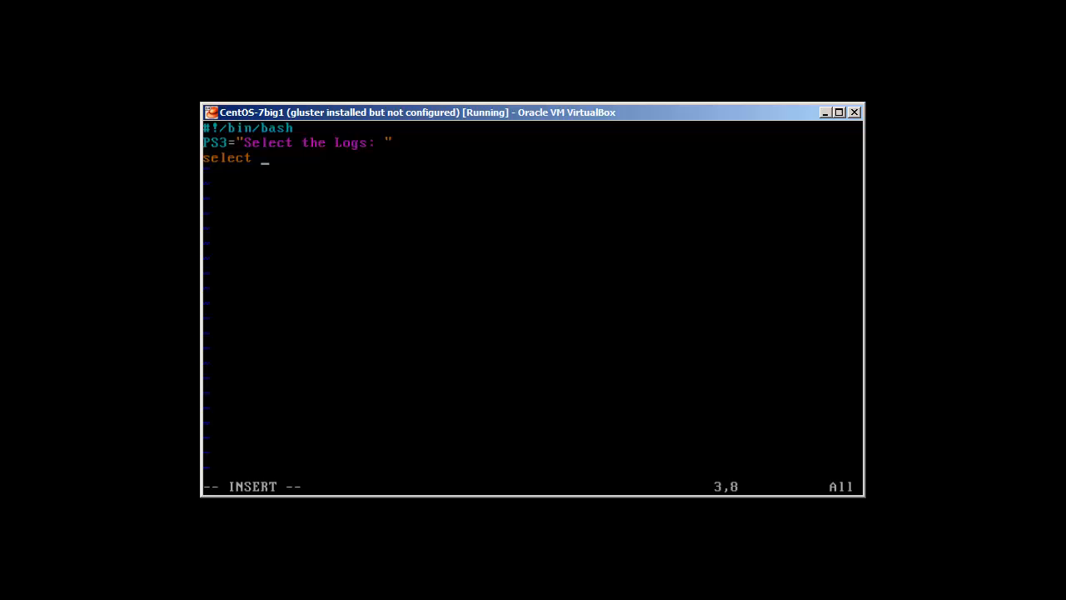
{"action": "type", "text": "var"}
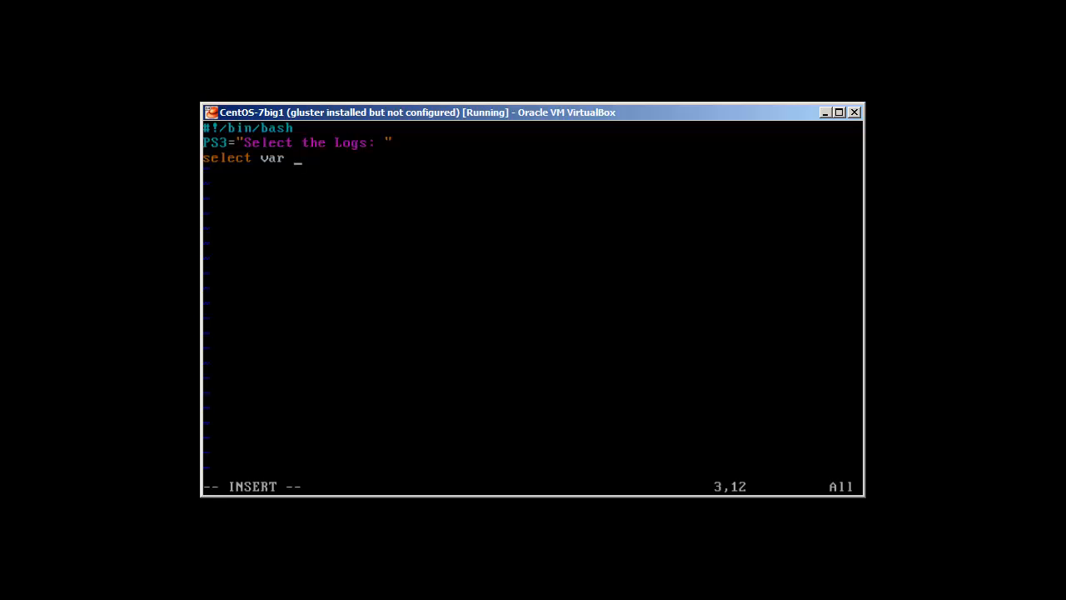
{"action": "type", "text": "i"}
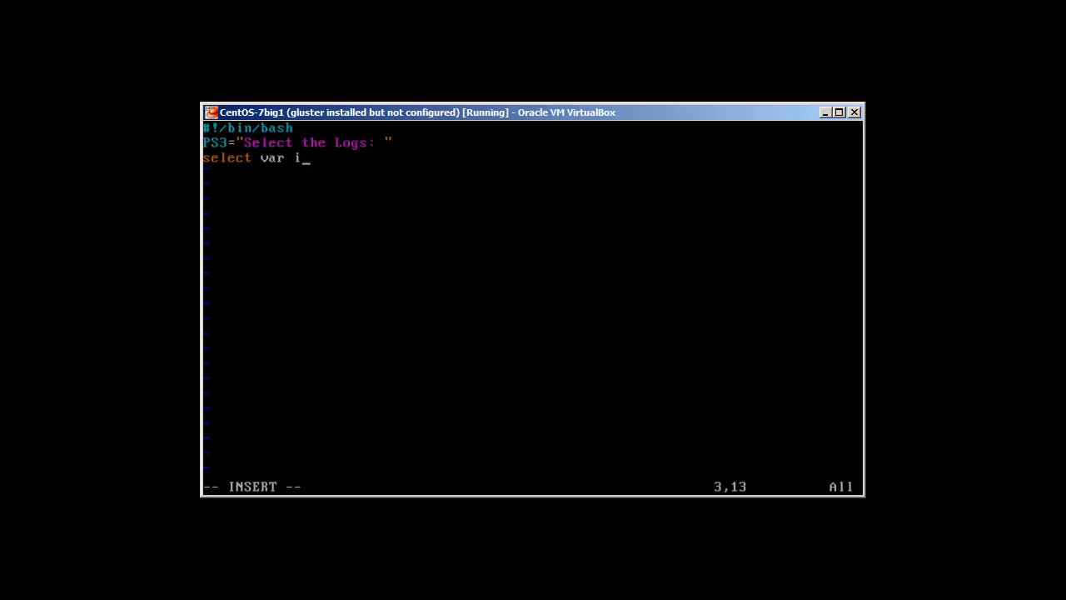
{"action": "type", "text": "n"}
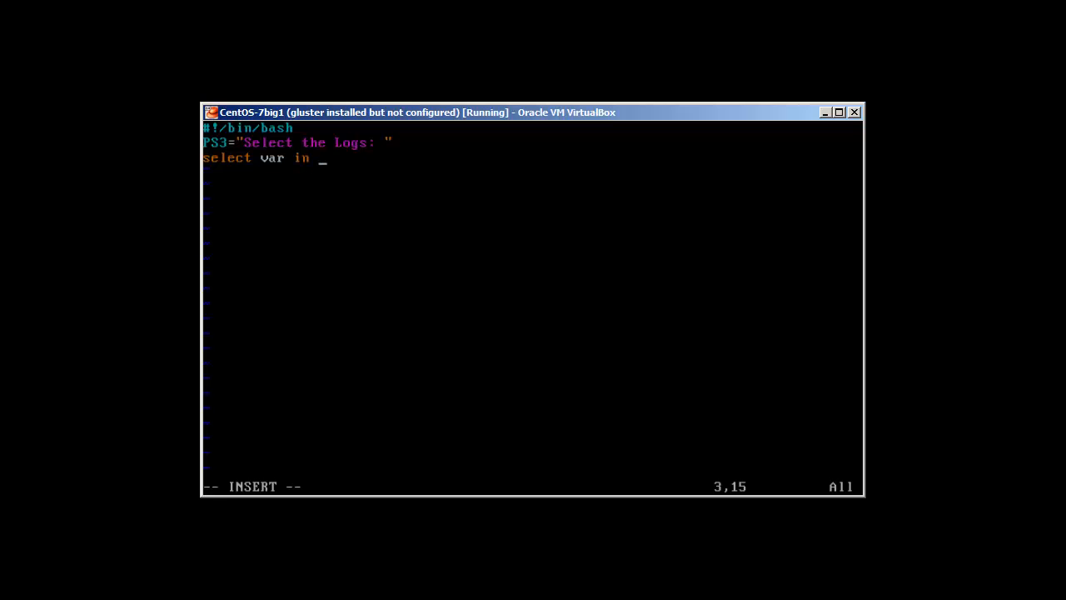
{"action": "type", "text": "\"M"}
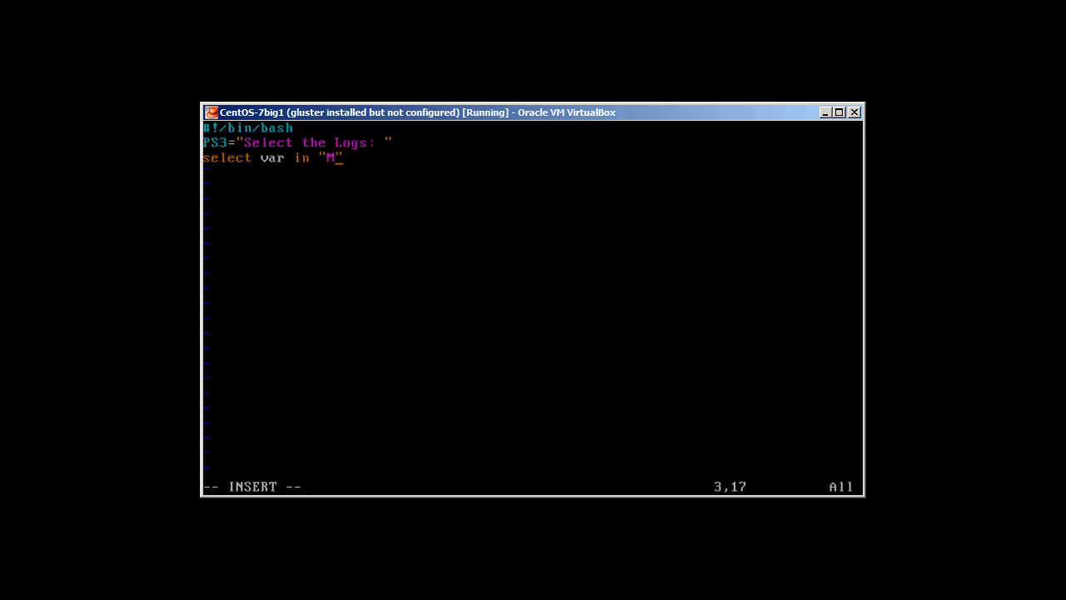
{"action": "type", "text": "essages"}
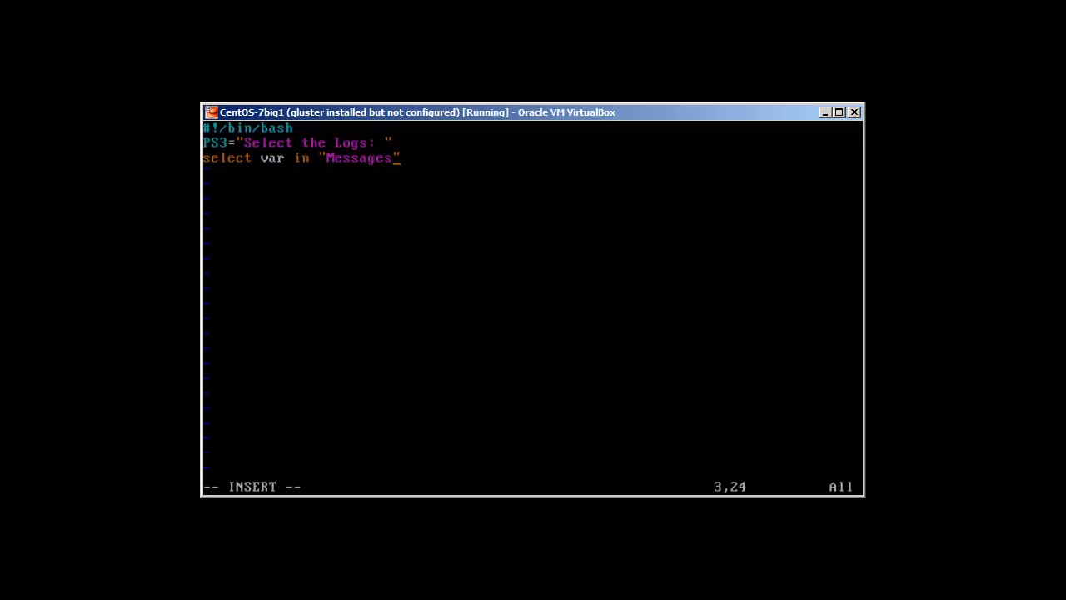
{"action": "type", "text": "\"\""}
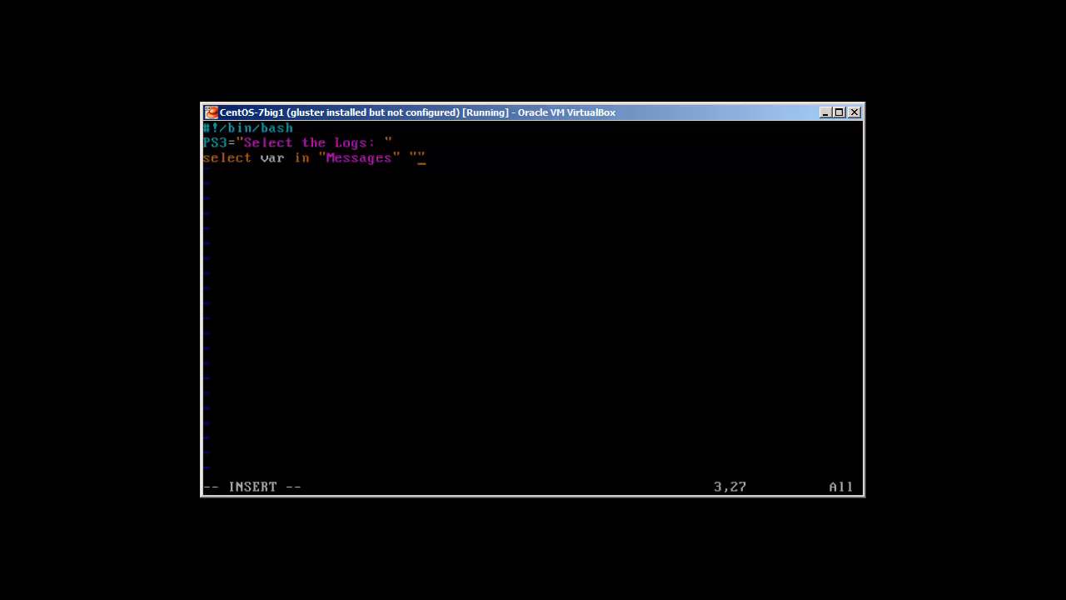
{"action": "type", "text": "Yum"}
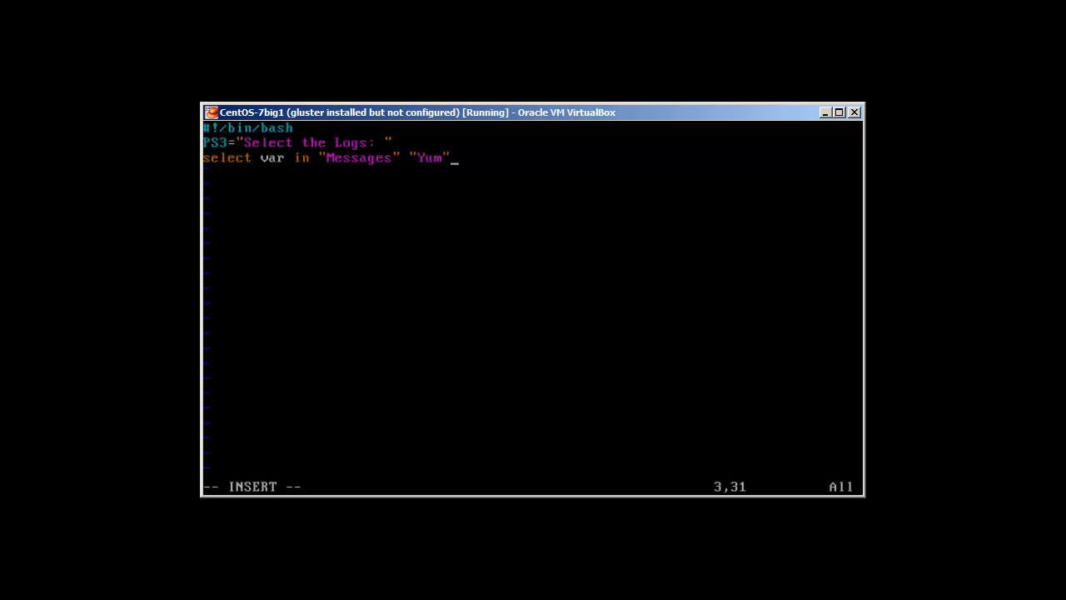
Extend the select menu with "Hardware" "Logins" "Quit".
{"action": "type", "text": "\"\""}
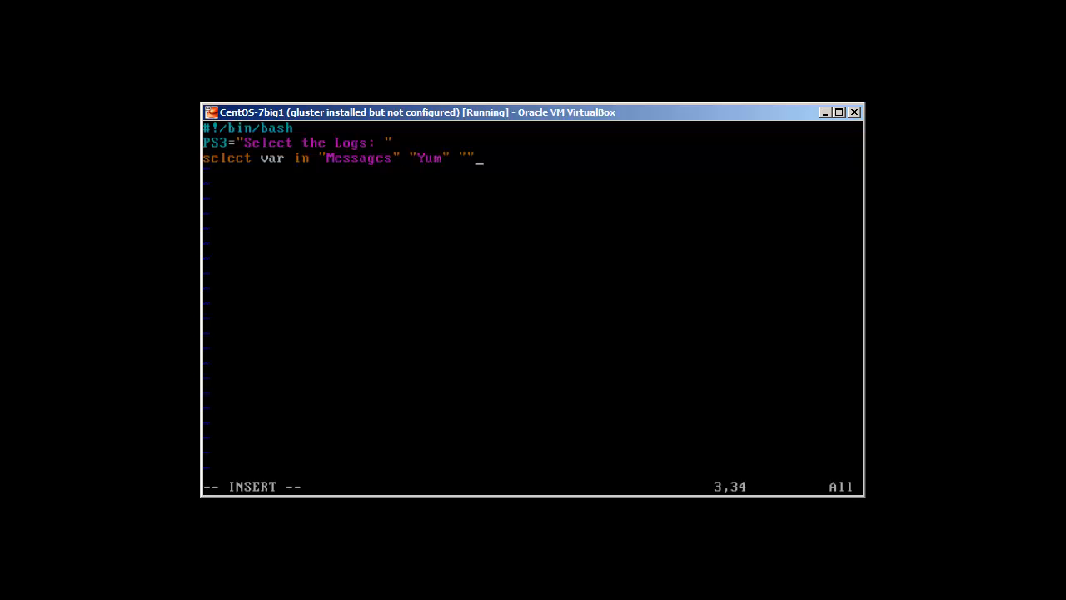
{"action": "type", "text": "H"}
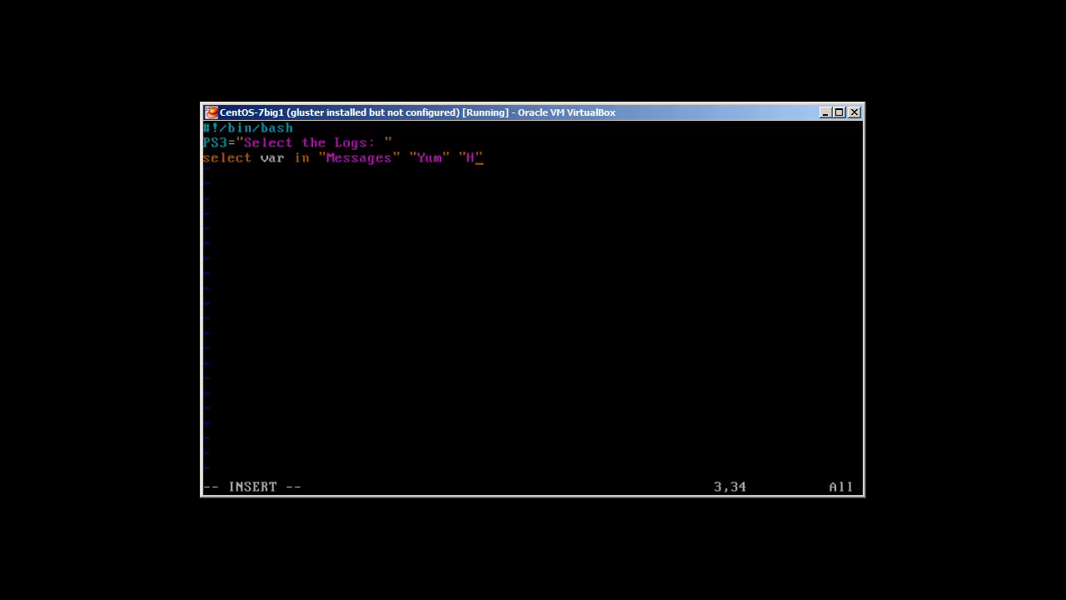
{"action": "type", "text": "ardware"}
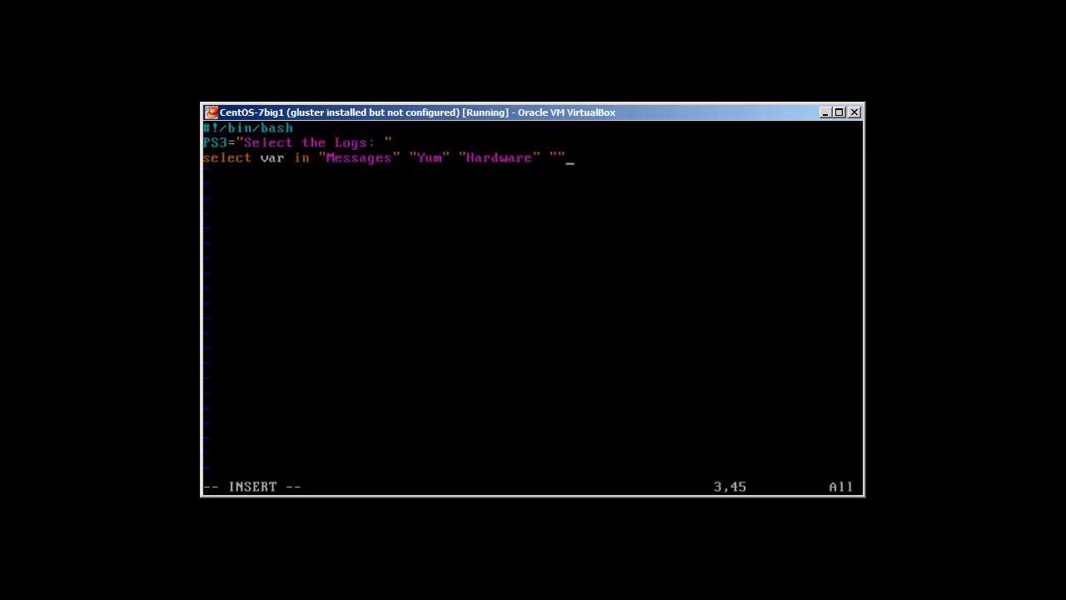
{"action": "type", "text": "L"}
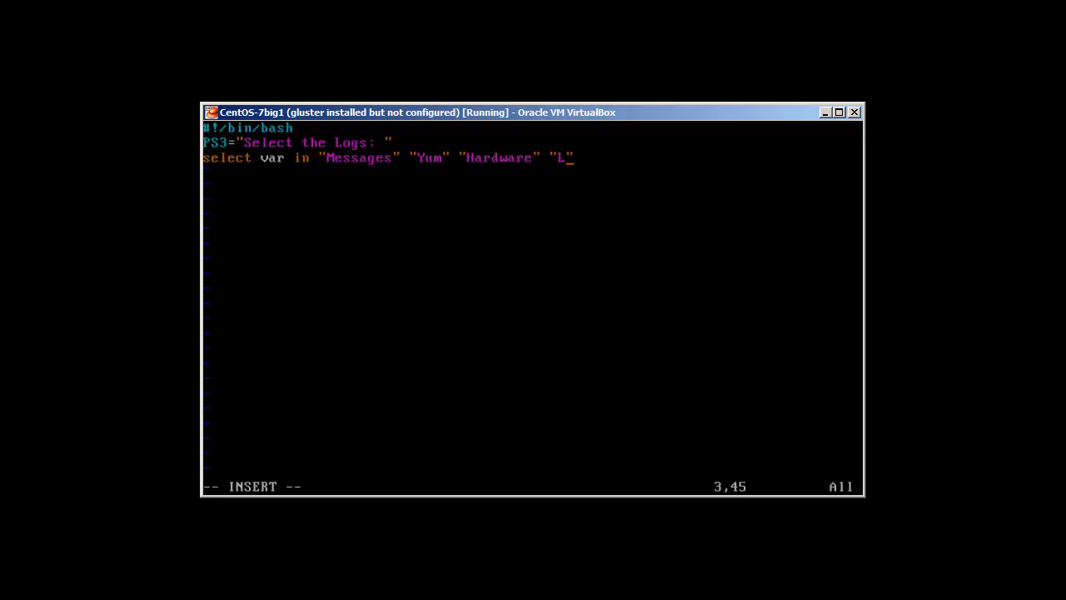
{"action": "type", "text": "ogins\""}
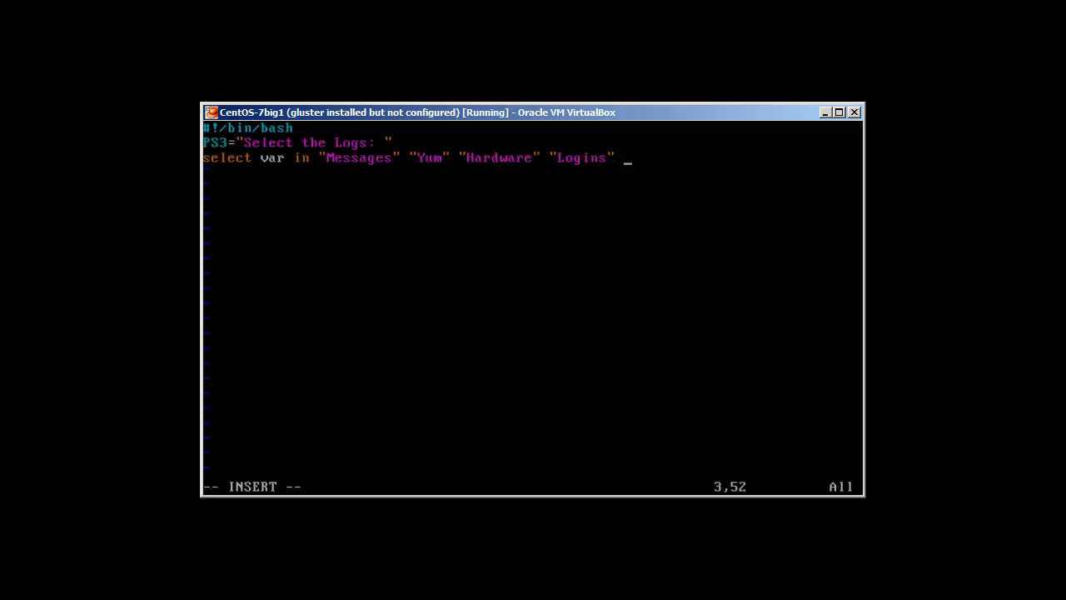
{"action": "type", "text": "\"\""}
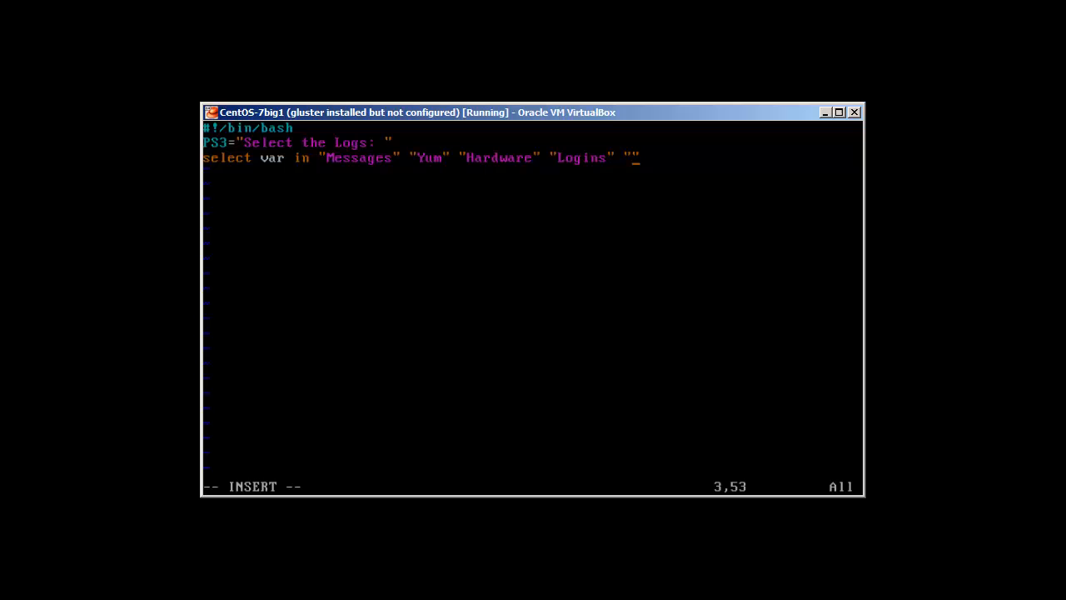
{"action": "type", "text": "Quit"}
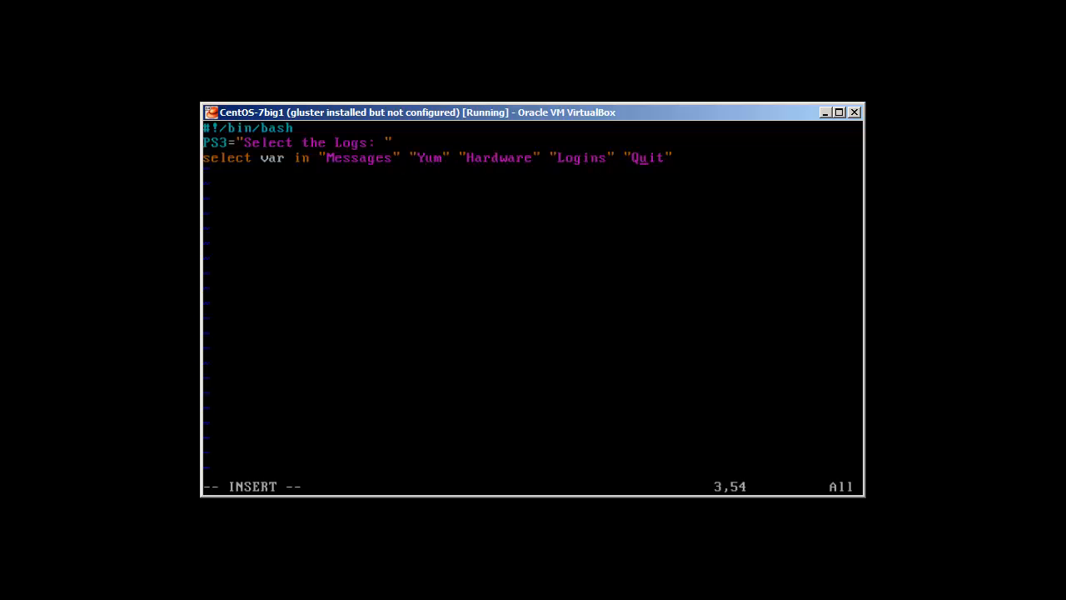
Begin the loop body with 'do' and 'case $var in'.
{"action": "key", "text": "Return"}
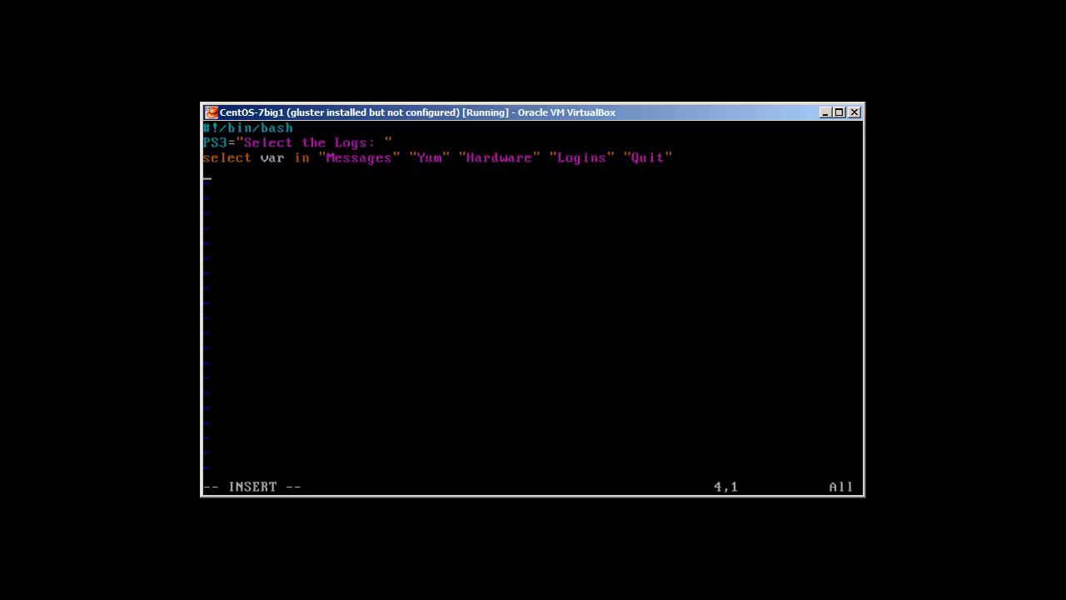
{"action": "type", "text": "do"}
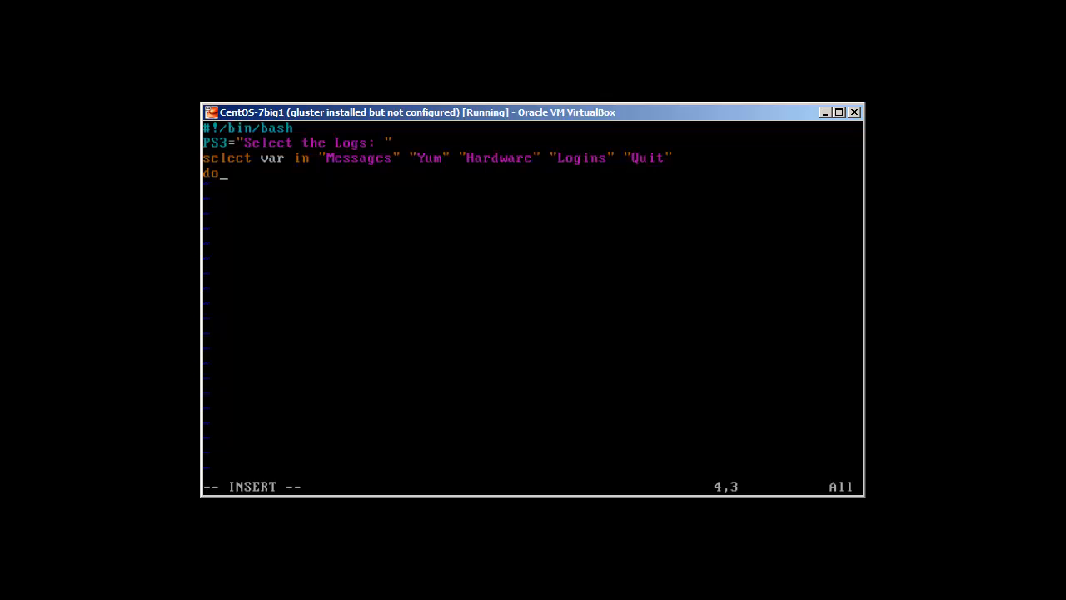
{"action": "key", "text": "Return"}
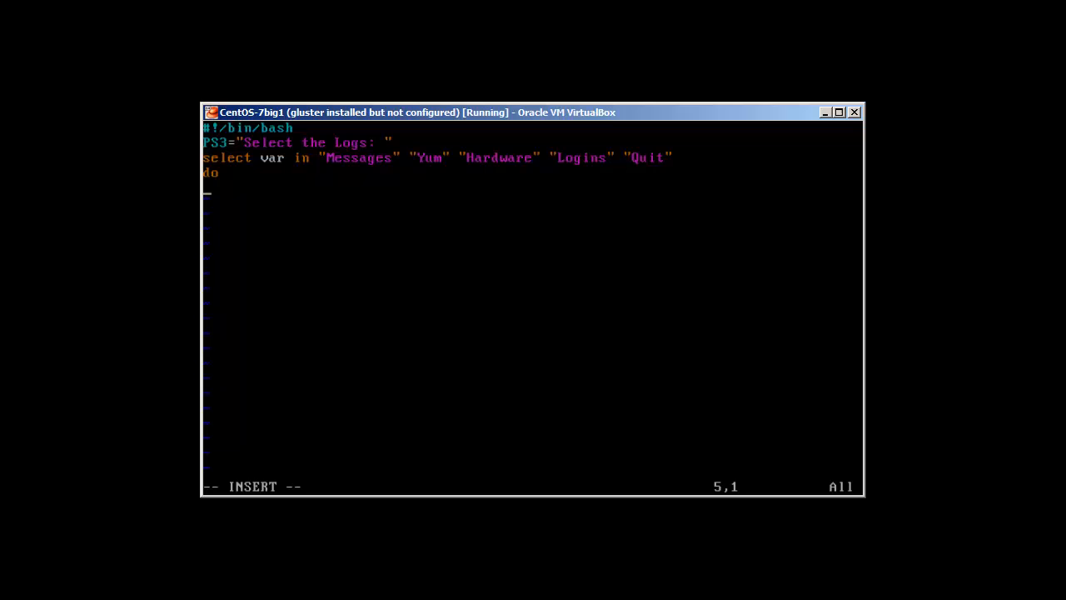
{"action": "type", "text": "cas"}
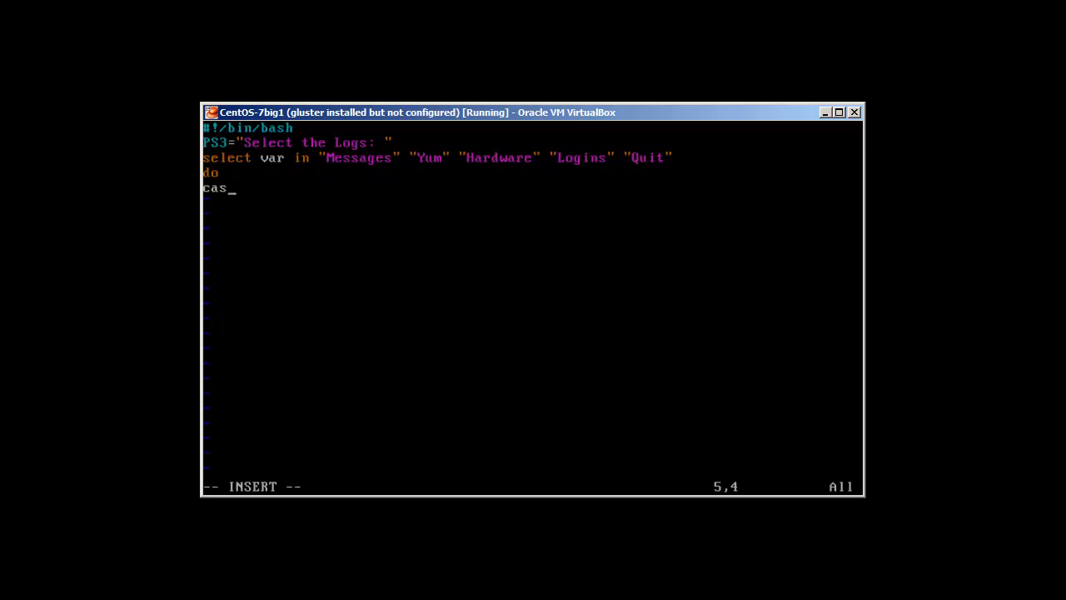
{"action": "type", "text": "e"}
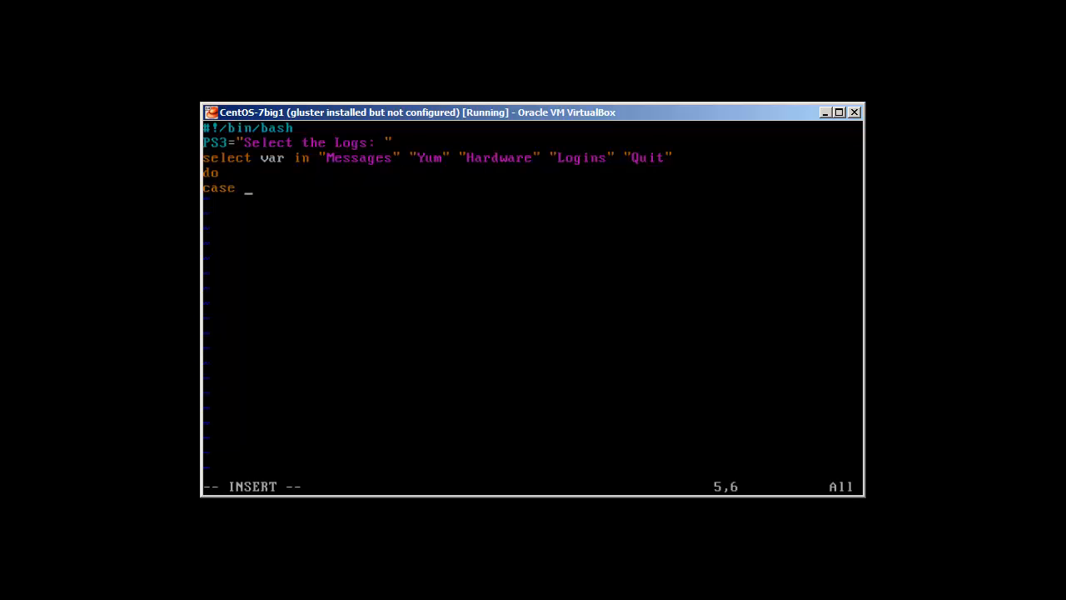
{"action": "type", "text": "$"}
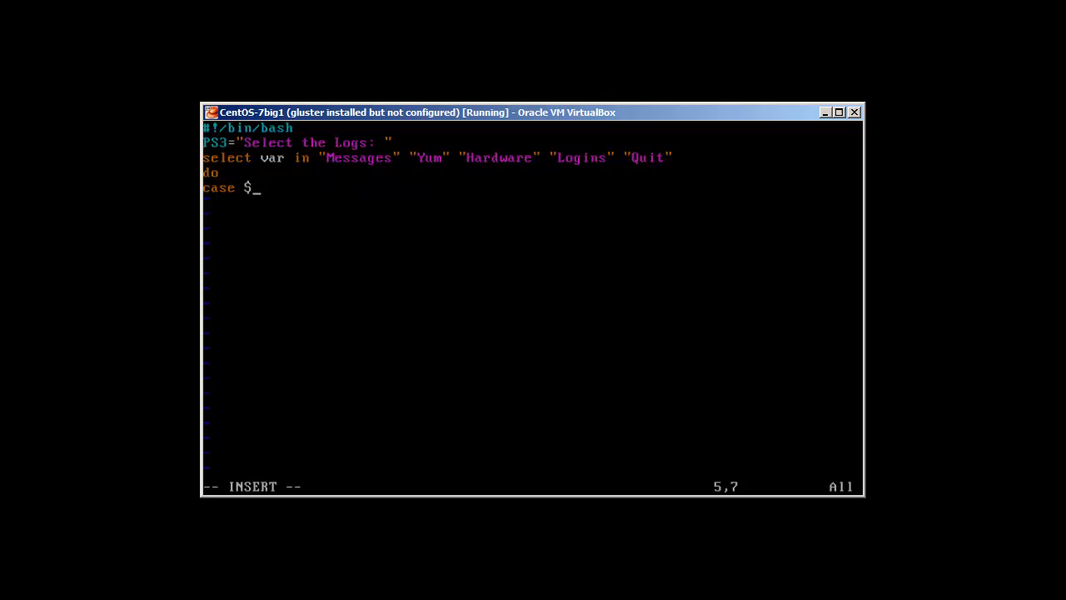
{"action": "type", "text": "var"}
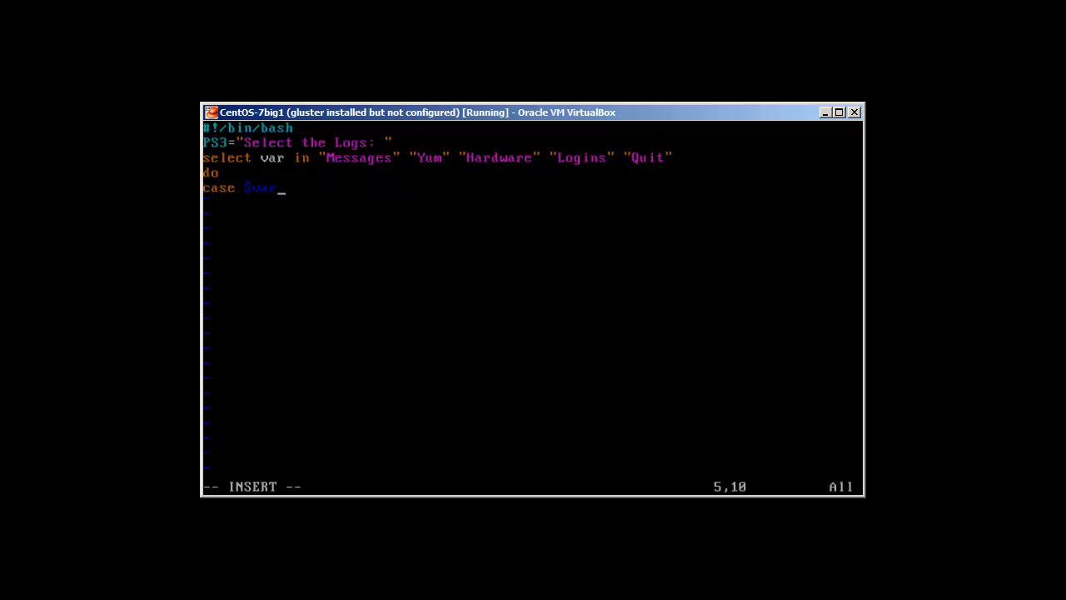
{"action": "type", "text": "in"}
{"action": "type", "text": "M"}
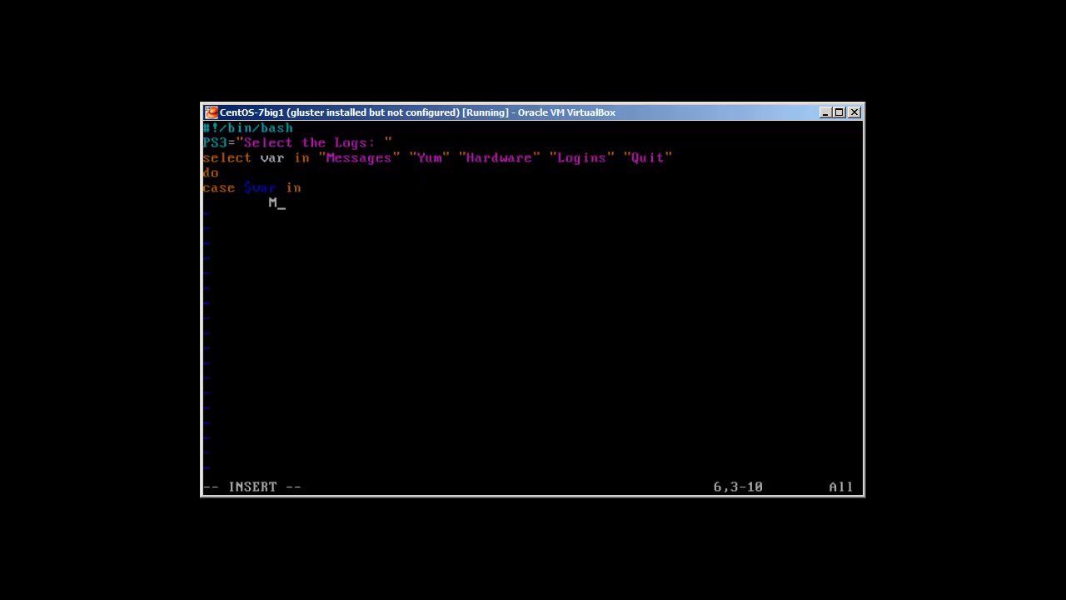
Add the Messages) branch running tail /var/log/messages;;.
{"action": "type", "text": "essages"}
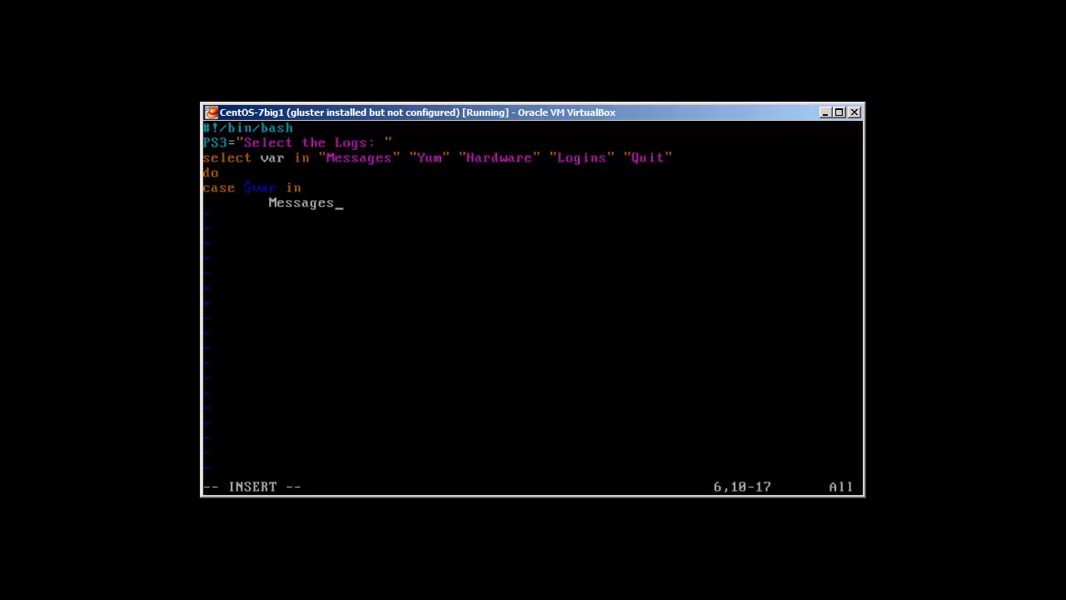
{"action": "type", "text": ")"}
{"action": "type", "text": "tail"}
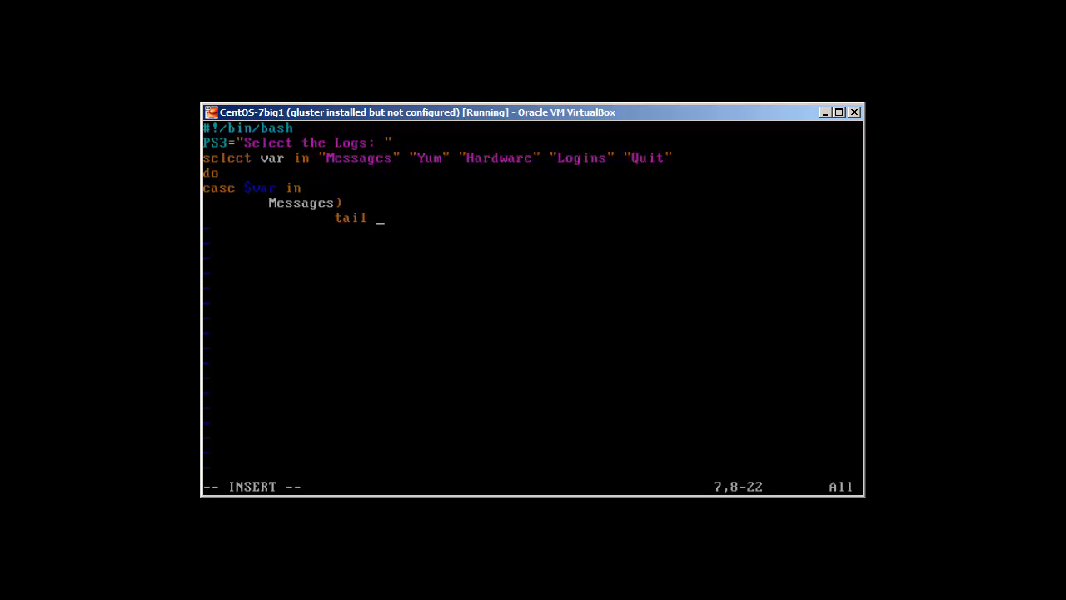
{"action": "type", "text": "/var/log"}
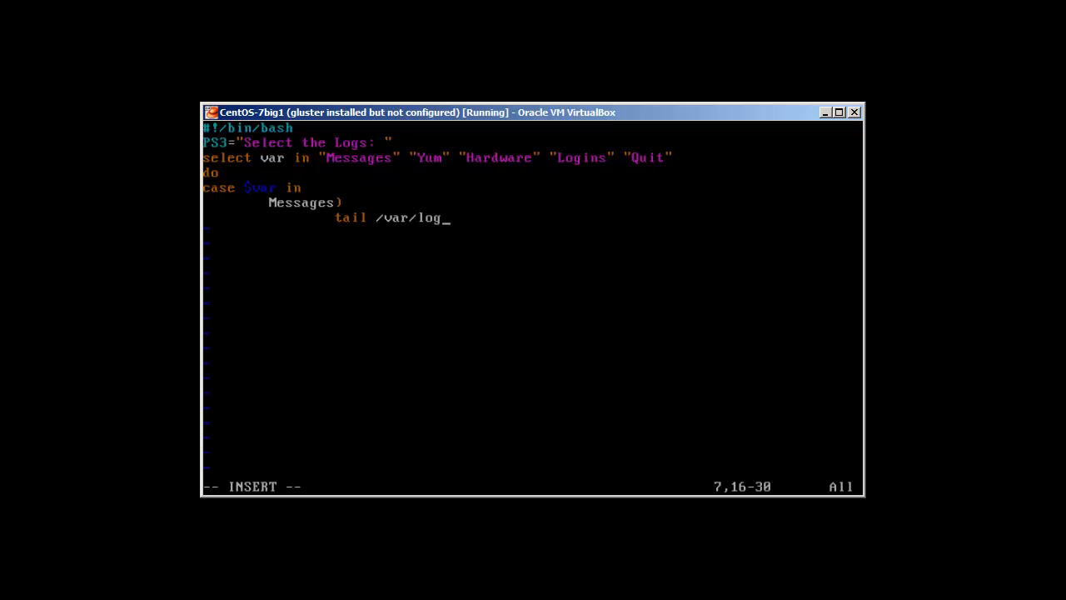
{"action": "type", "text": "/mess"}
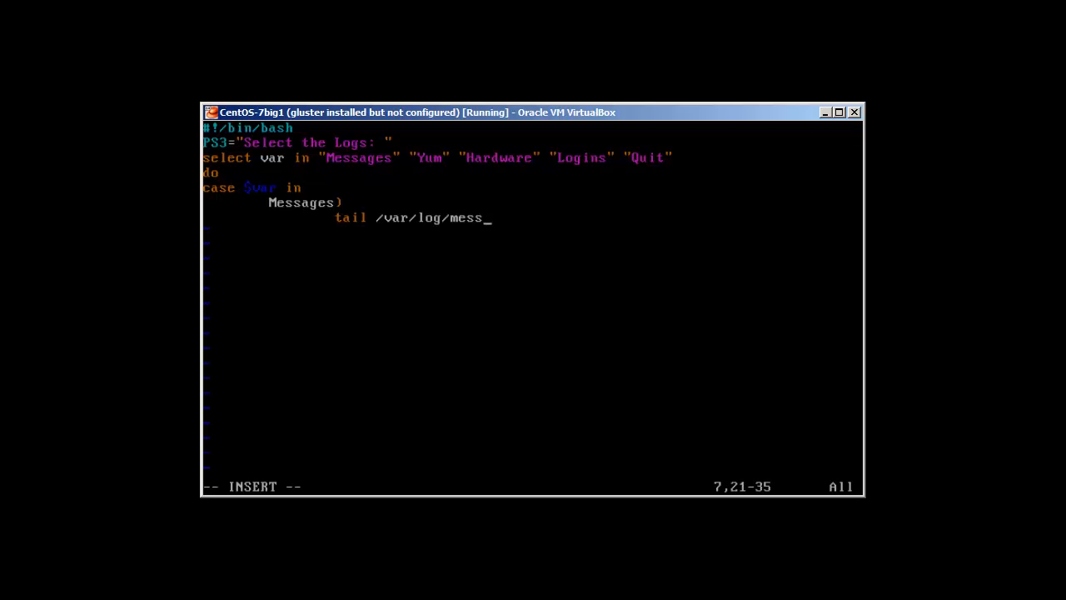
{"action": "type", "text": "ages;;"}
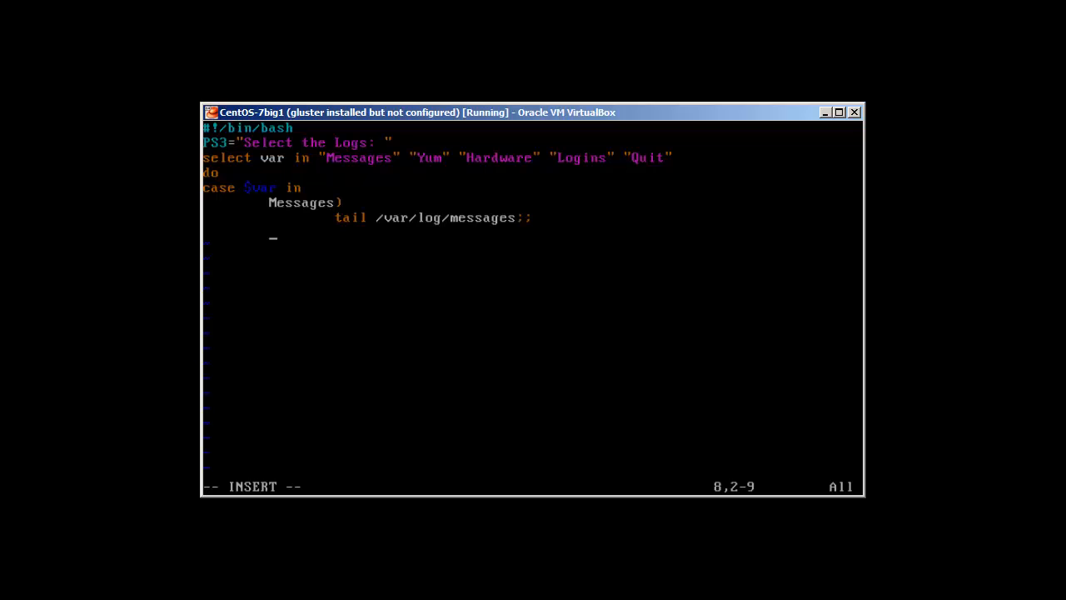
{"action": "mouse_move", "coordinate": [633, 373]}
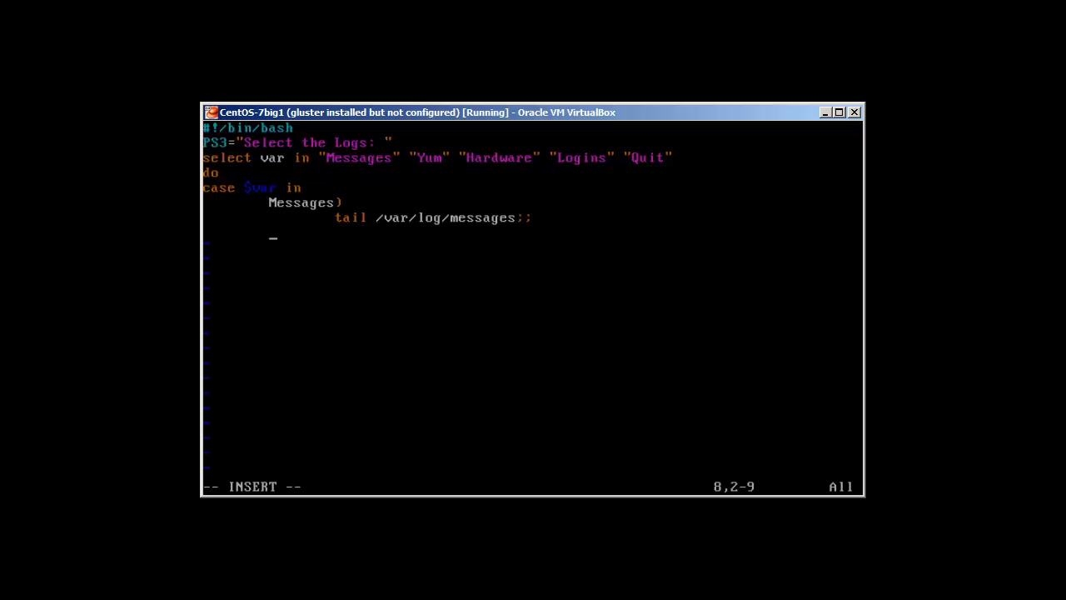
Add the Yum) branch tailing /var/log/yum.log;;.
{"action": "type", "text": "Yum)"}
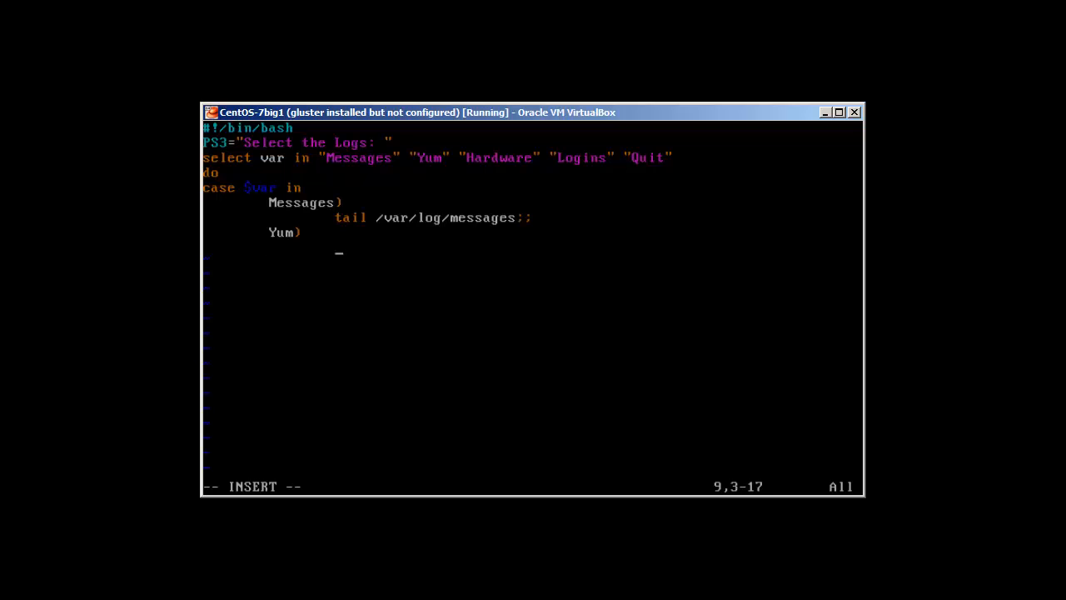
{"action": "type", "text": "tail /va"}
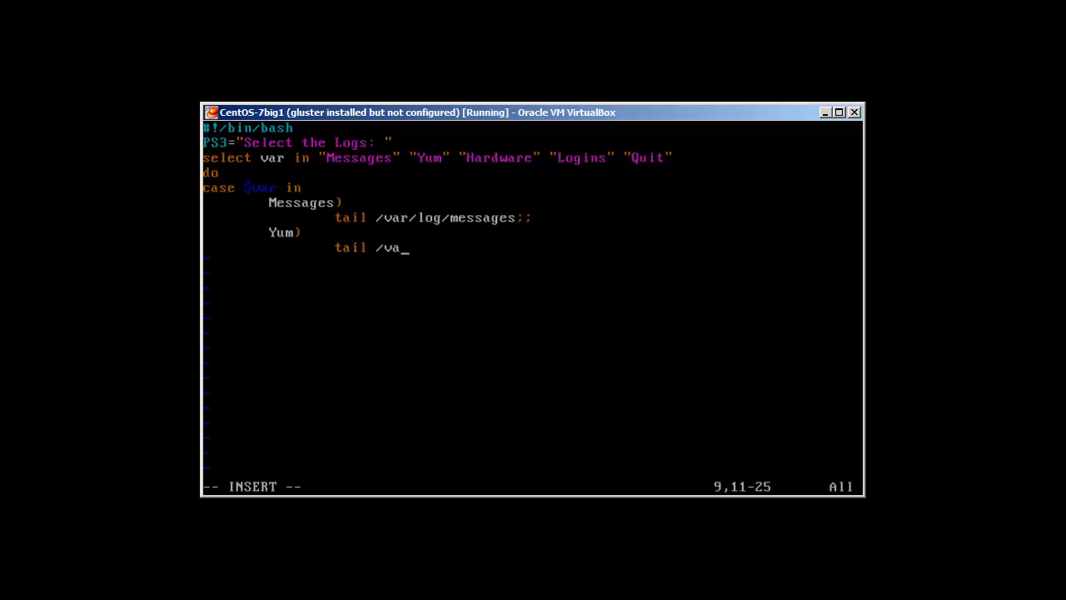
{"action": "type", "text": "r/log"}
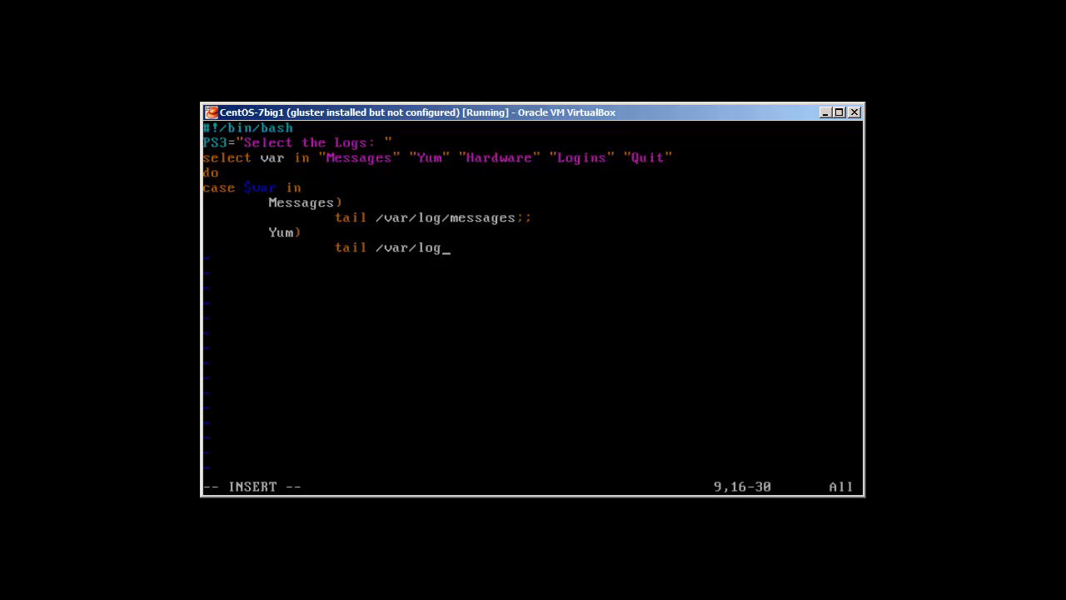
{"action": "type", "text": "yum.o"}
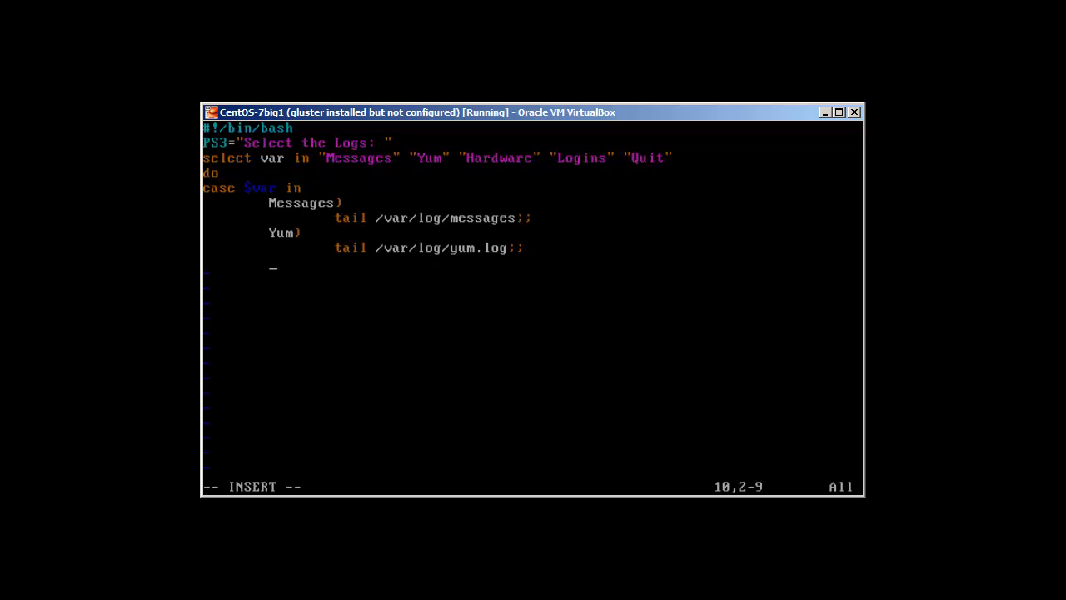
Add a Login) branch running last;;.
{"action": "type", "text": "Login"}
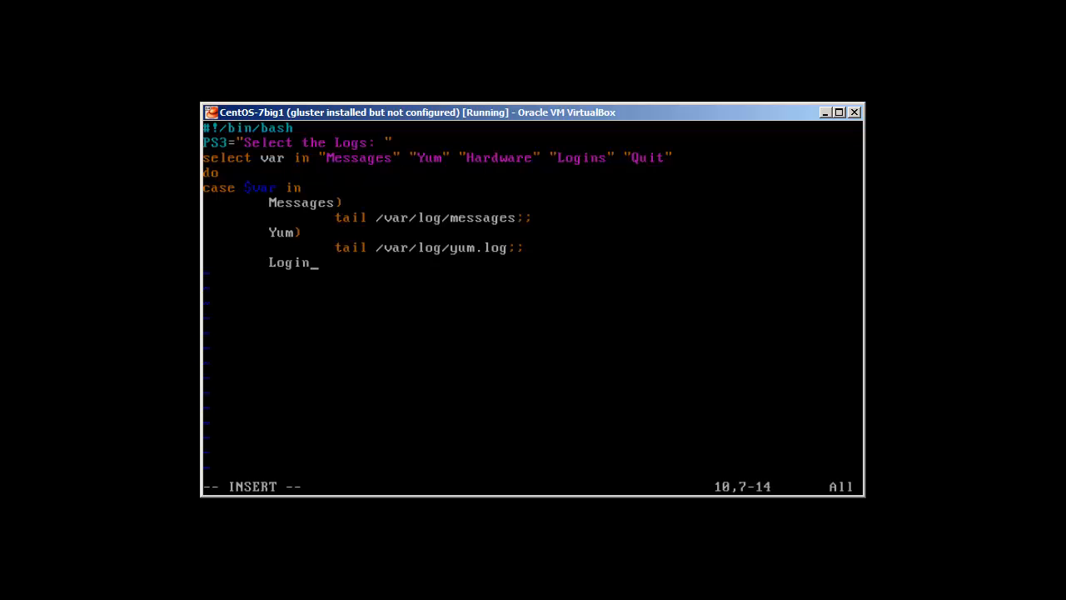
{"action": "type", "text": ")"}
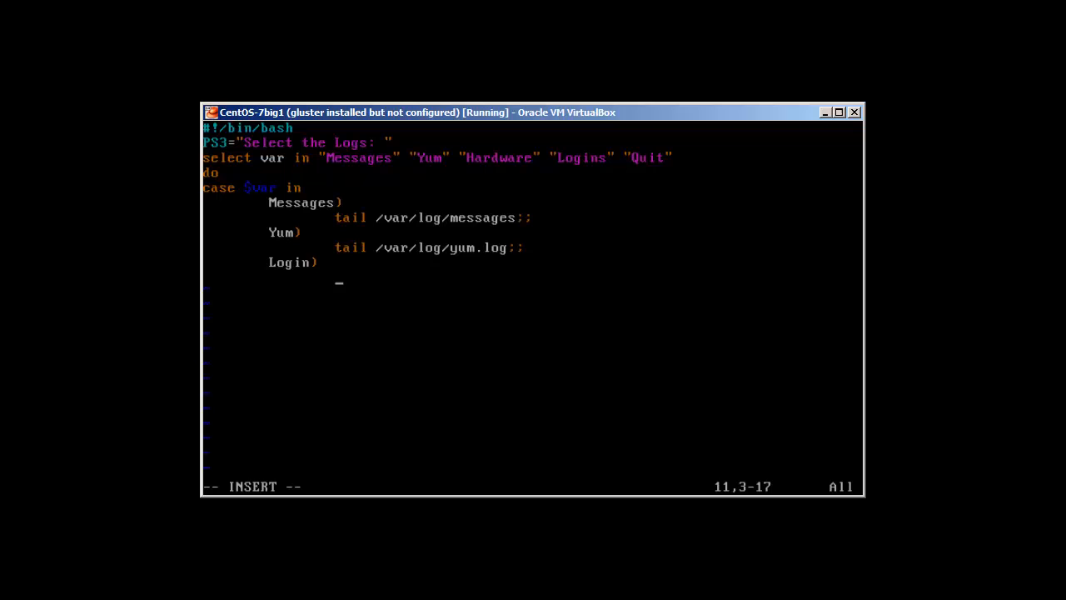
{"action": "type", "text": "last"}
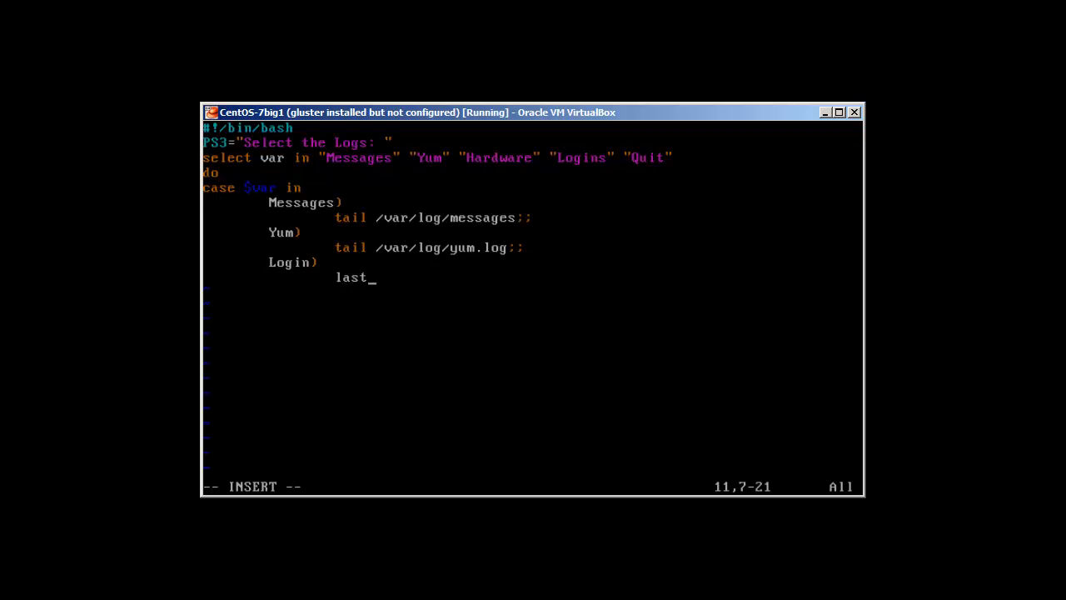
{"action": "type", "text": ";;"}
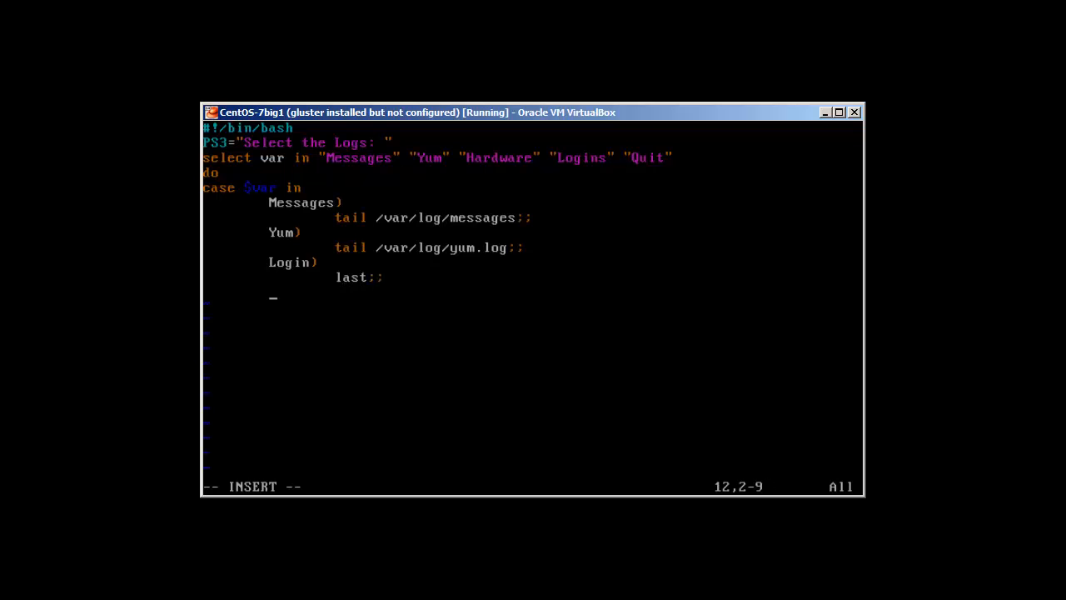
Add the Hardware) branch tailing /var/log/dmesg;;.
{"action": "type", "text": "Hardwar"}
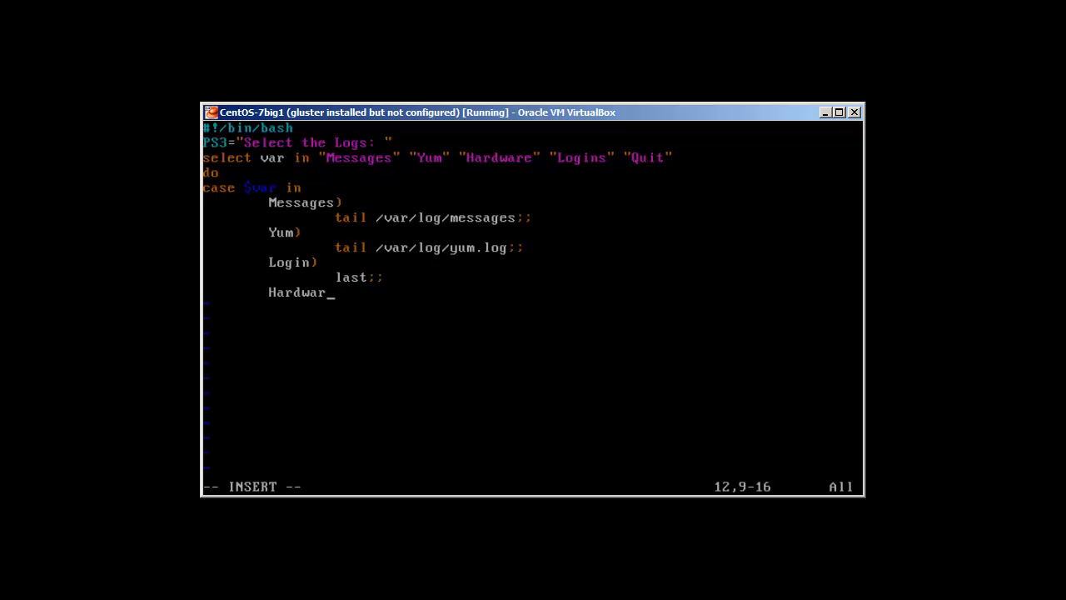
{"action": "type", "text": "e)"}
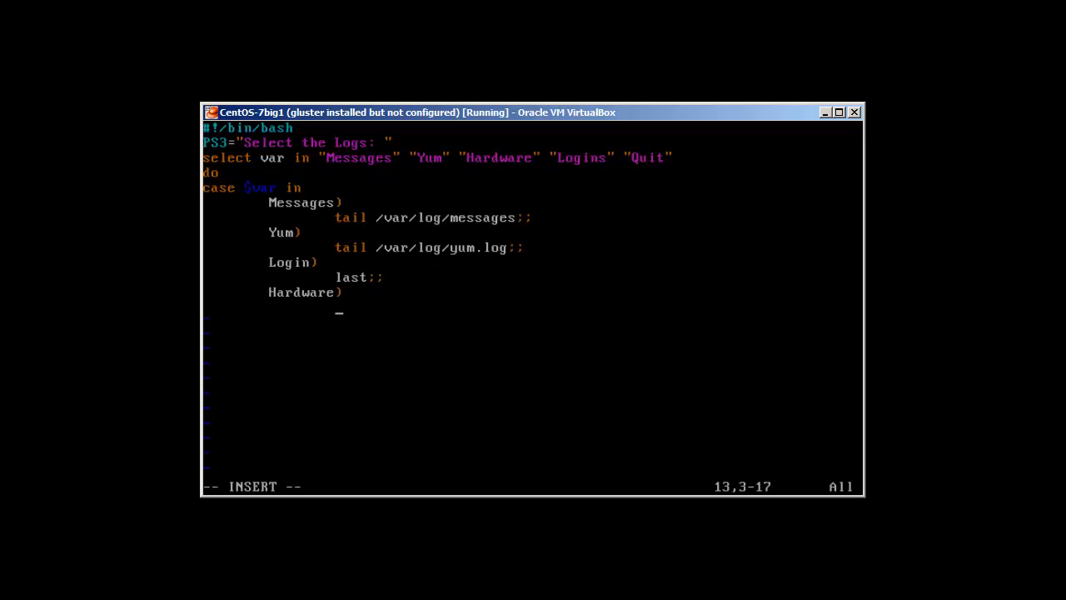
{"action": "type", "text": "tail /var"}
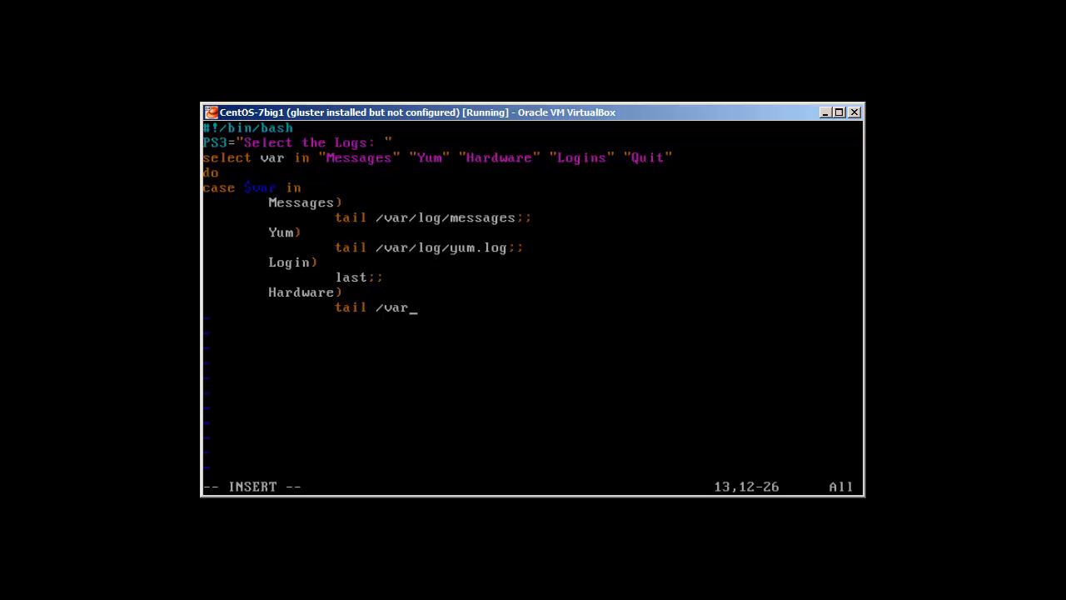
{"action": "type", "text": "/log/d"}
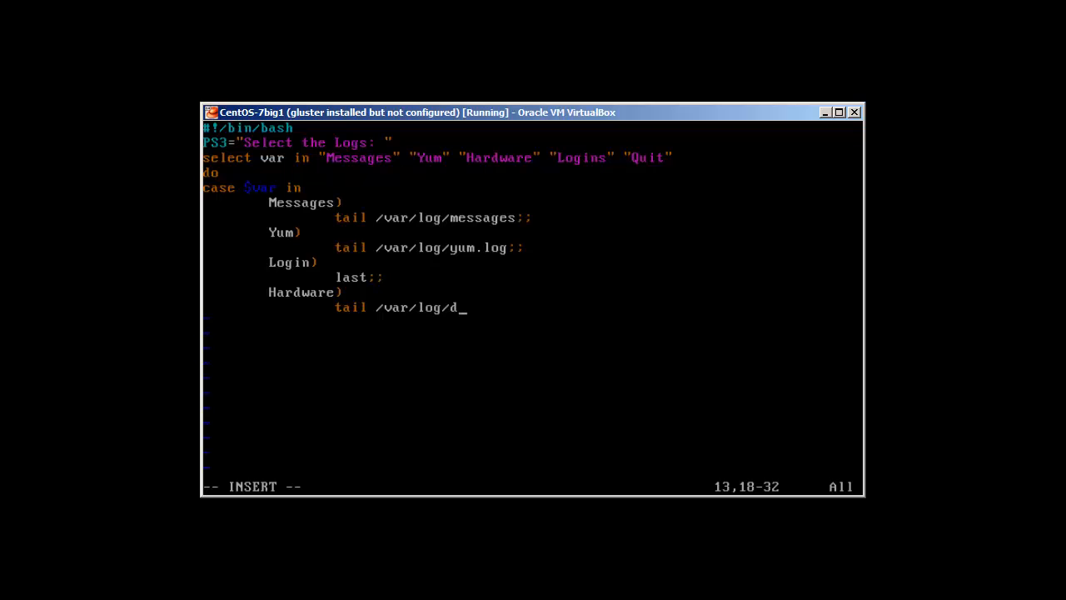
{"action": "type", "text": "mesg;;"}
{"action": "type", "text": "Q"}
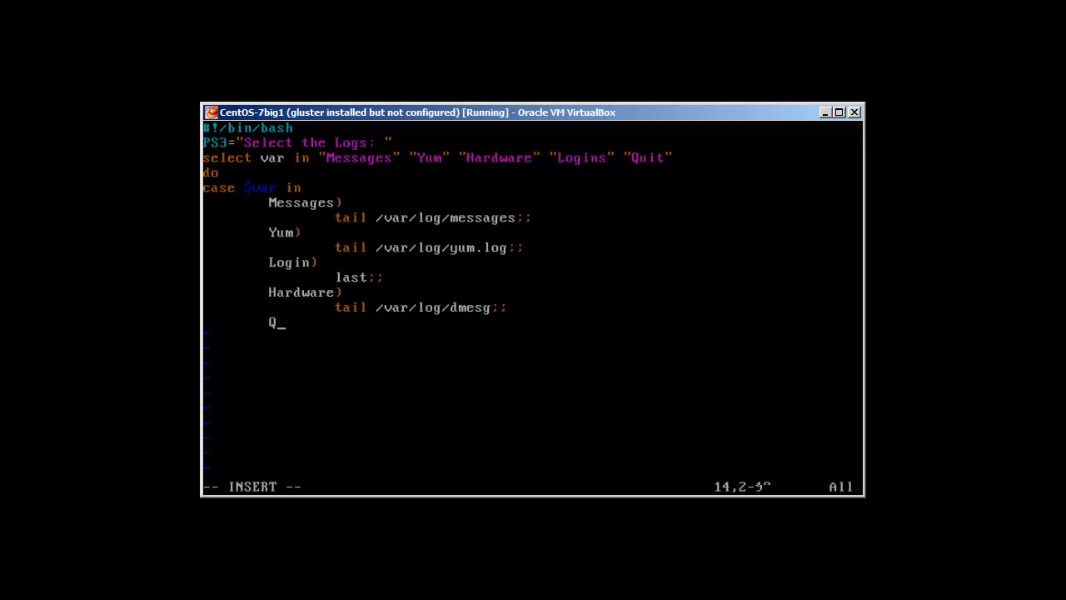
Add the Quit) branch echoing "Good Bye !" then exit 0;;.
{"action": "type", "text": "uit"}
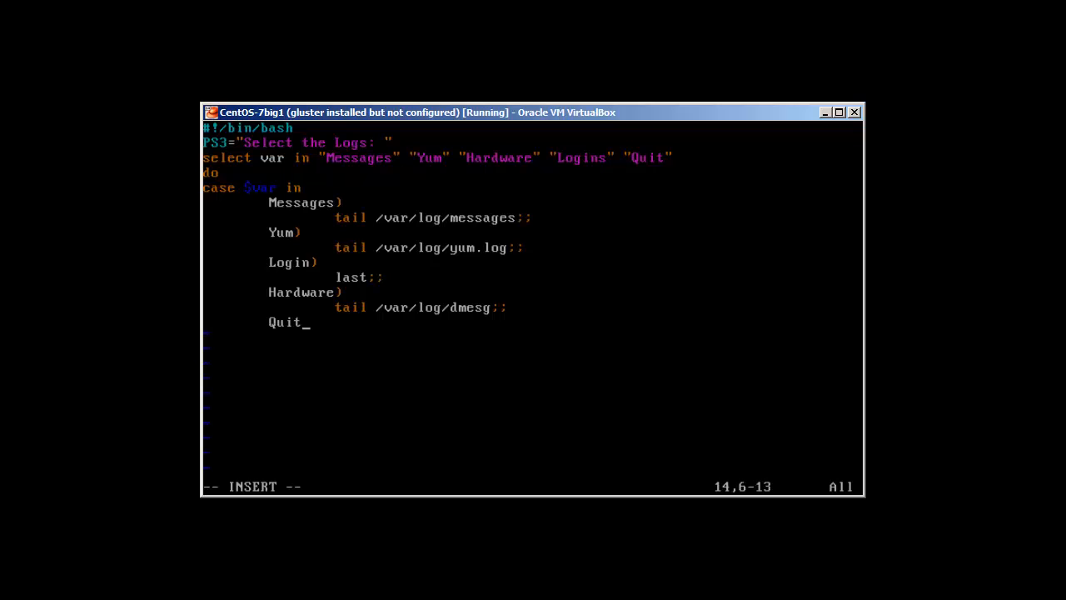
{"action": "type", "text": ")"}
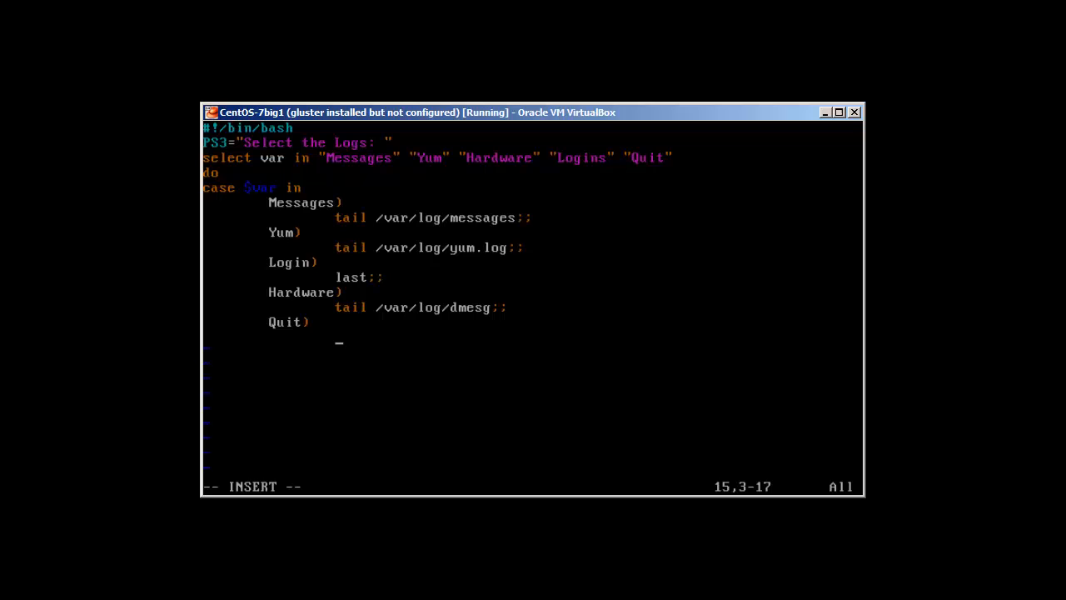
{"action": "type", "text": "echo"}
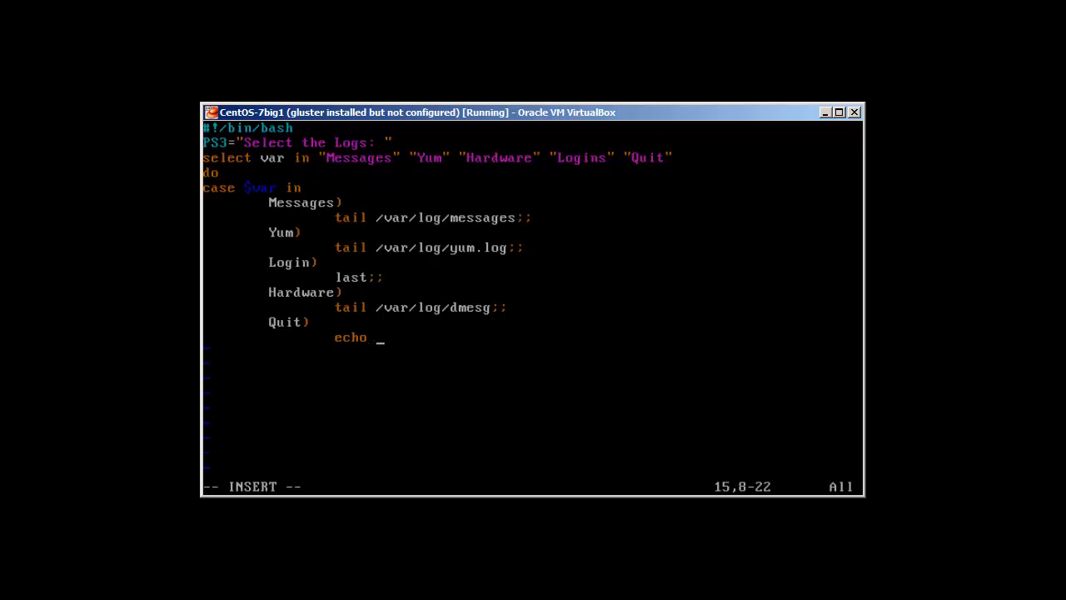
{"action": "type", "text": "\"Go"}
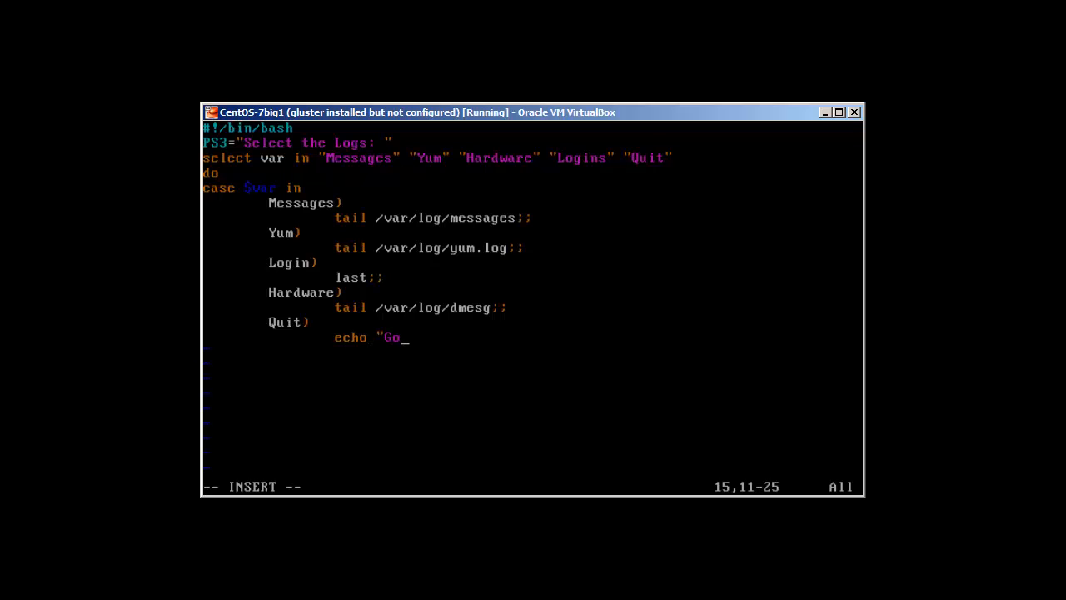
{"action": "type", "text": "od Bye !"}
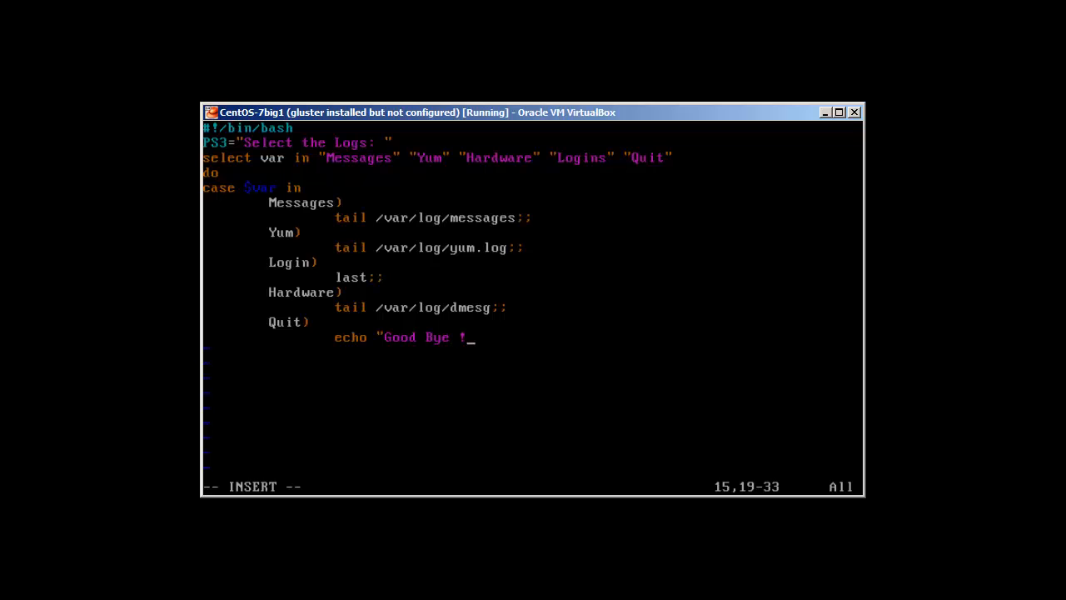
{"action": "type", "text": "\"\""}
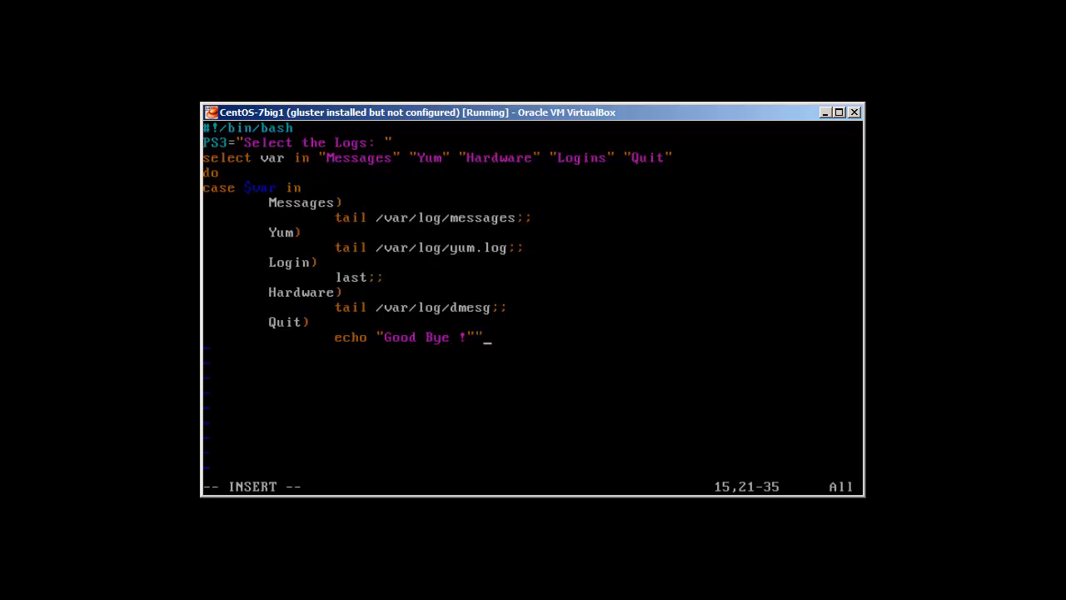
{"action": "key", "text": "Return"}
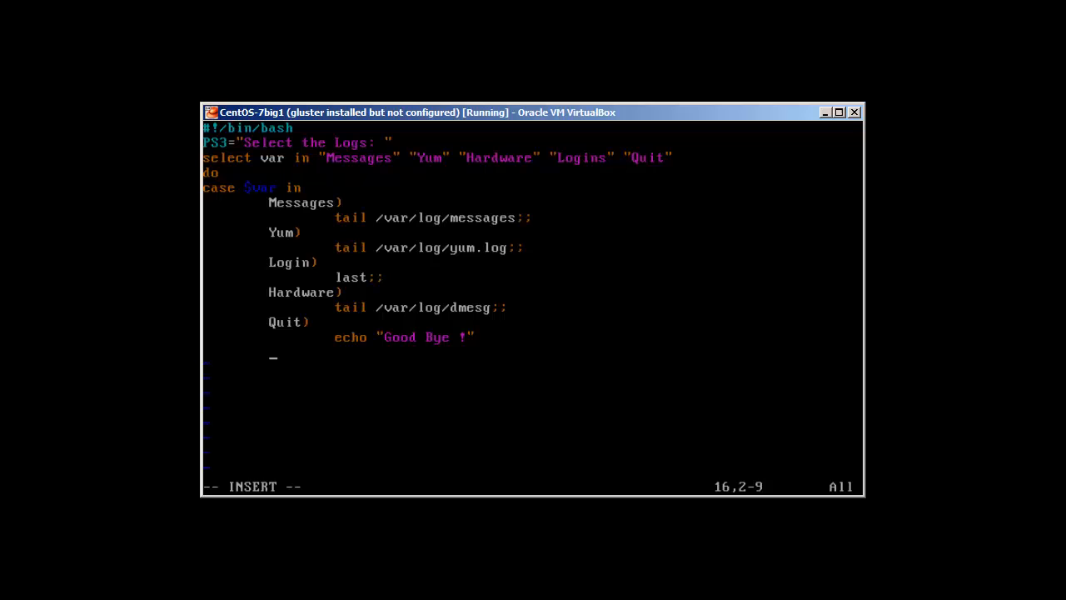
{"action": "type", "text": "exit"}
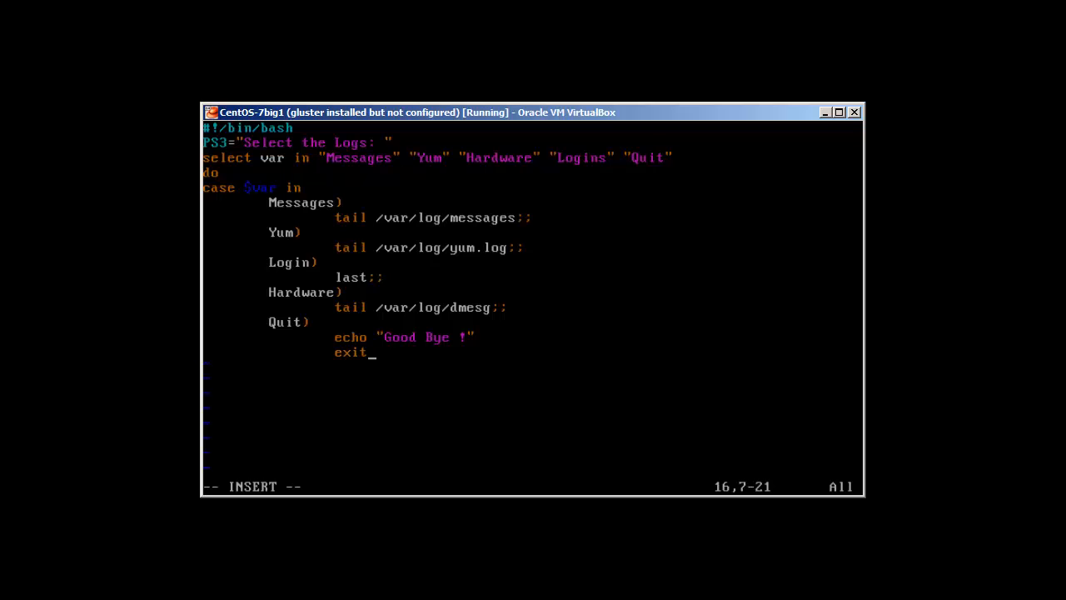
{"action": "type", "text": "0;;"}
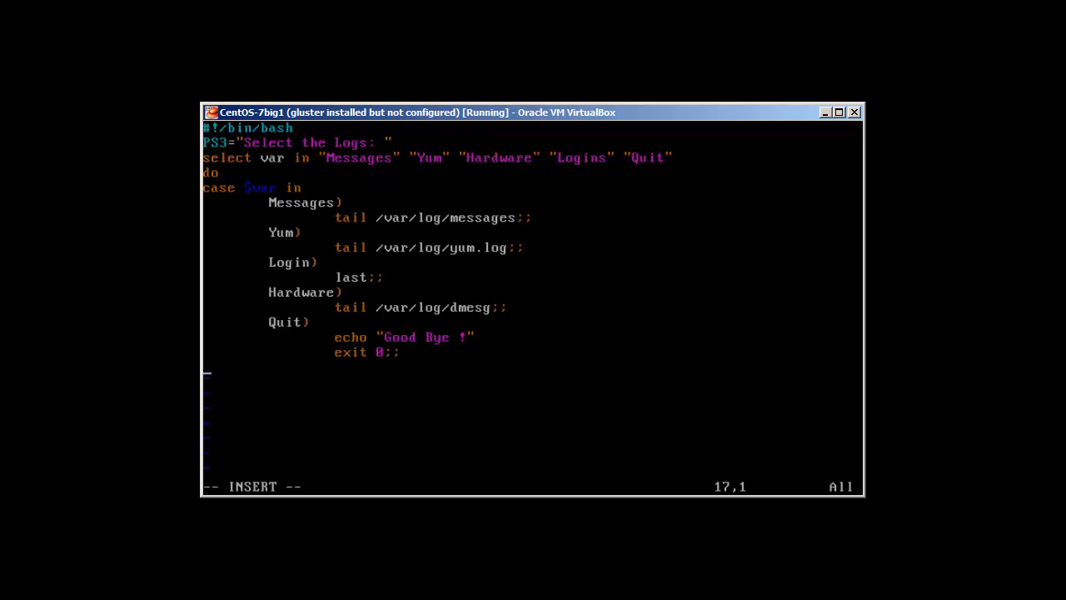
Add the catch-all *) branch echoing "Invalid Option".
{"action": "key", "text": "Tab"}
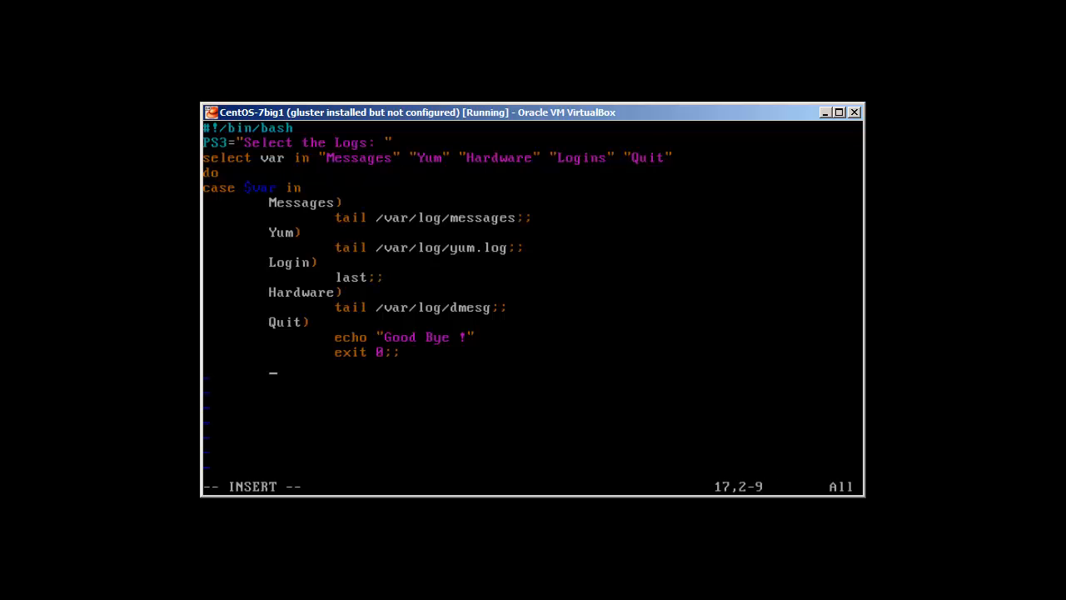
{"action": "type", "text": "*"}
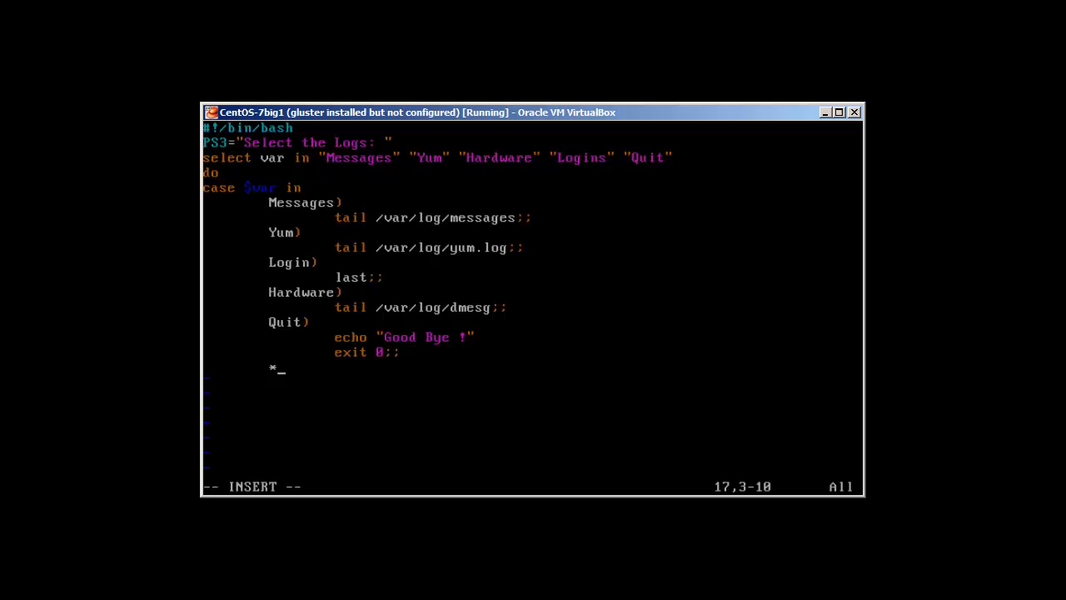
{"action": "type", "text": ")"}
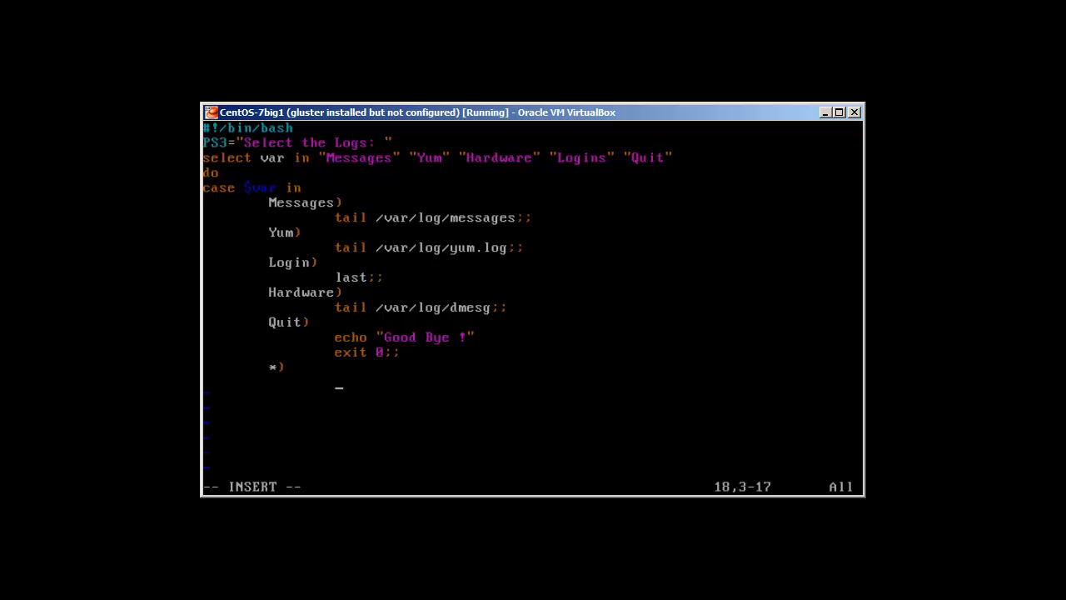
{"action": "type", "text": "echo \""}
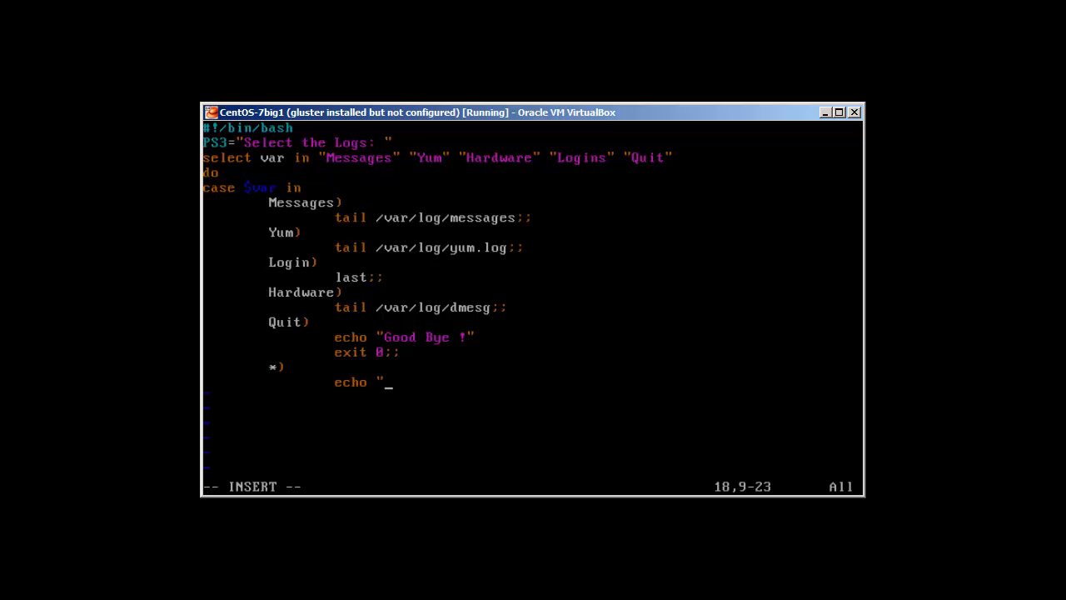
{"action": "type", "text": "Invalid O"}
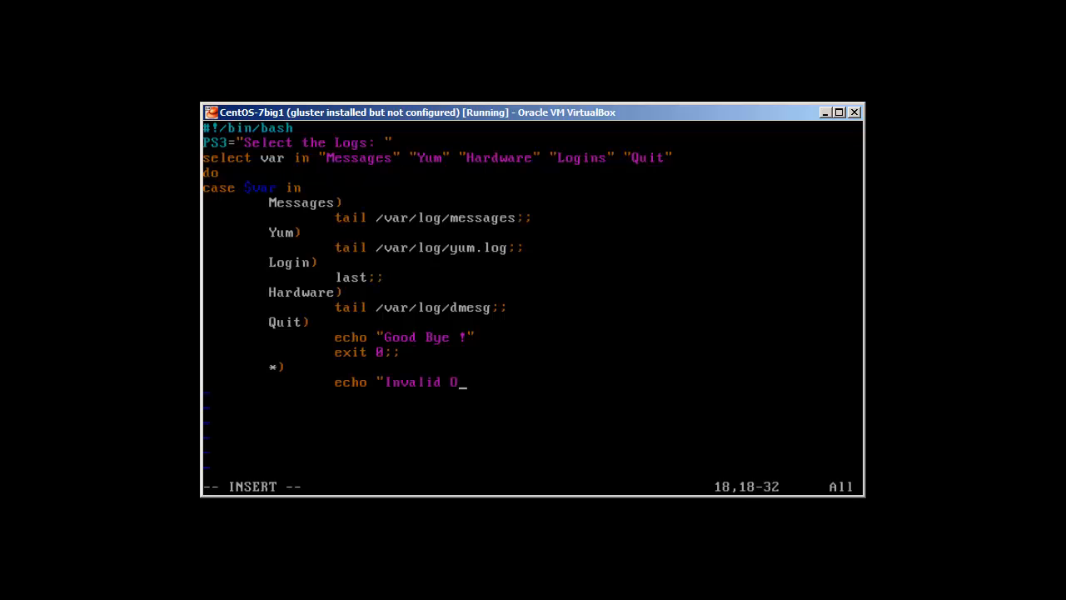
{"action": "type", "text": "ption\""}
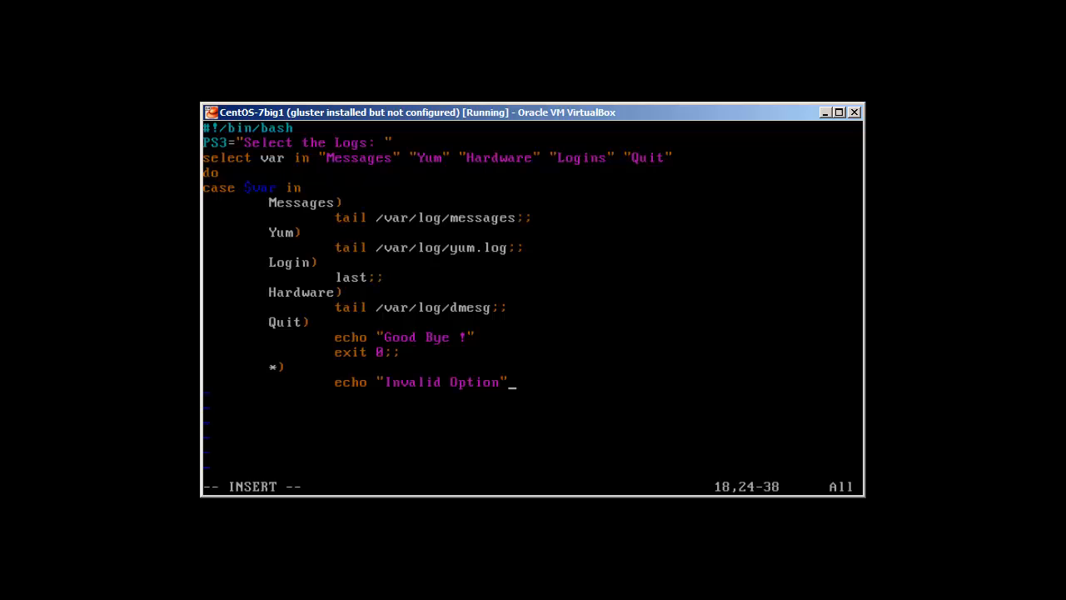
Close the case with esac and the loop with done, ready to save.
{"action": "key", "text": "Return"}
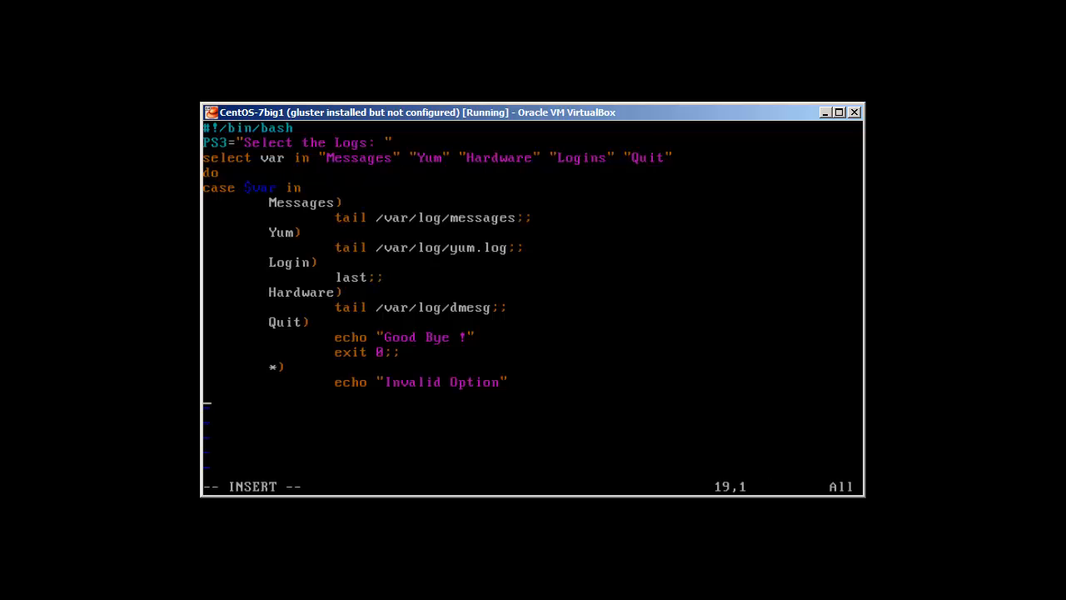
{"action": "type", "text": "e"}
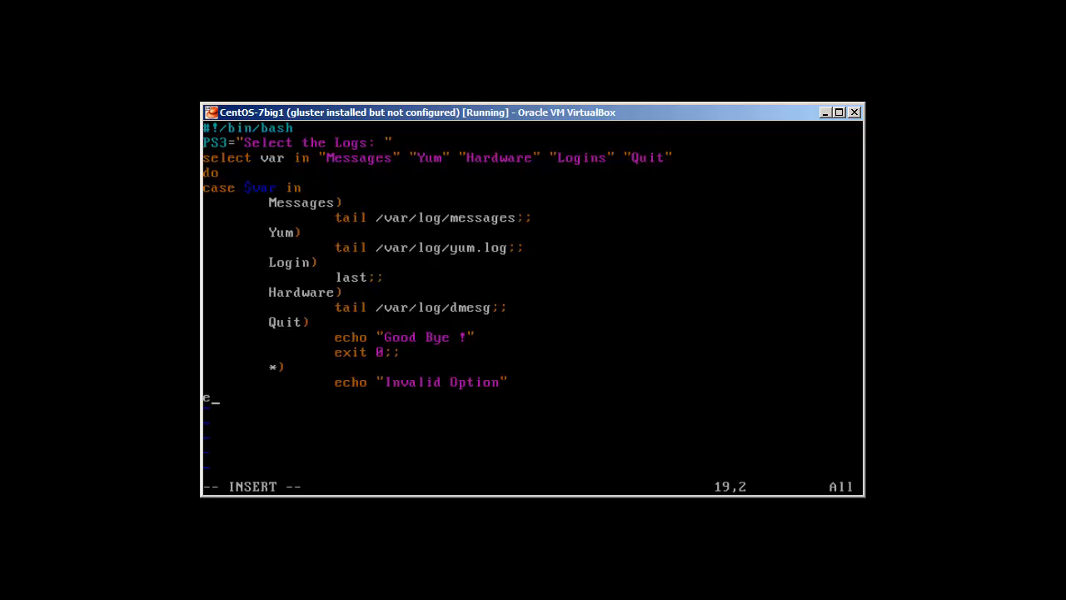
{"action": "type", "text": "sac"}
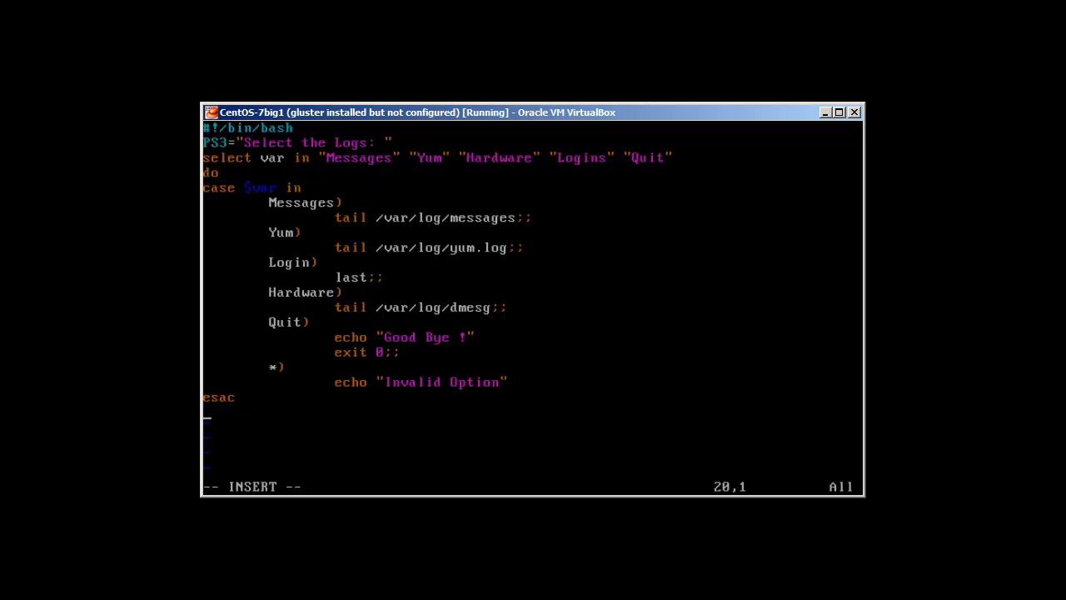
{"action": "type", "text": "done"}
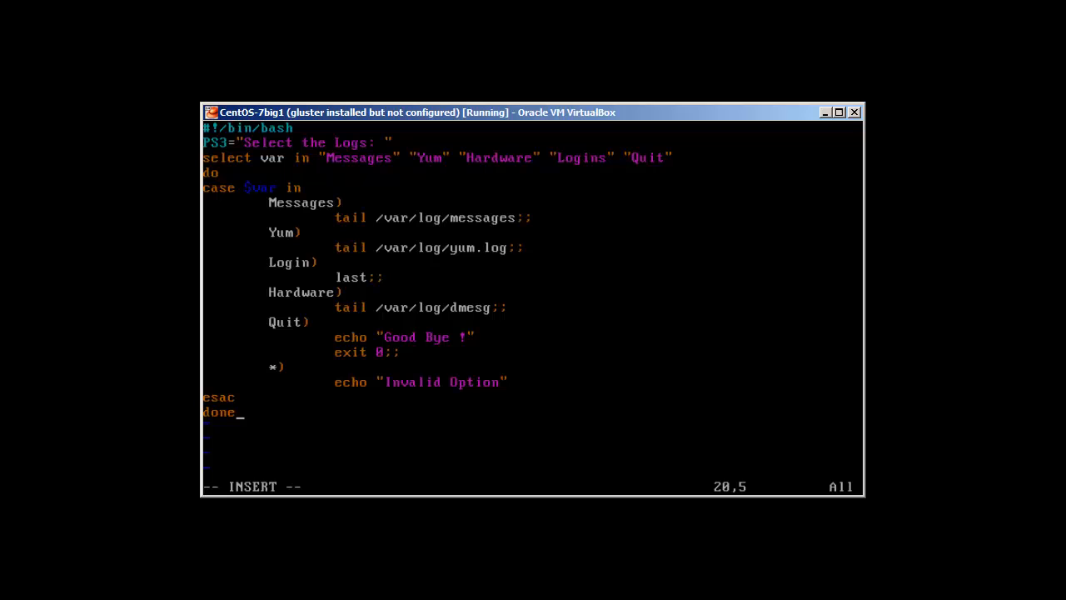
{"action": "key", "text": "Escape"}
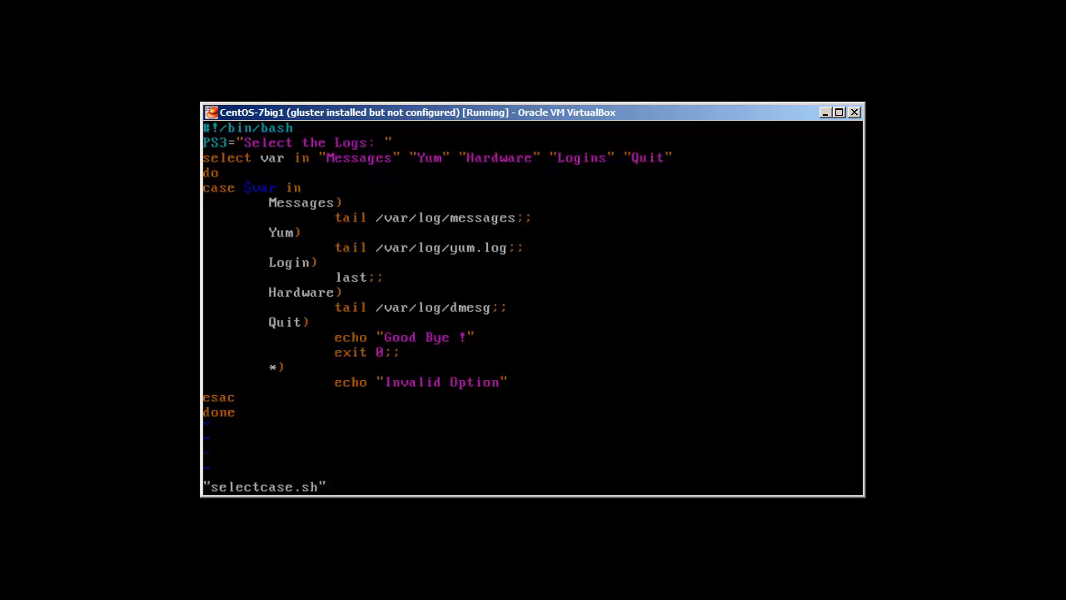
Make selectcase.sh executable with chmod +x.
{"action": "type", "text": "chmo"}
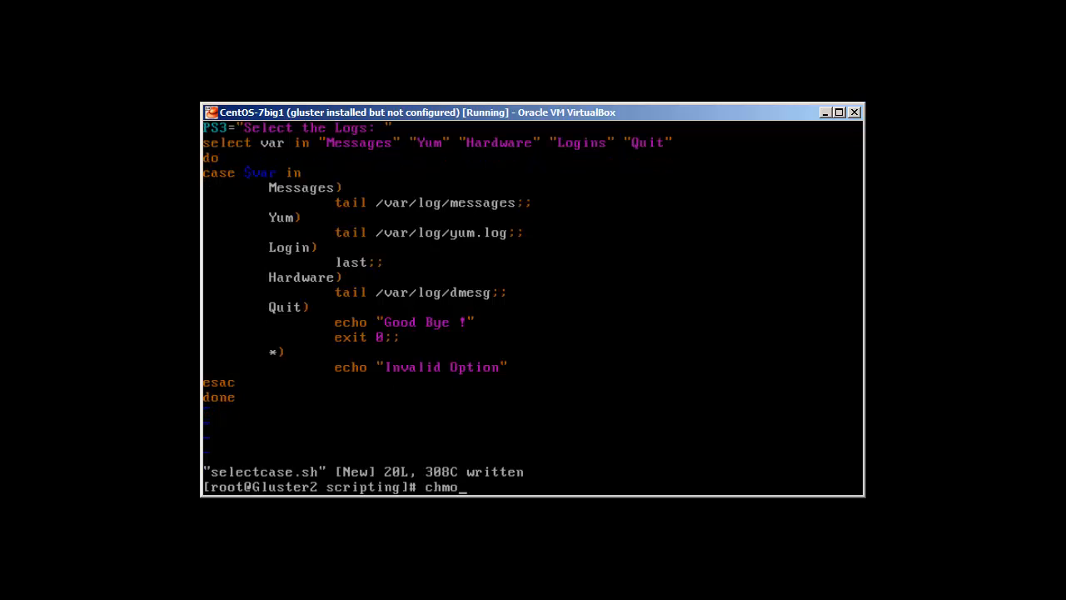
{"action": "type", "text": "d +x"}
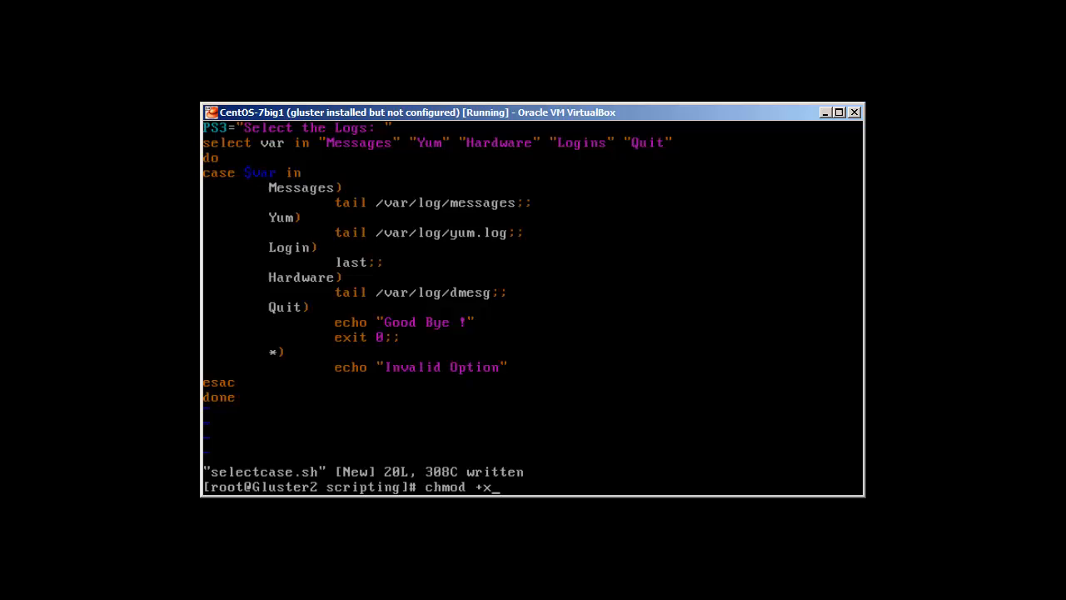
{"action": "type", "text": "selectcase.sh"}
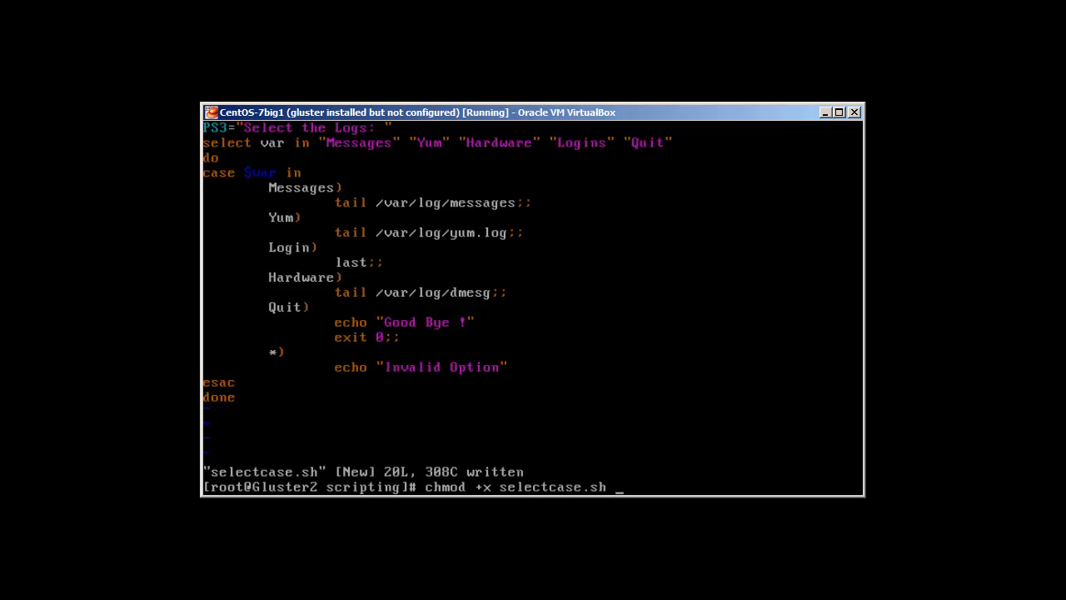
{"action": "key", "text": "Return"}
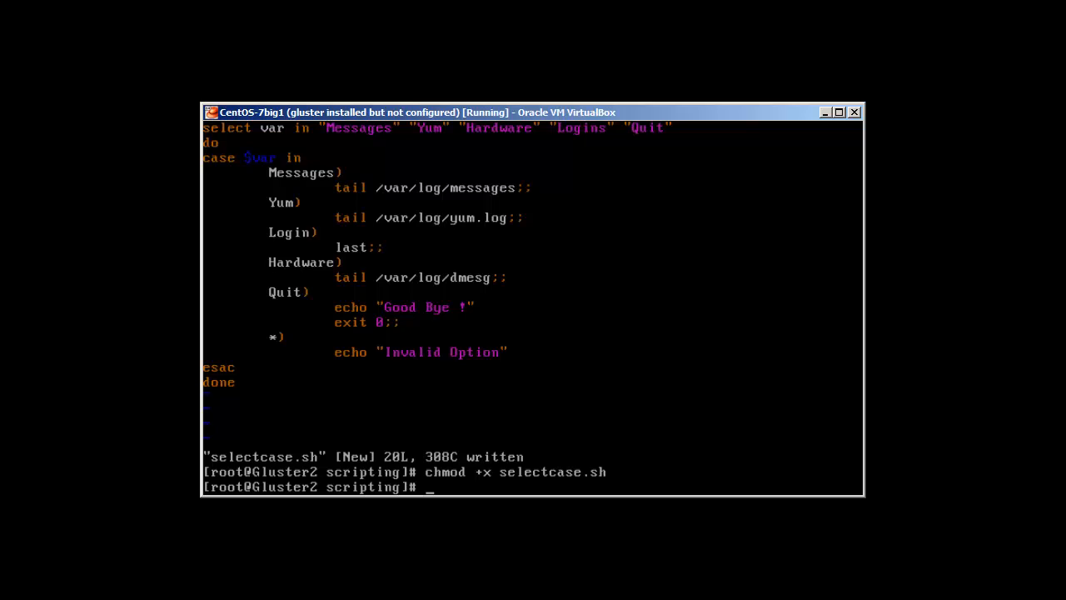
Run the script as ./selectcase.sh.
{"action": "type", "text": "./"}
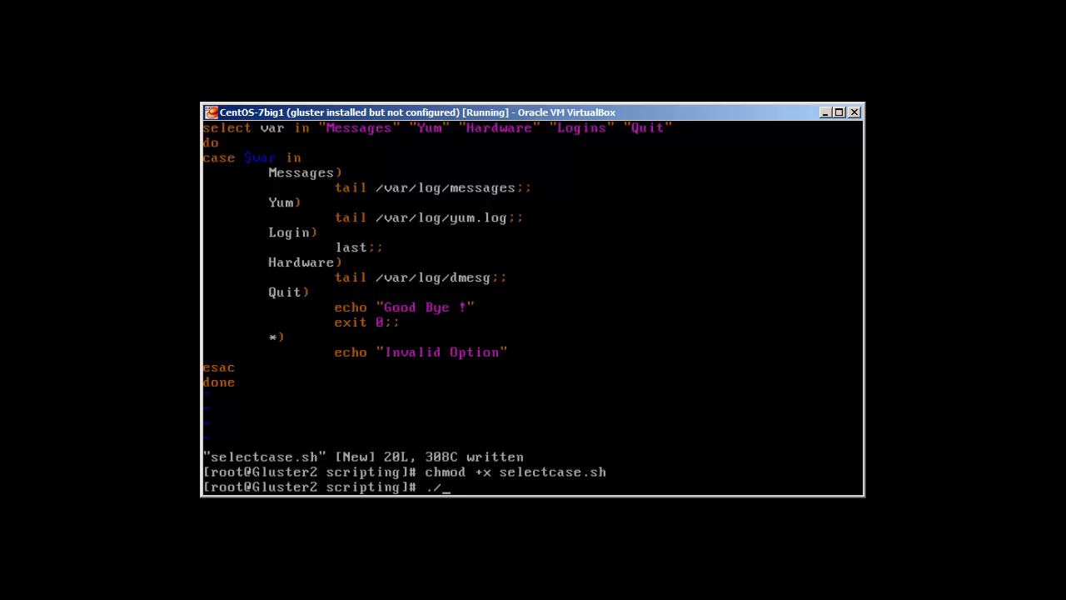
{"action": "type", "text": "select"}
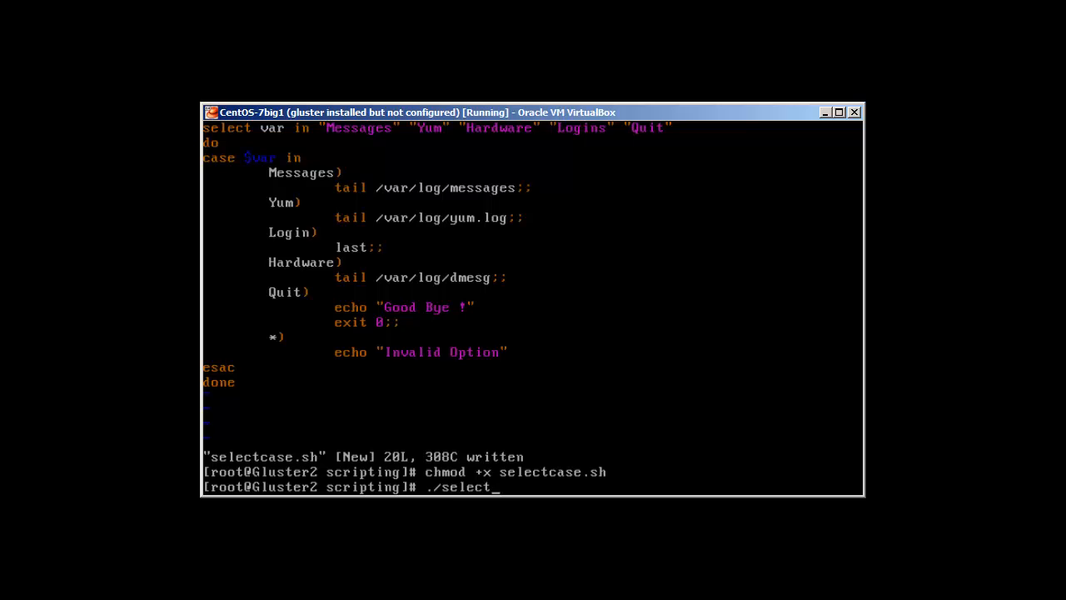
{"action": "key", "text": "Return"}
{"action": "type", "text": "2"}
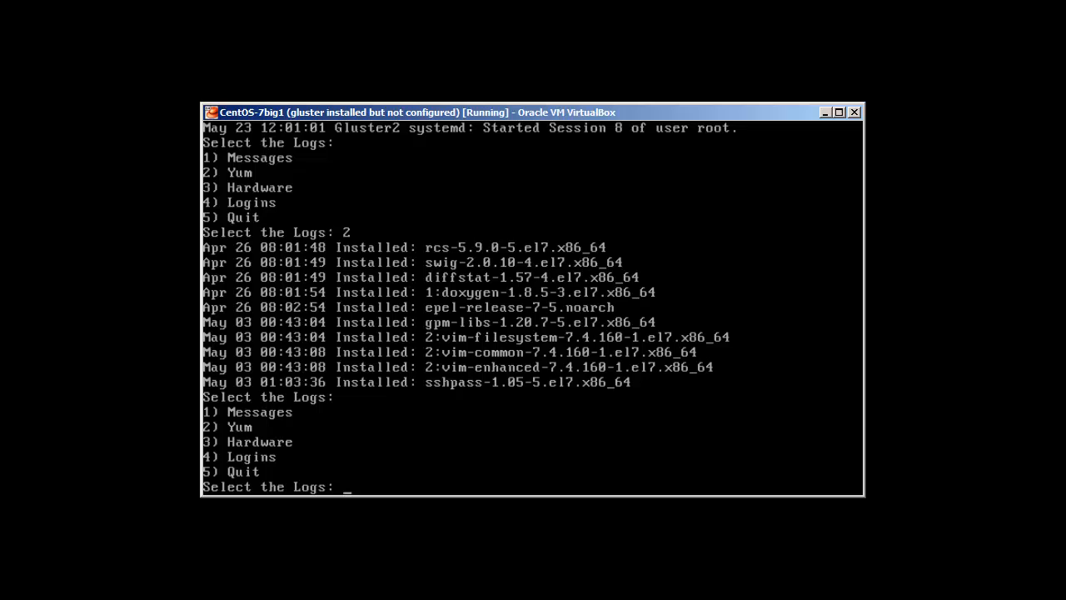
Enter menu options 3, 4 and 5: dmesg output, Invalid Option, then Good Bye ! exits.
{"action": "type", "text": "3"}
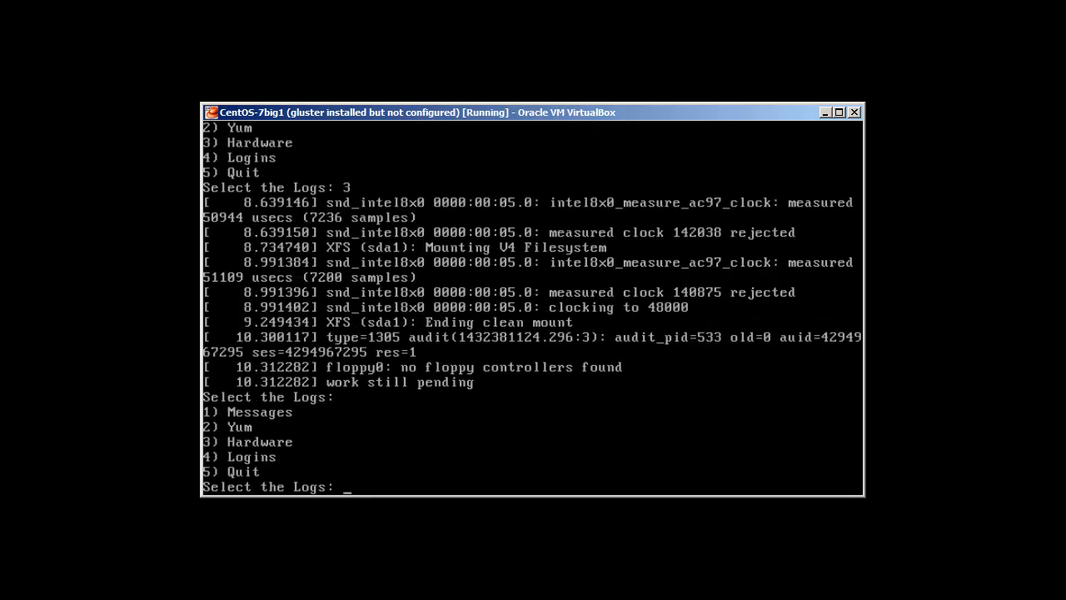
{"action": "type", "text": "4"}
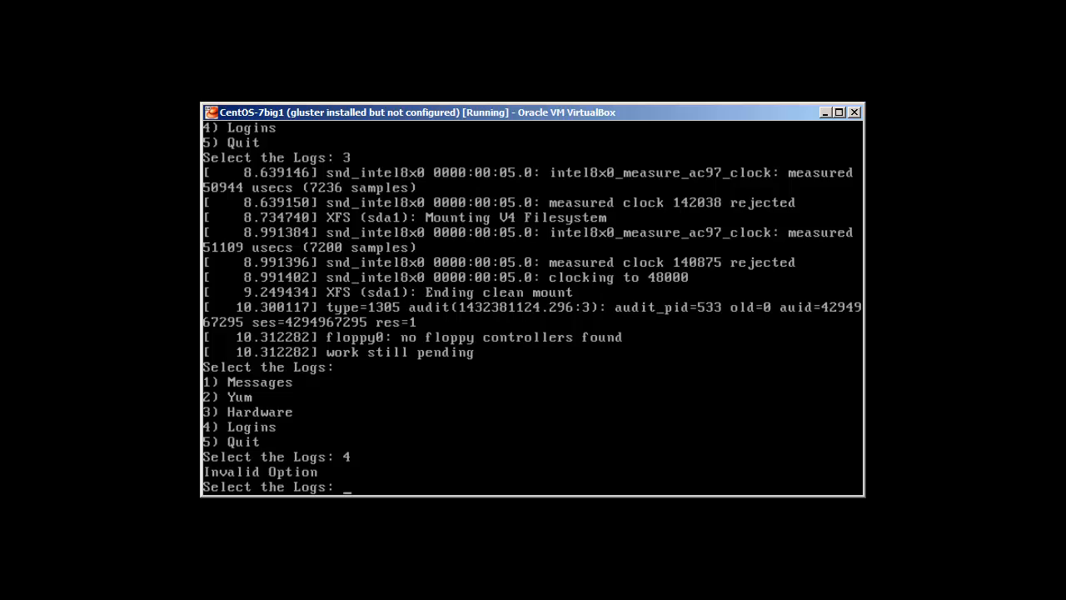
{"action": "type", "text": "5"}
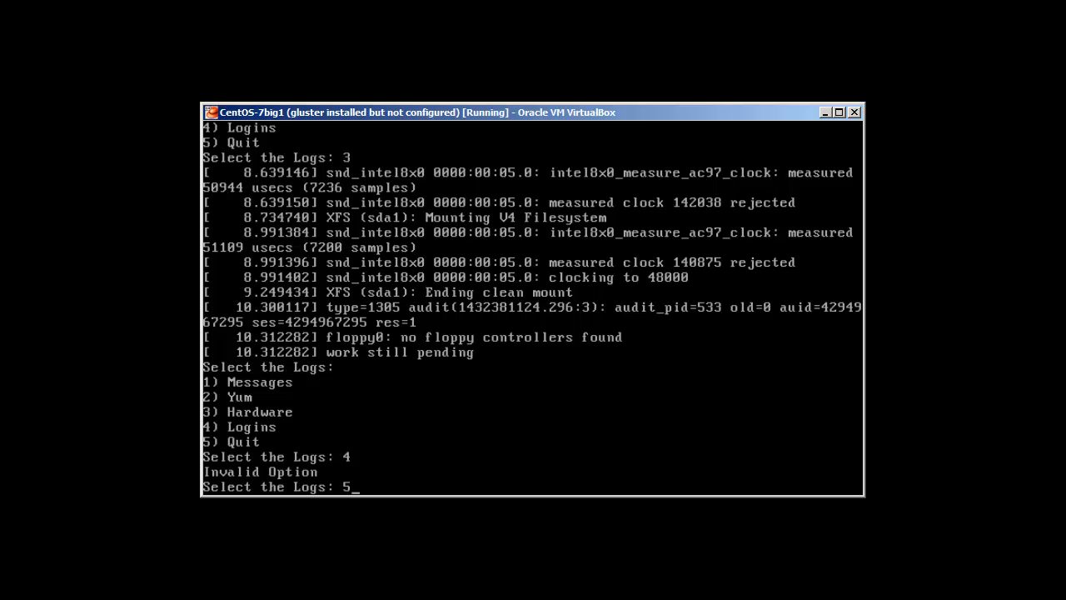
{"action": "key", "text": "Return"}
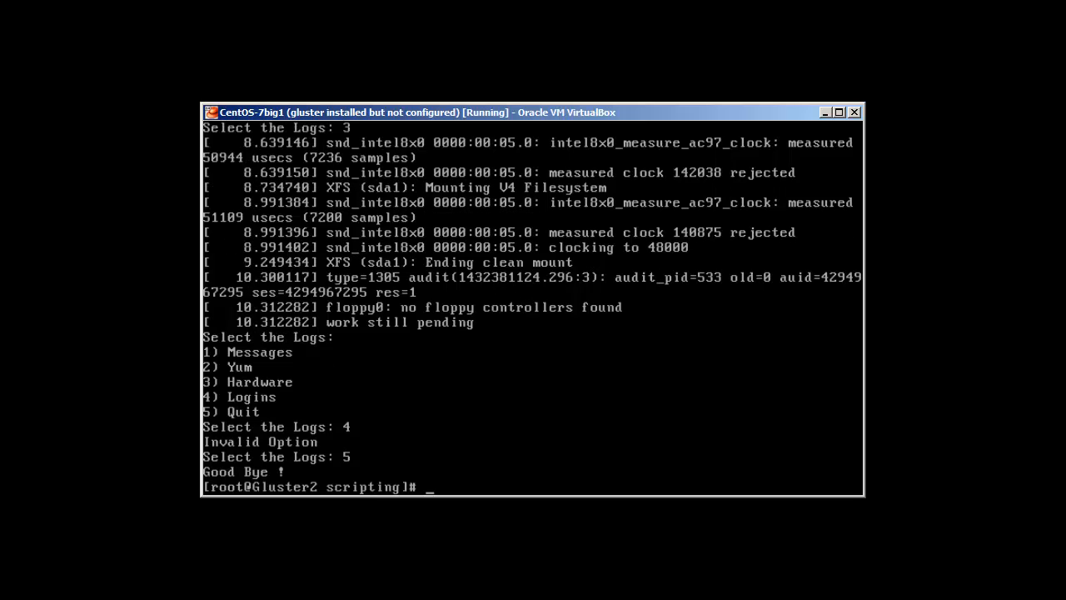
{"action": "type", "text": "vim"}
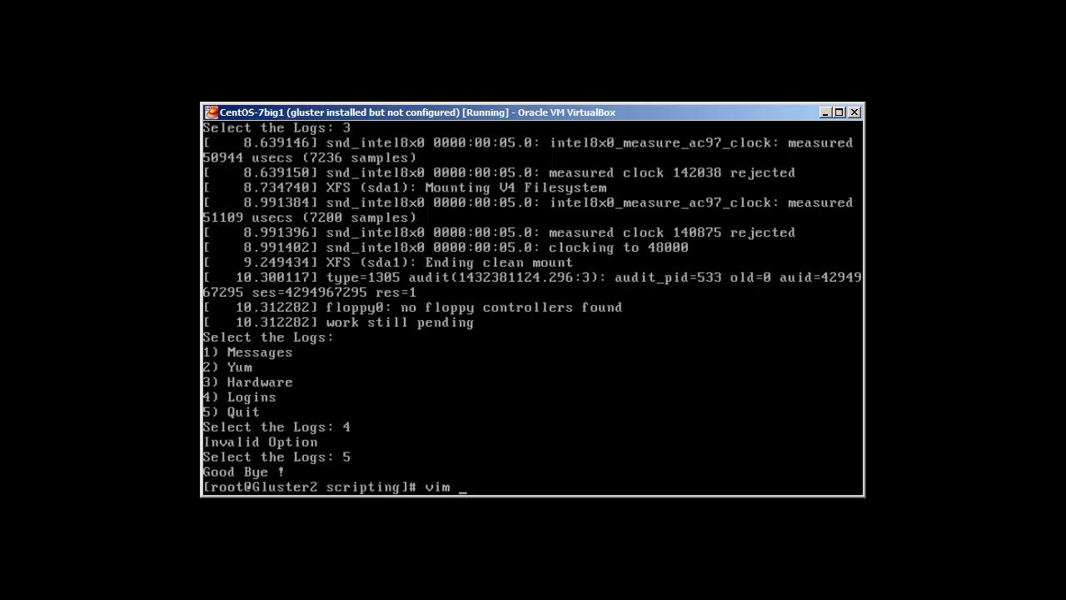
Reopen selectcase.sh in vim and remove the misplaced Login) entry.
{"action": "type", "text": "selec"}
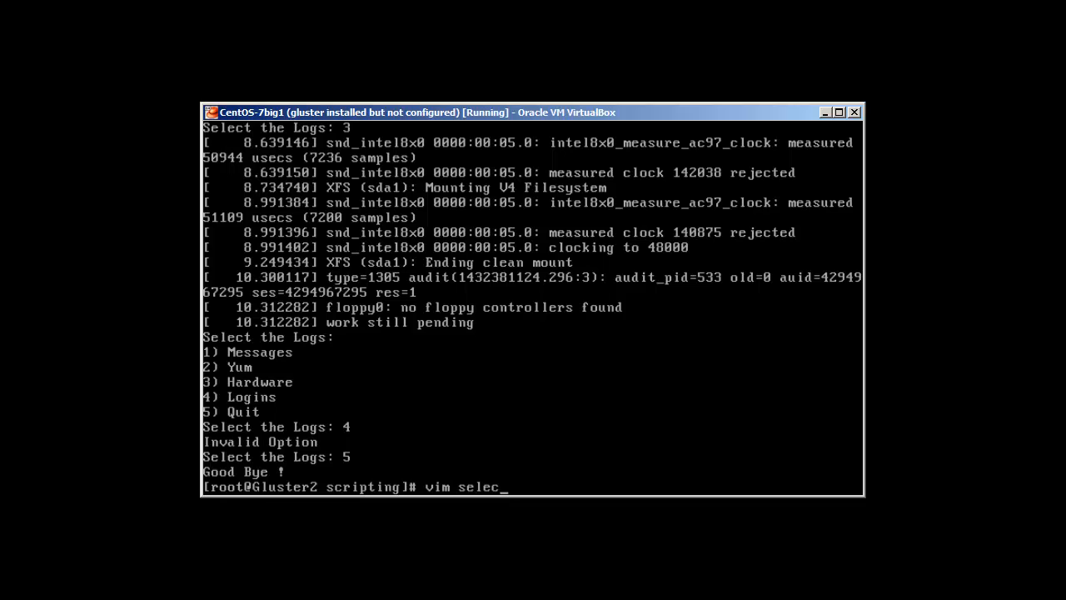
{"action": "key", "text": "Return"}
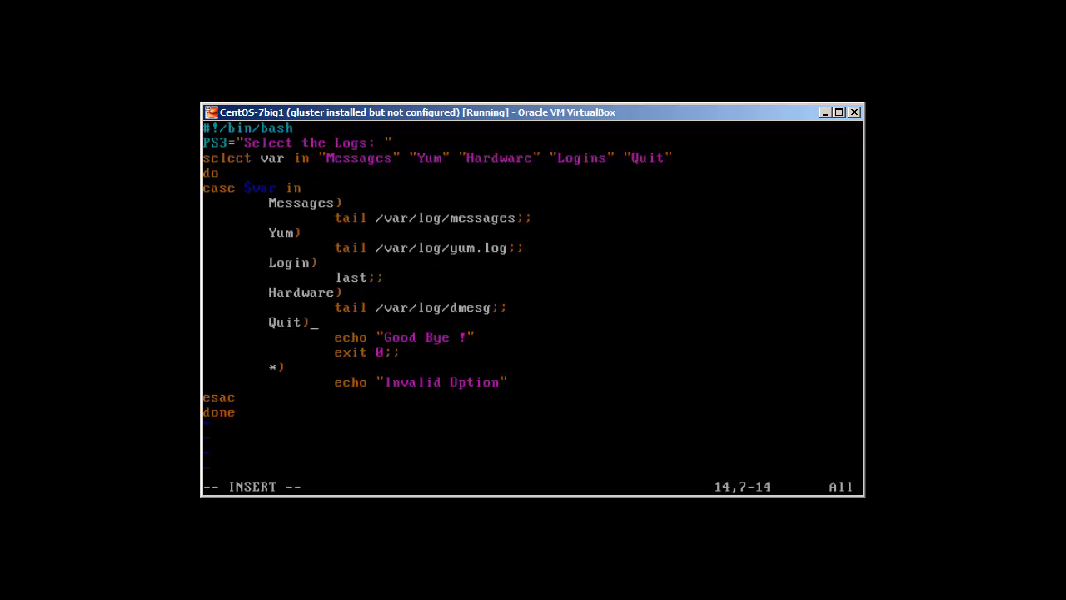
{"action": "key", "text": "up"}
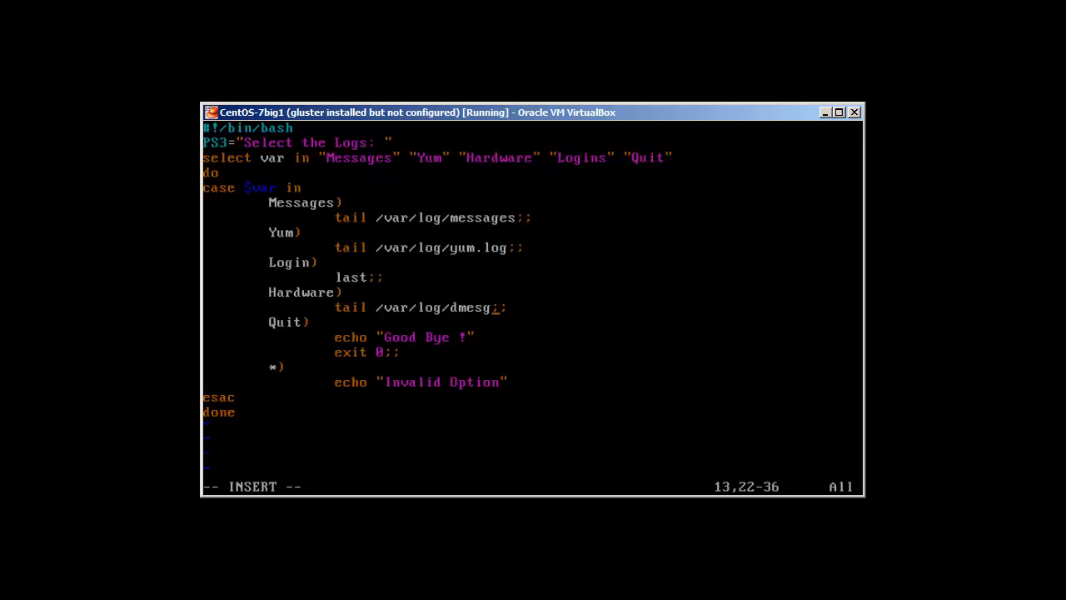
{"action": "key", "text": "Home"}
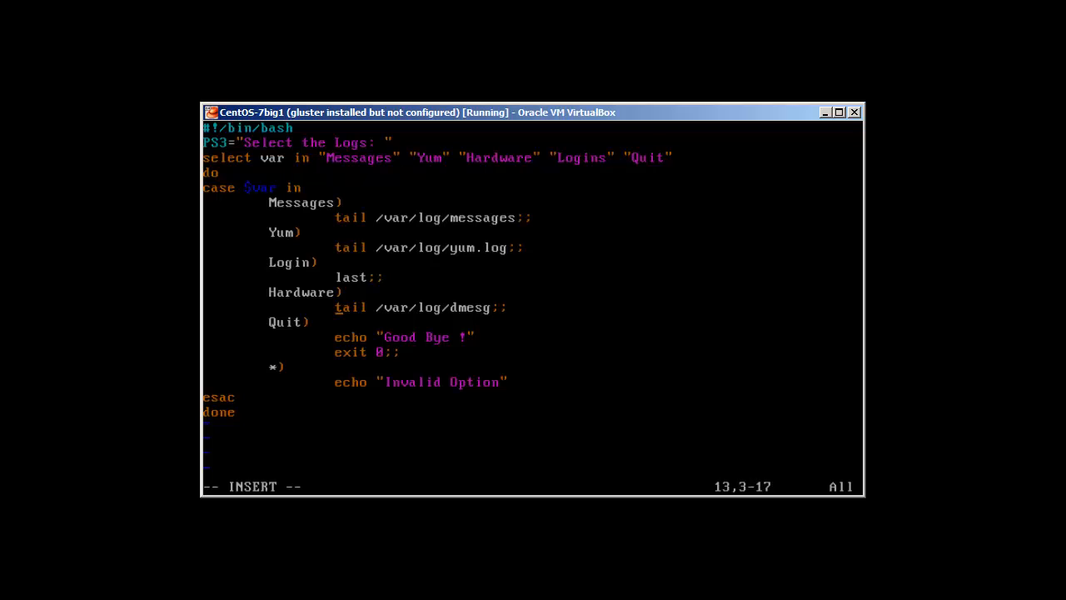
{"action": "key", "text": "Up"}
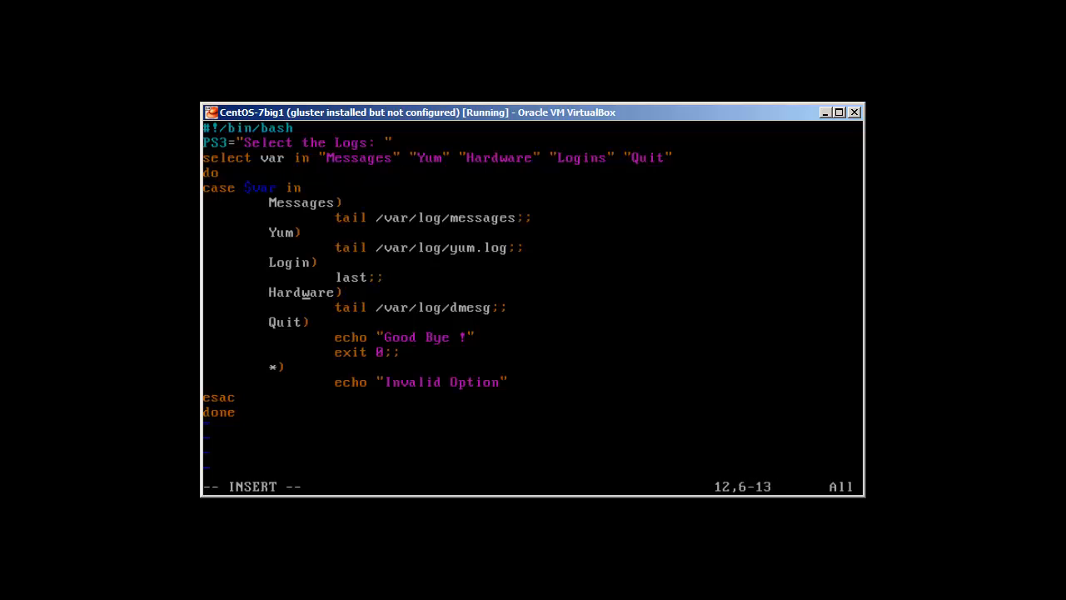
{"action": "key", "text": "Left"}
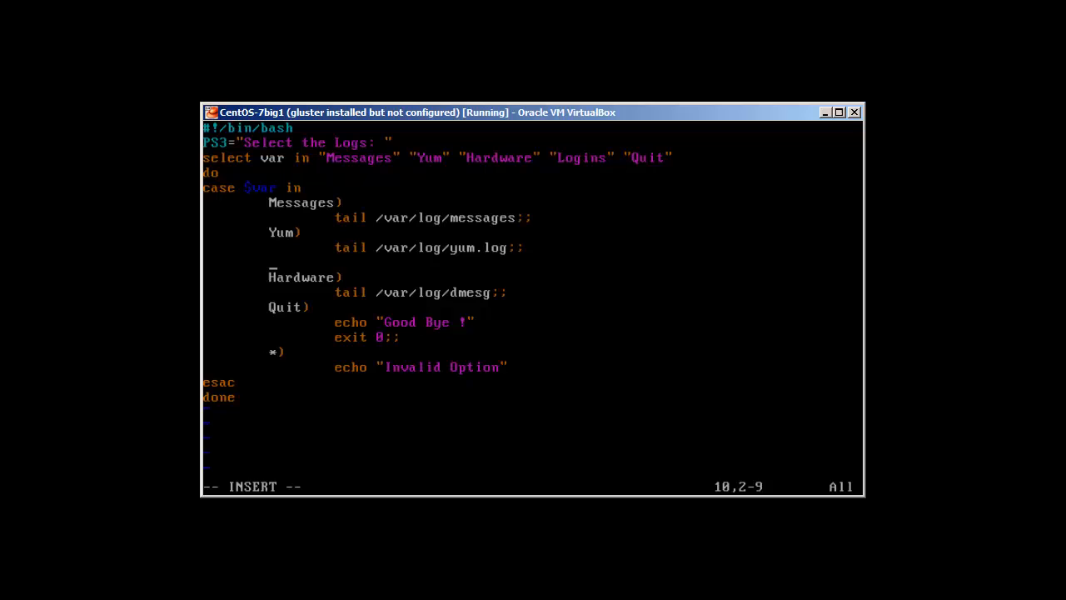
Add a Logins) branch running last;; after Hardware and save the script.
{"action": "key", "text": "Down"}
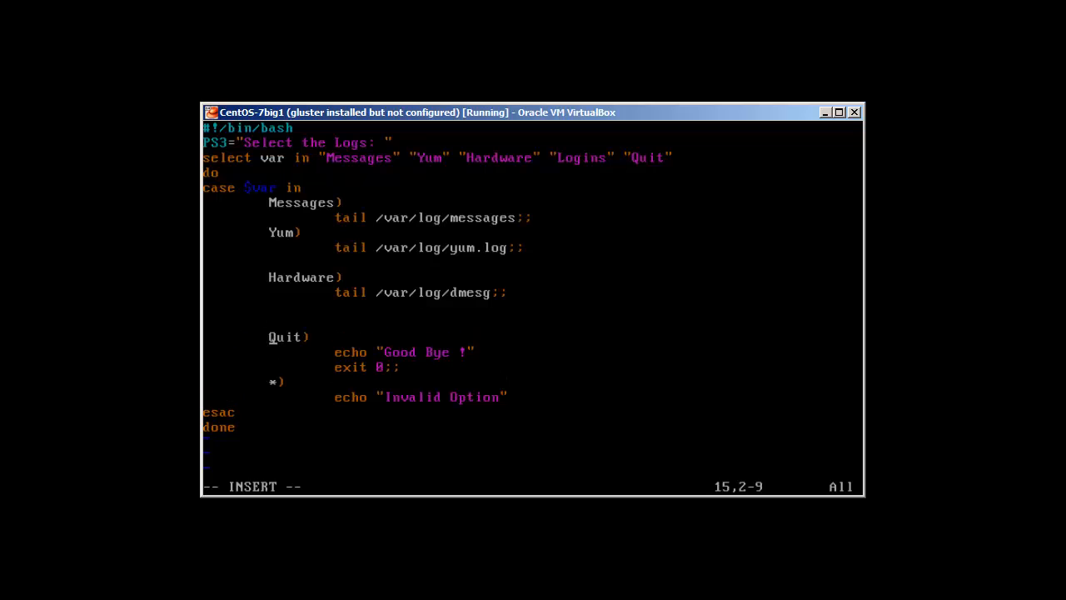
{"action": "key", "text": "Up"}
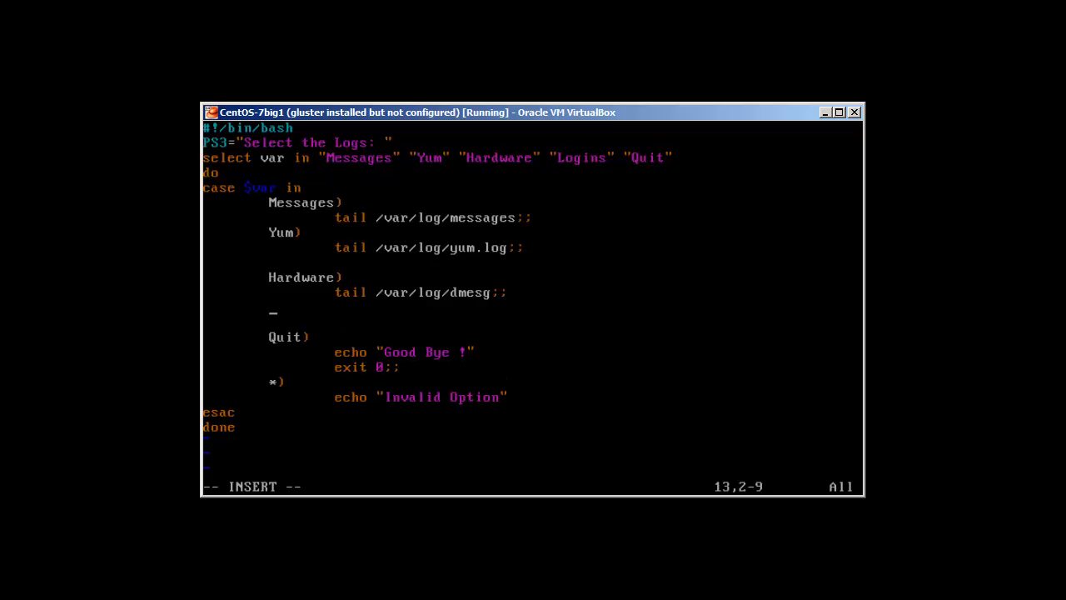
{"action": "type", "text": "Login"}
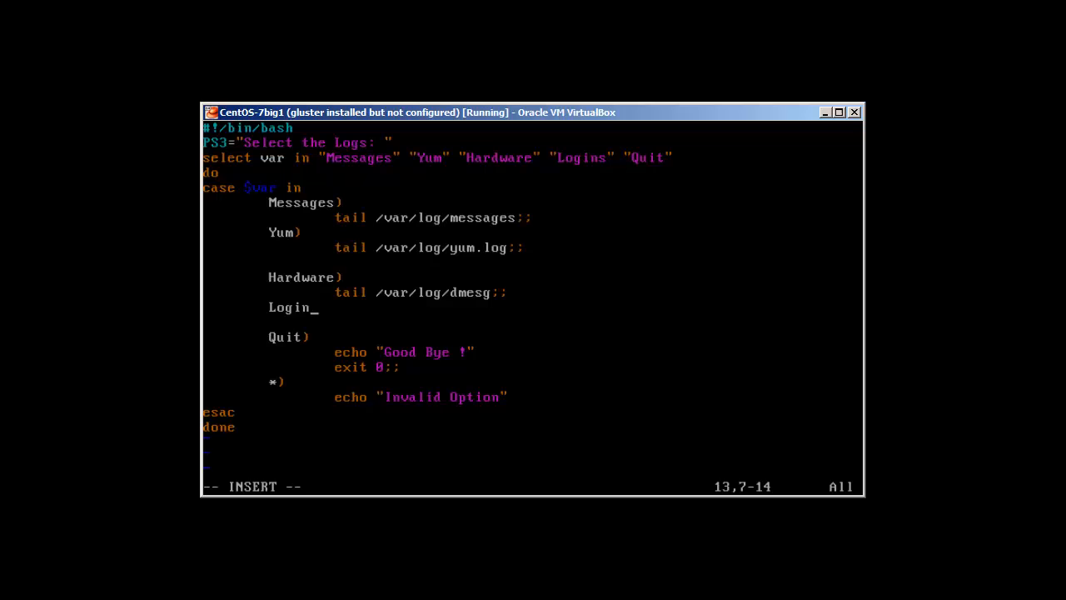
{"action": "type", "text": "s)"}
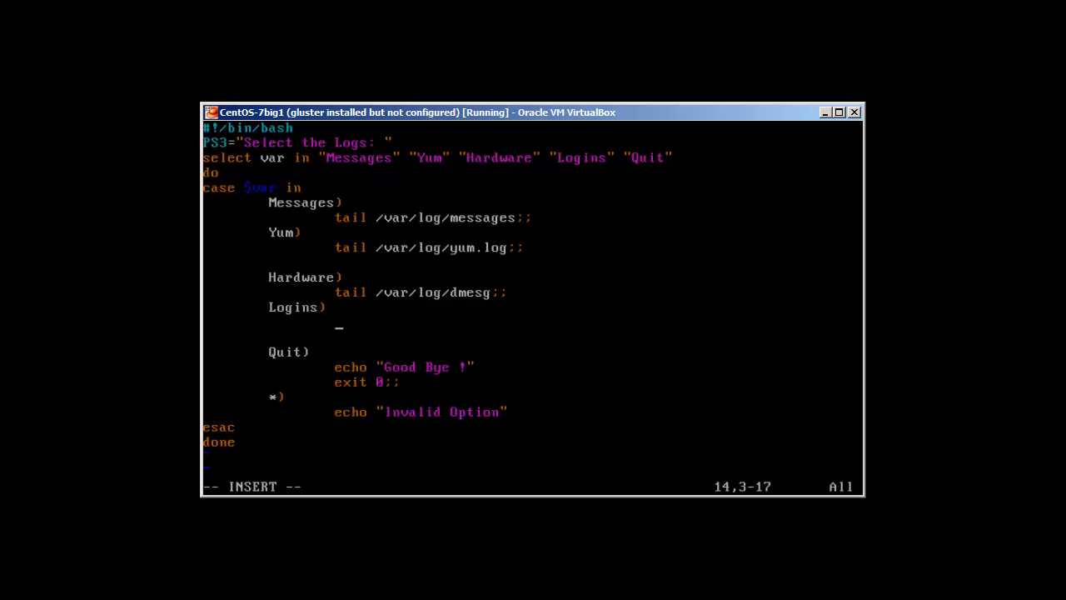
{"action": "type", "text": "last"}
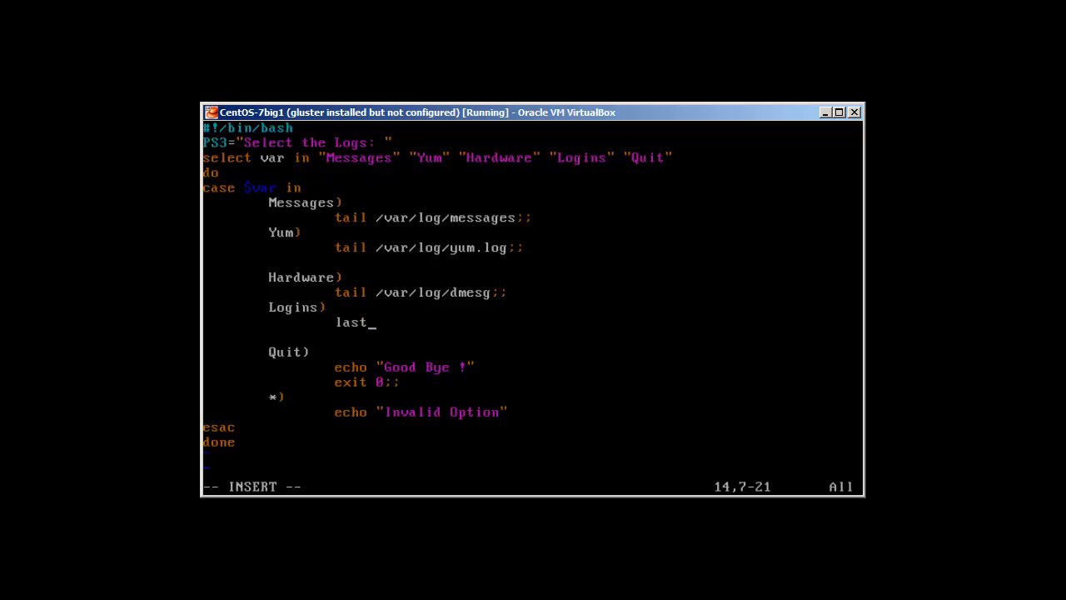
{"action": "type", "text": ";;"}
{"action": "left_click", "coordinate": [531, 486]}
{"action": "type", "text": ":w"}
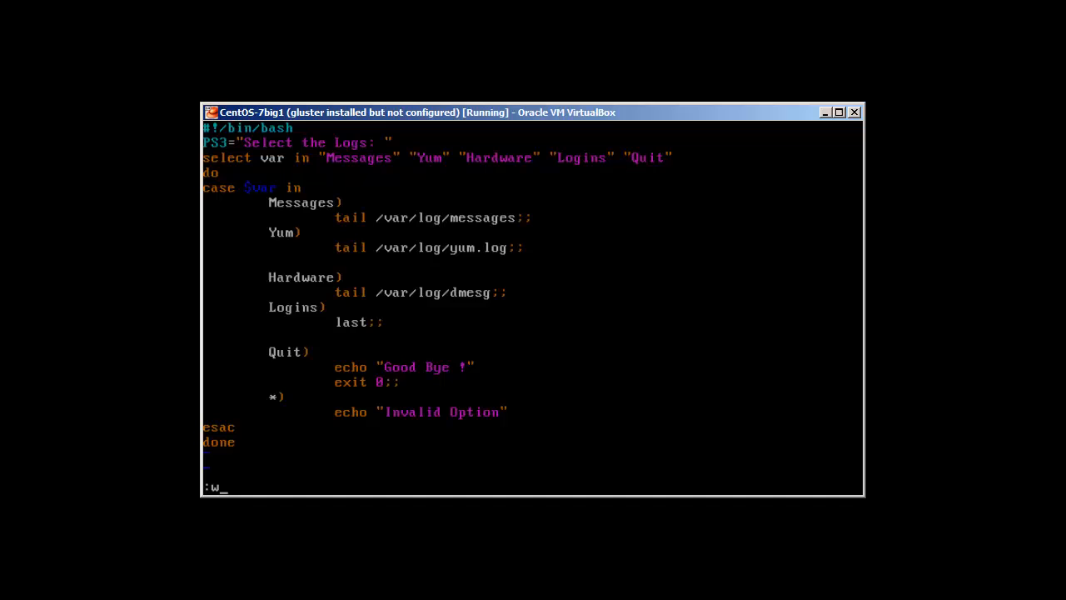
{"action": "key", "text": "Return"}
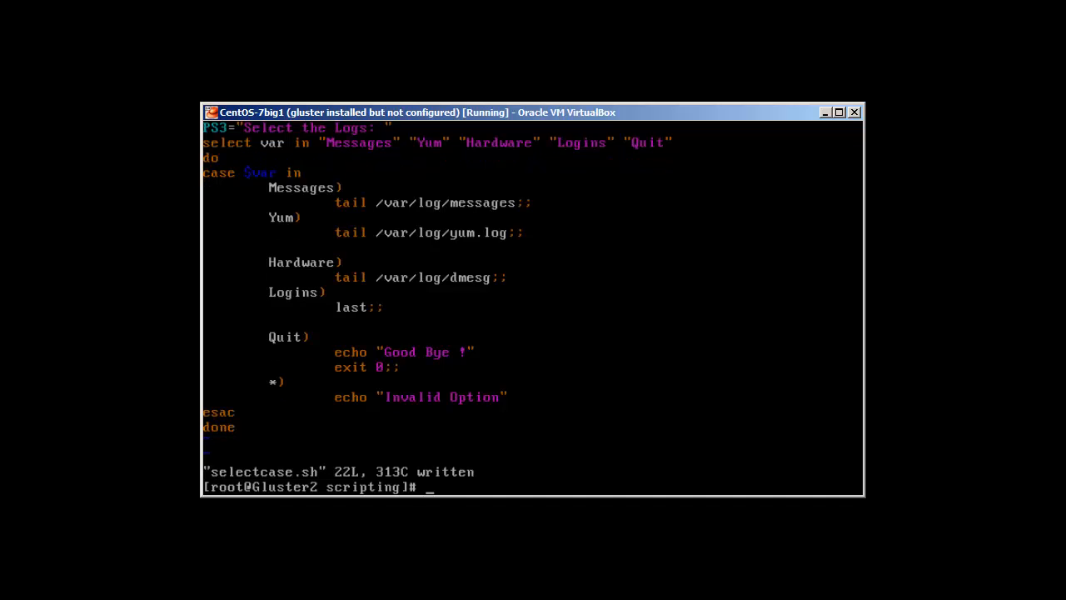
Rerun ./selectcase.sh, choose Yum and Messages to view their logs, then 5 to quit with Good Bye.
{"action": "type", "text": "./sele"}
{"action": "type", "text": "2"}
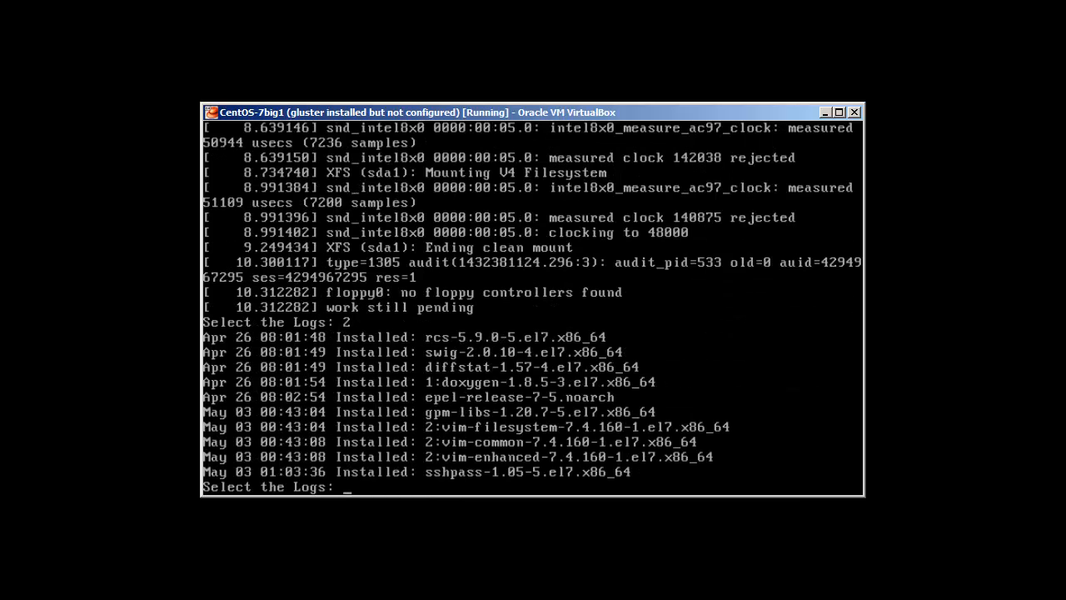
{"action": "type", "text": "1"}
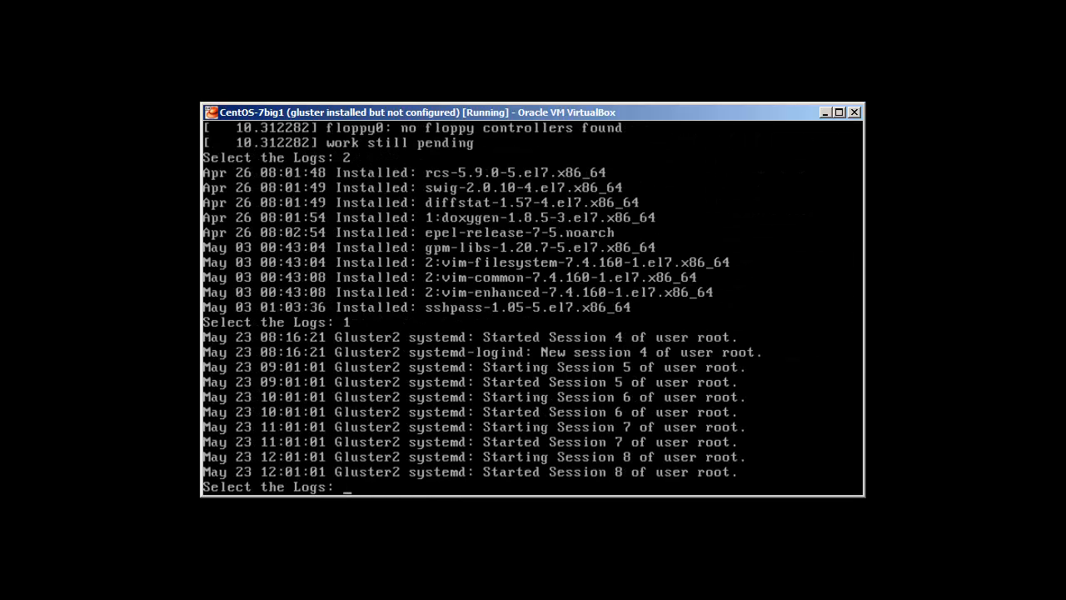
{"action": "type", "text": "5"}
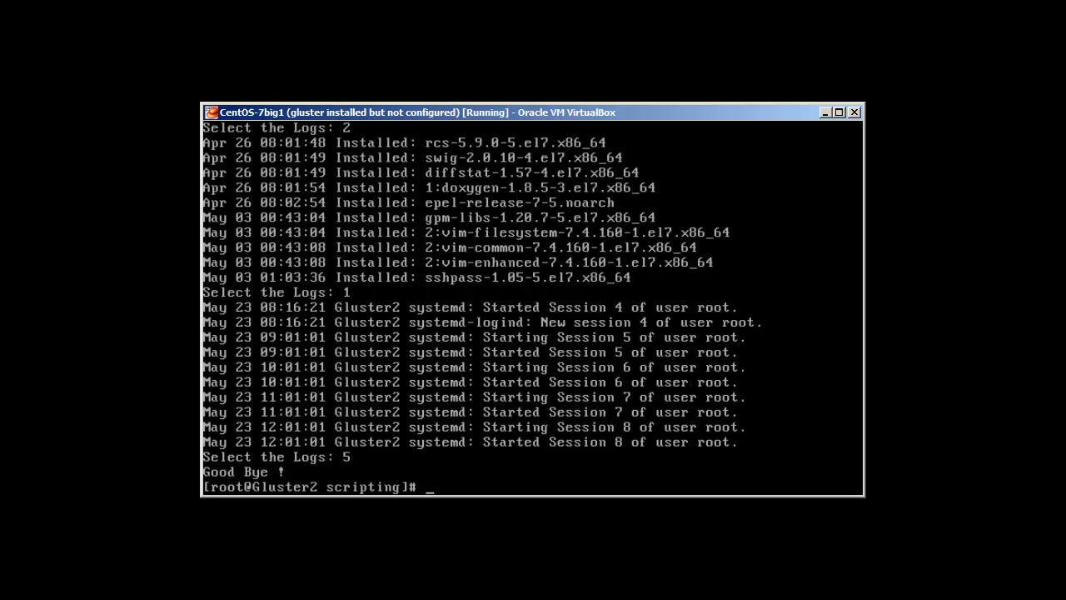
{"action": "mouse_move", "coordinate": [786, 491]}
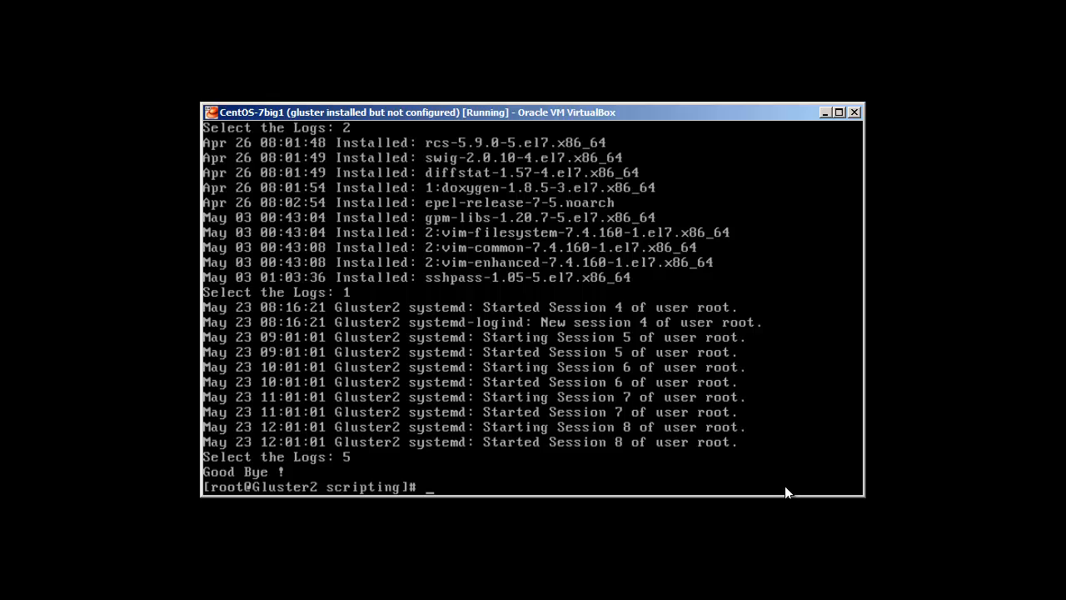